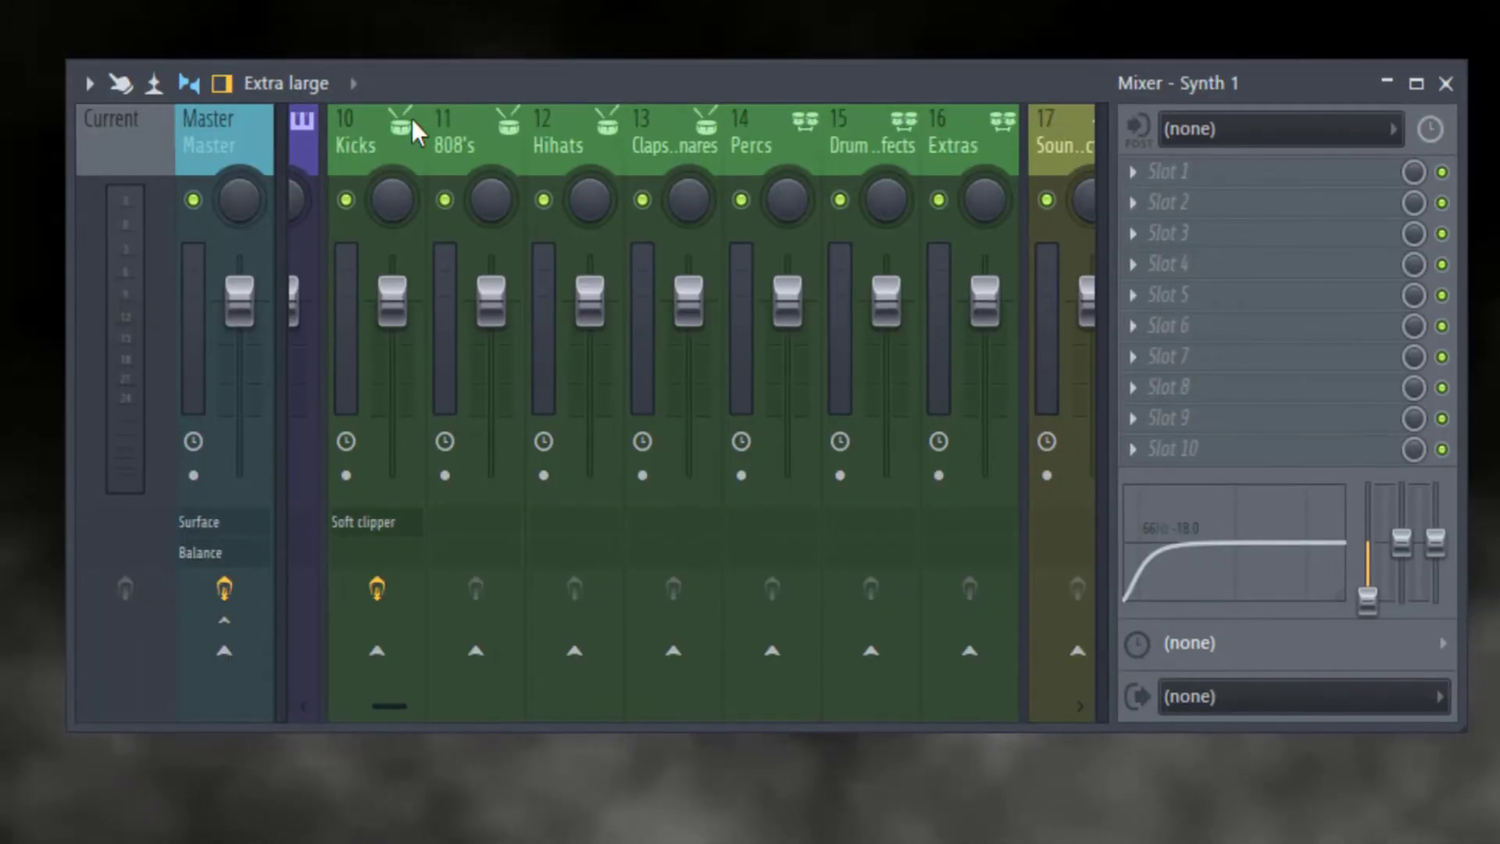
# Step: Drag the drum faders way down, Kicks near -17.6 dB and 808's near -23 dB
pyautogui.click(354, 133)
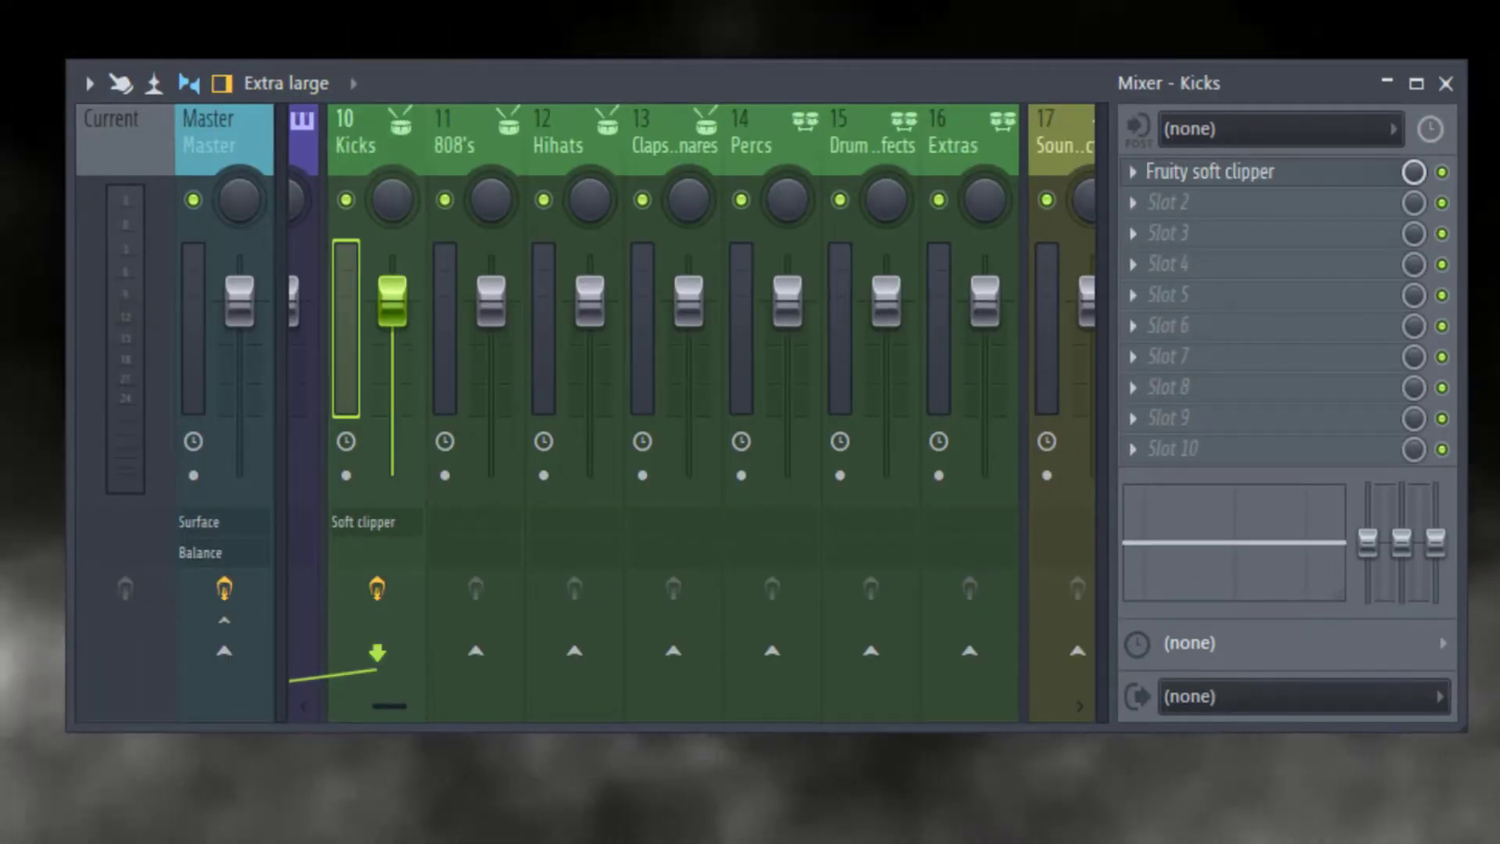
pyautogui.moveTo(388, 306); pyautogui.dragTo(391, 258)
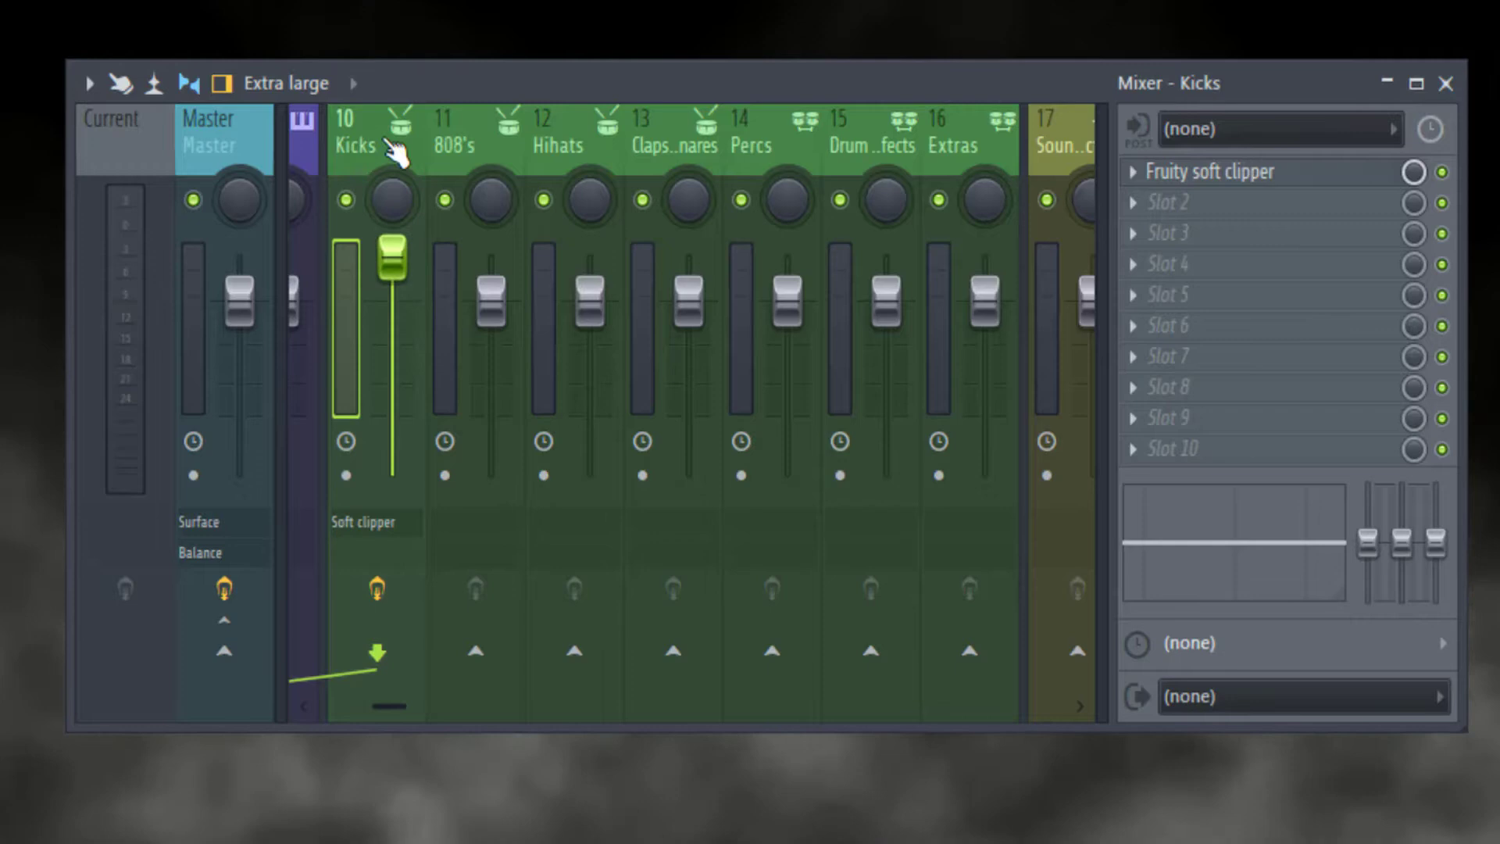
pyautogui.moveTo(391, 259); pyautogui.dragTo(391, 373)
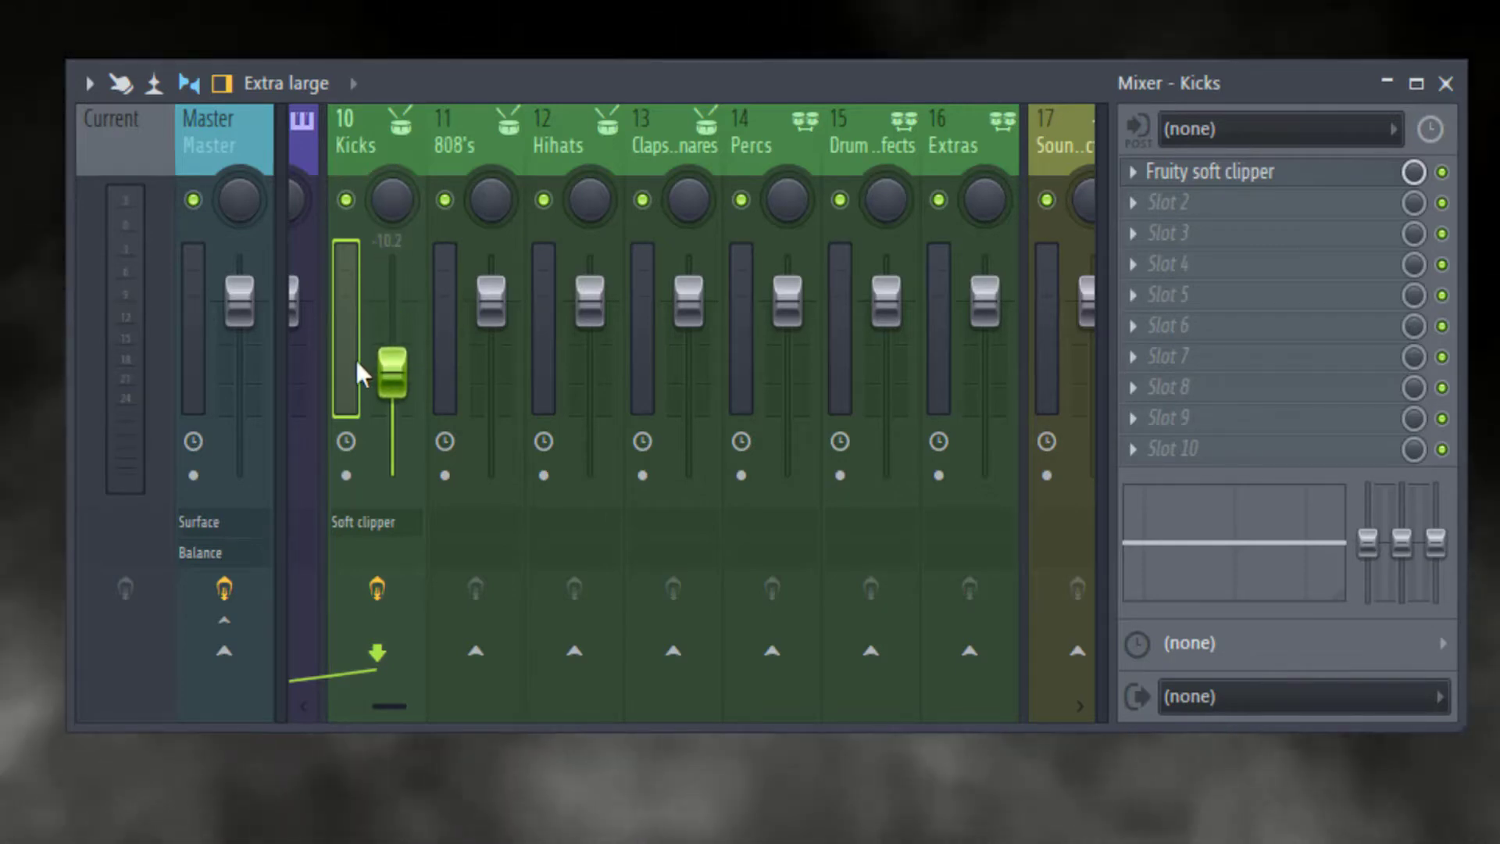
pyautogui.click(574, 134)
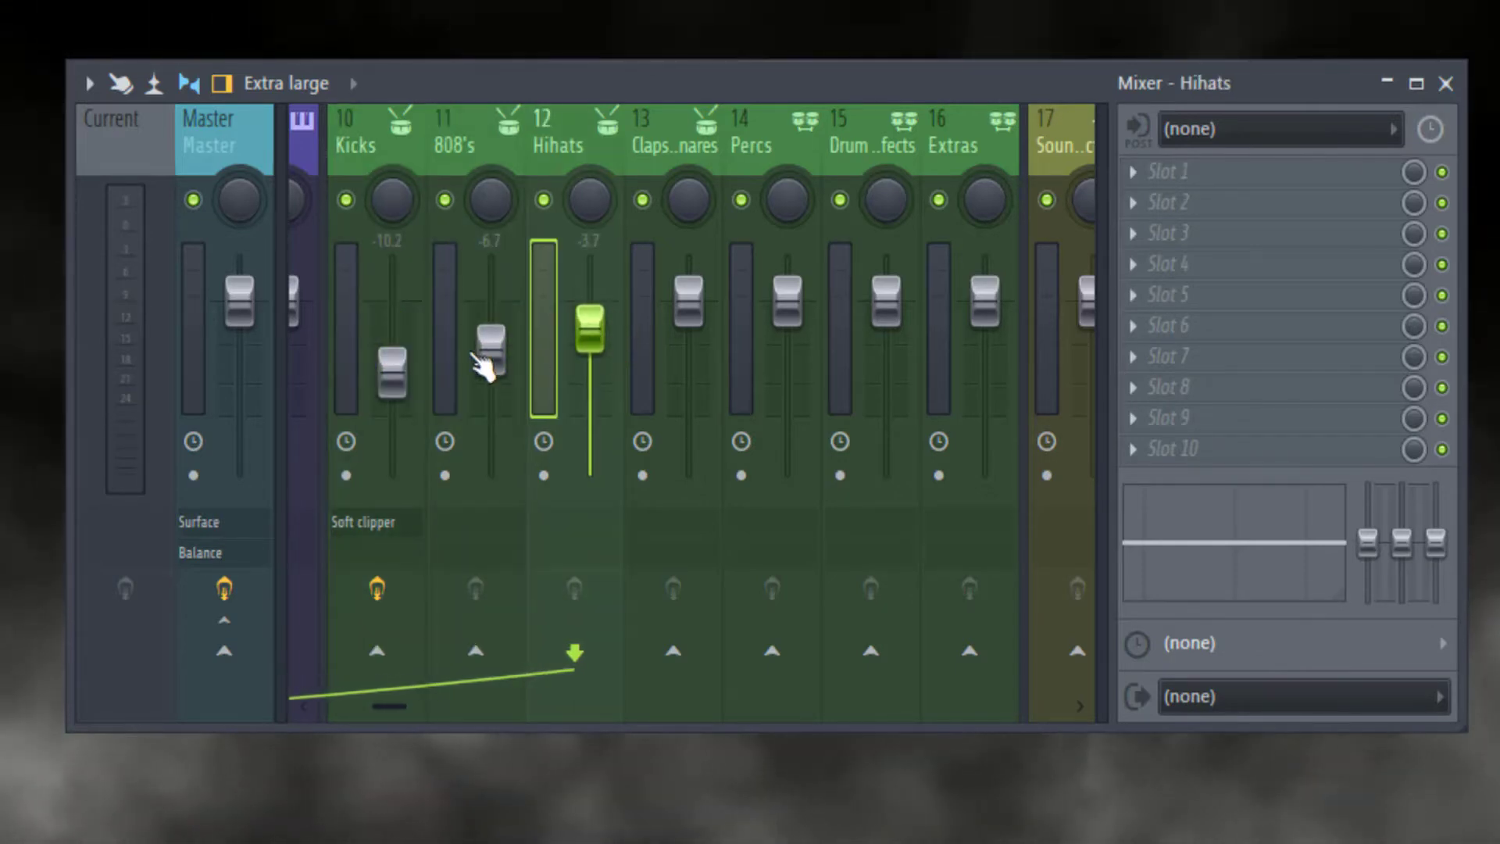
pyautogui.click(351, 134)
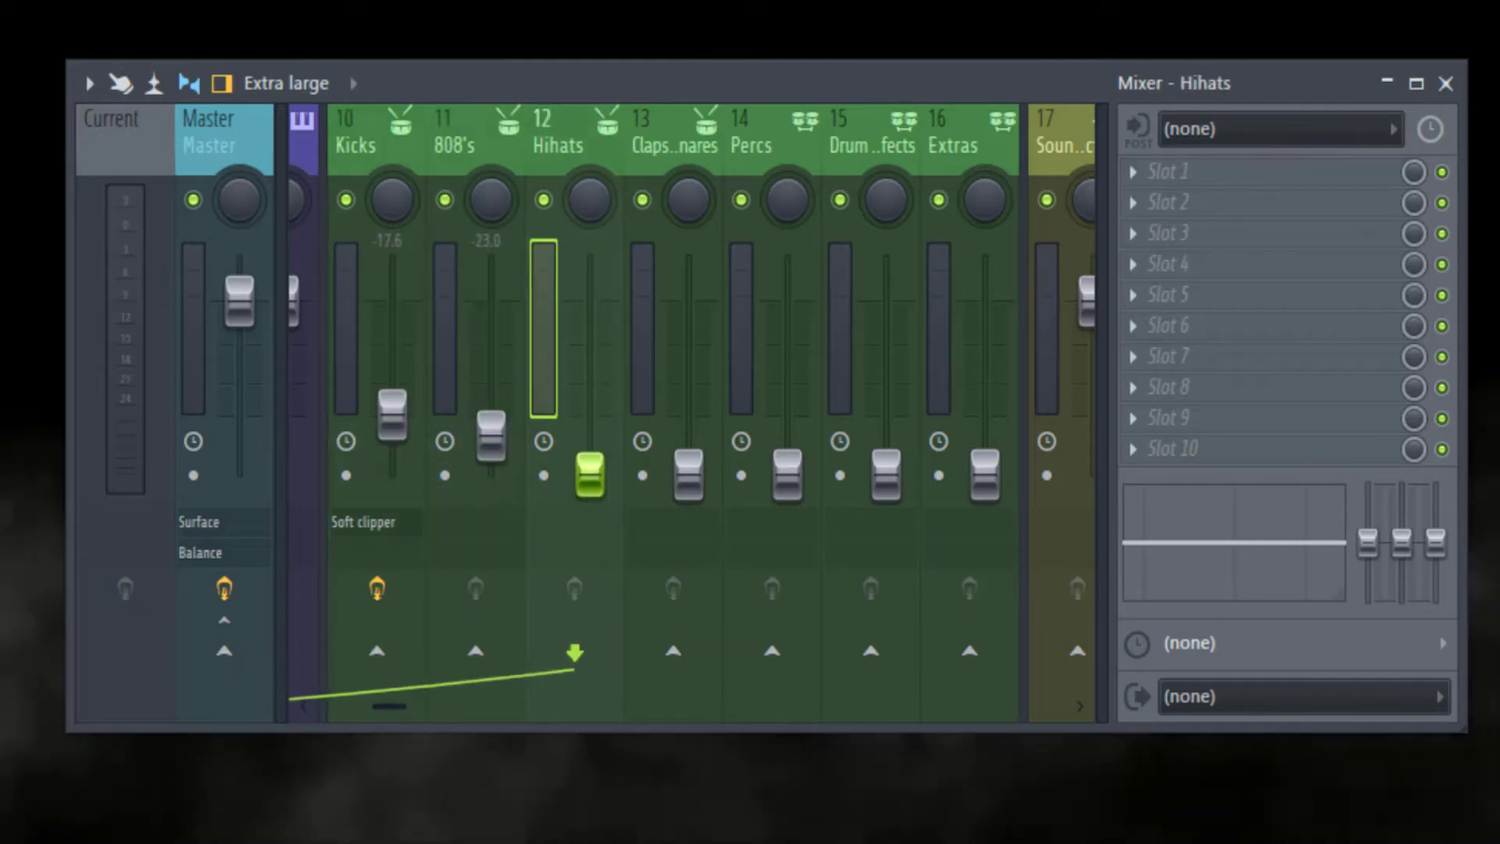
pyautogui.click(441, 134)
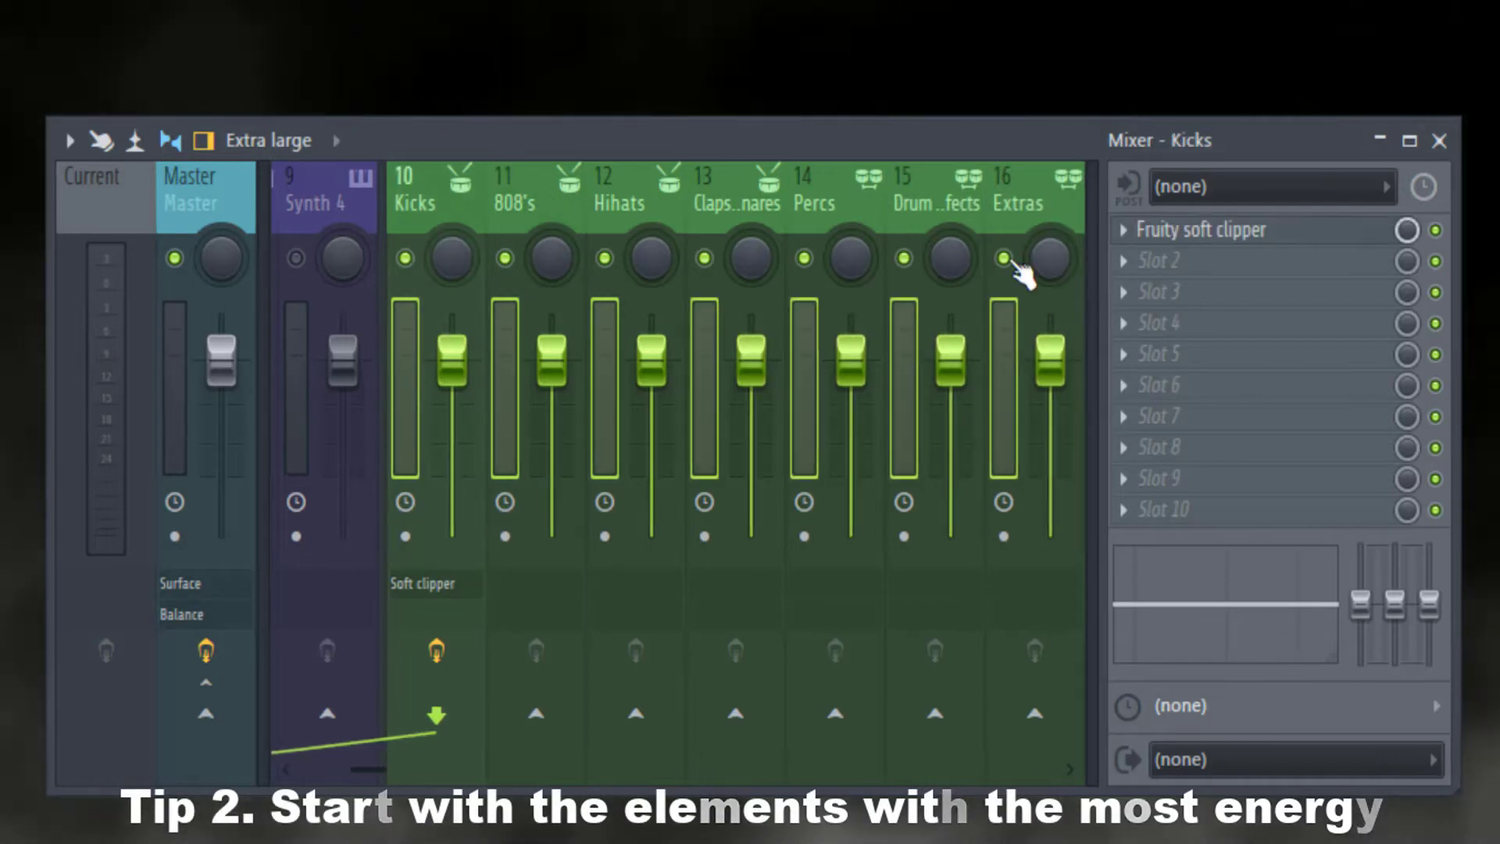
# Step: Push the 808's fader up toward -1 dB, then ease it back slightly
pyautogui.click(617, 192)
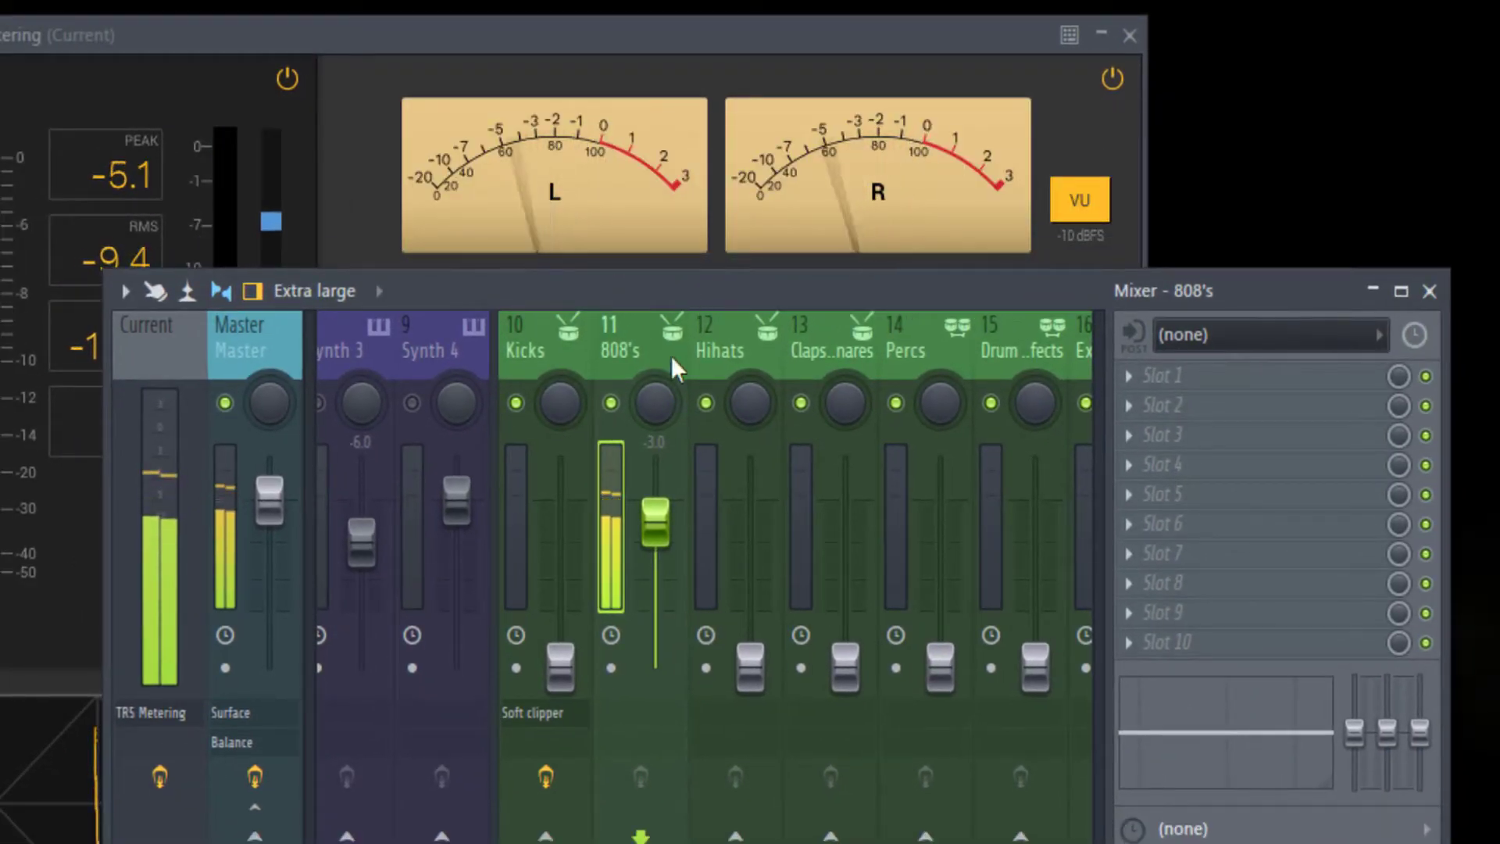
pyautogui.moveTo(655, 516); pyautogui.dragTo(654, 536)
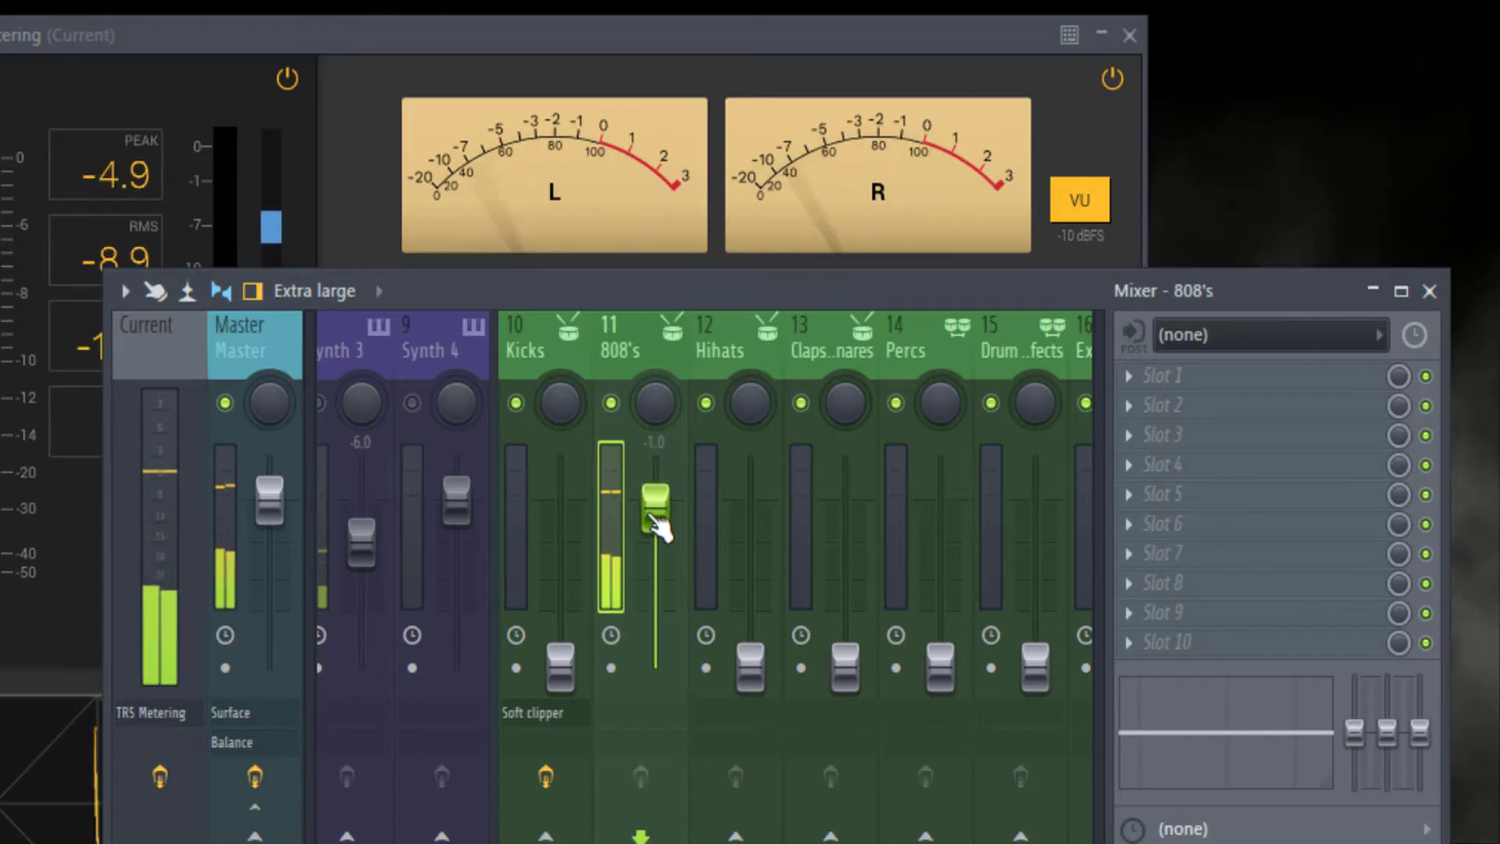
pyautogui.moveTo(657, 503); pyautogui.dragTo(657, 517)
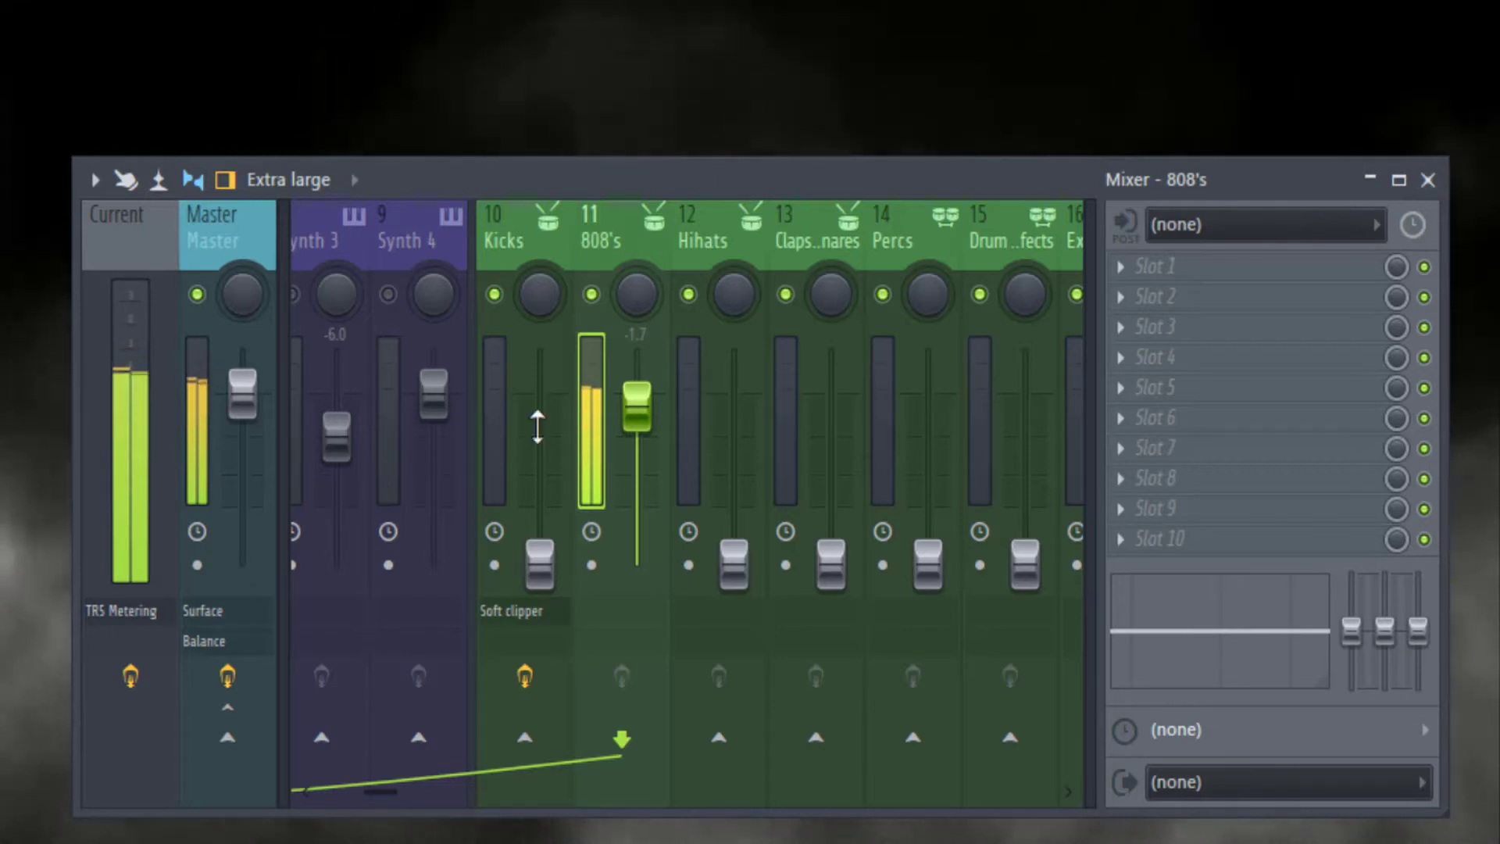
# Step: Raise the Kicks fader and trim the 808's down to about -2.5 dB
pyautogui.click(524, 430)
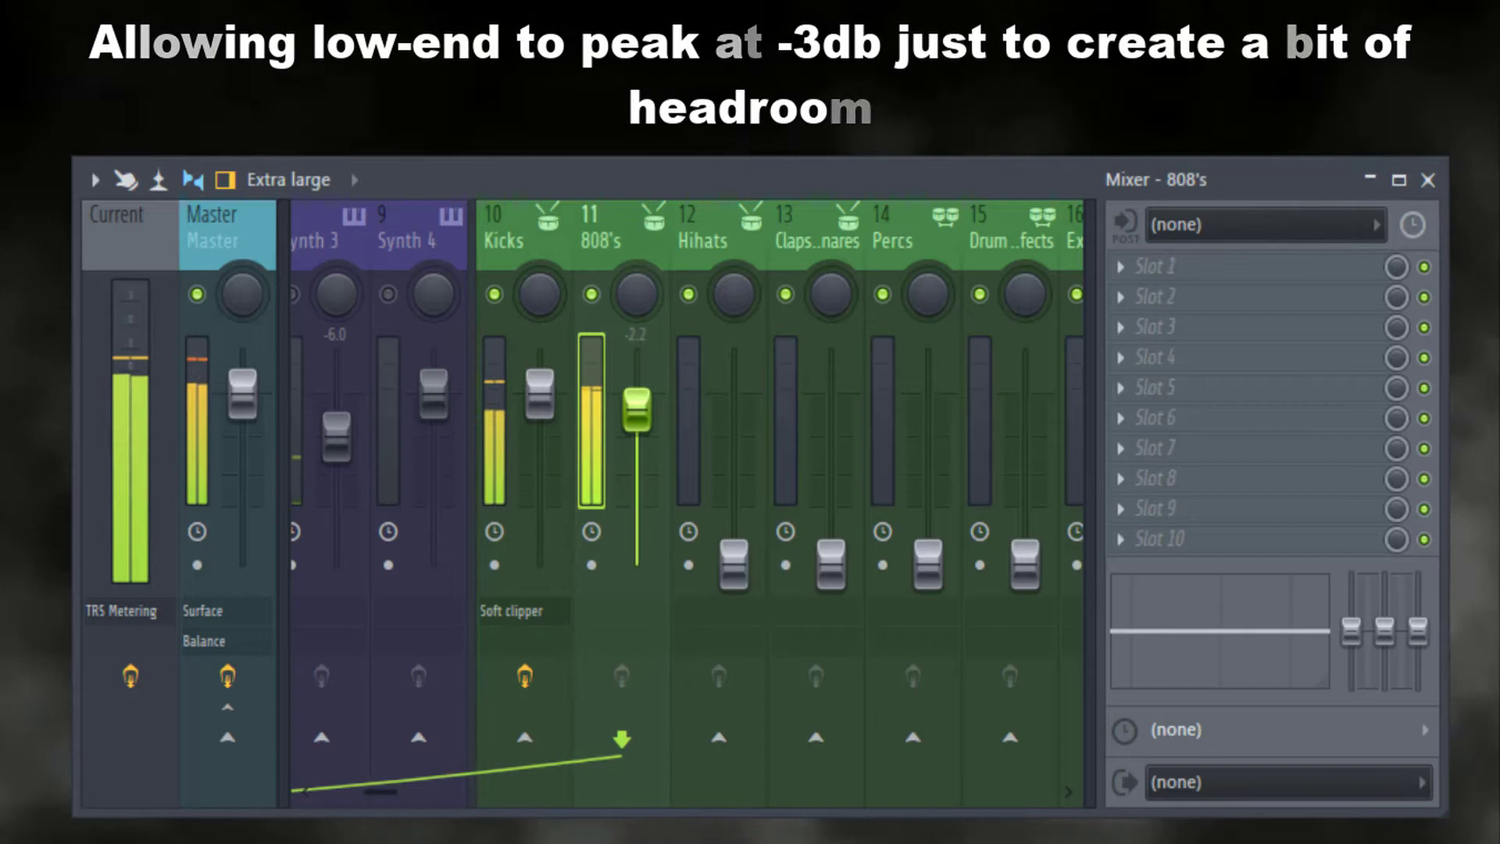
pyautogui.moveTo(638, 406); pyautogui.dragTo(637, 417)
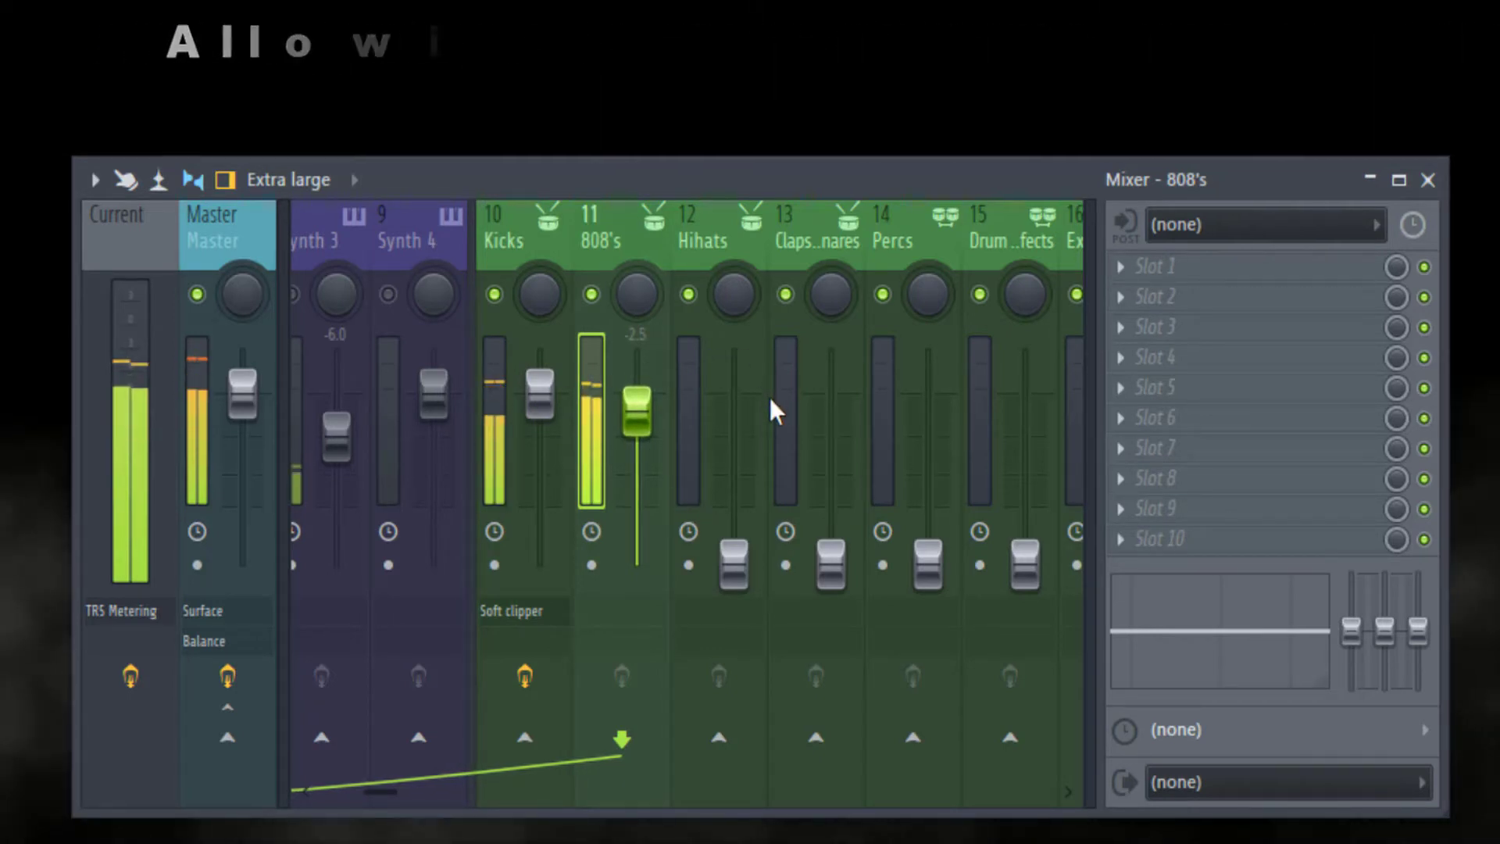
pyautogui.moveTo(172, 345)
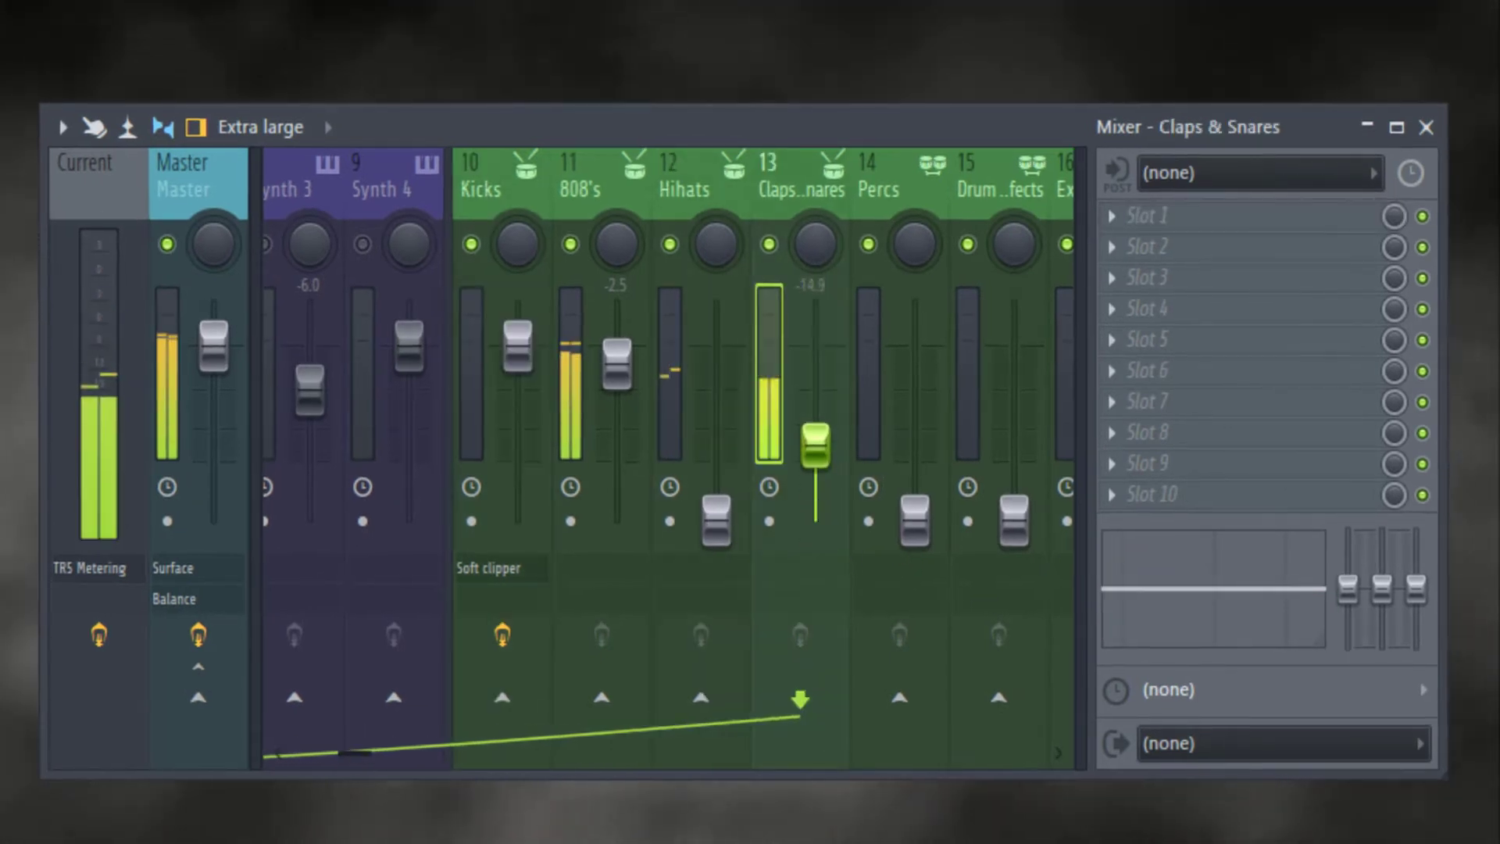
# Step: Dial Claps & Snares in around -7.3 dB, then lift Hihats to about -5 dB
pyautogui.moveTo(814, 447); pyautogui.dragTo(814, 392)
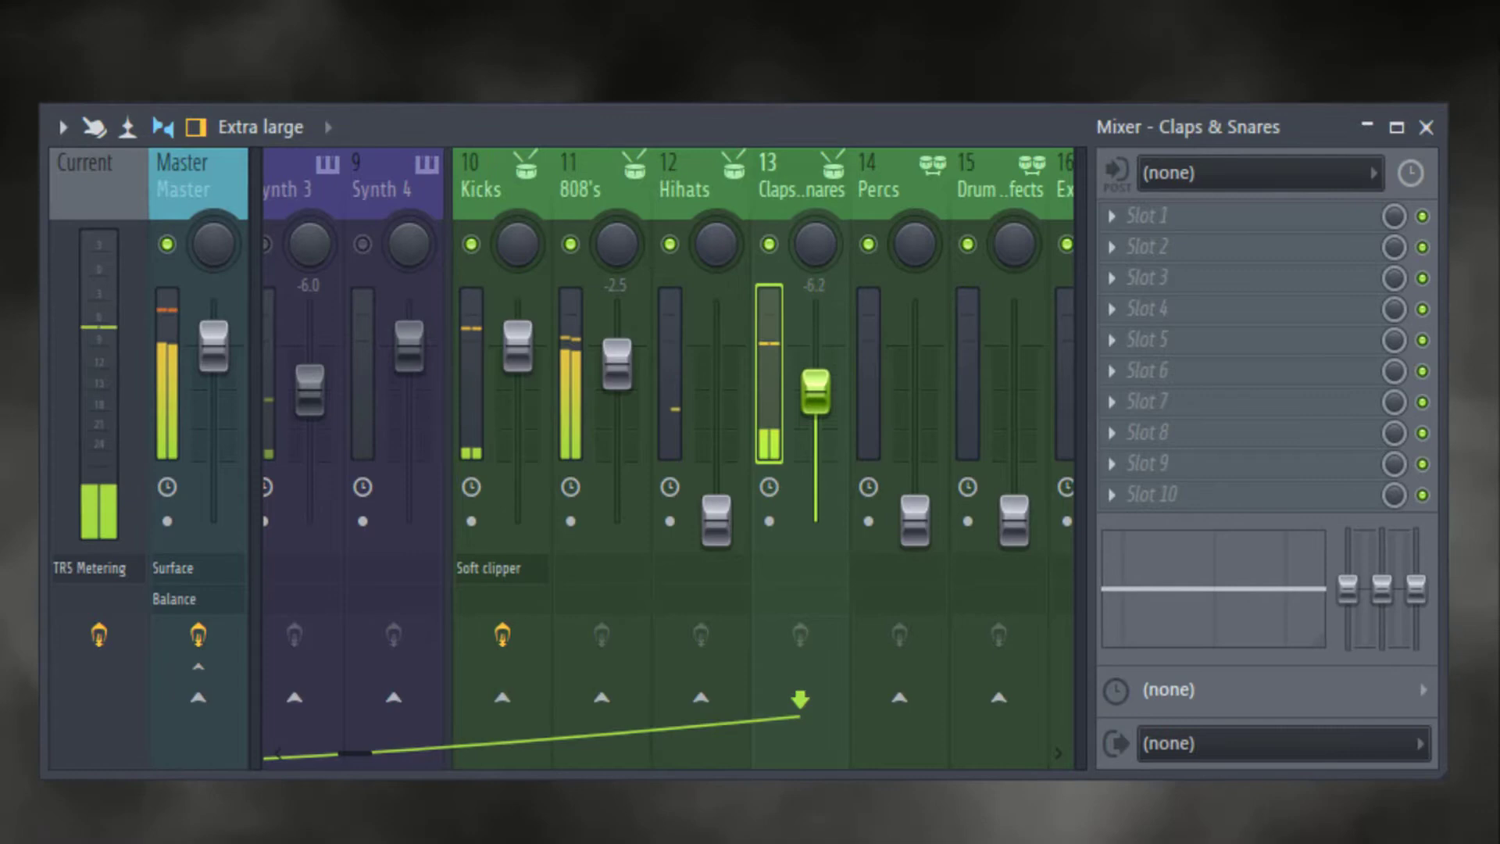
pyautogui.moveTo(813, 374); pyautogui.dragTo(814, 406)
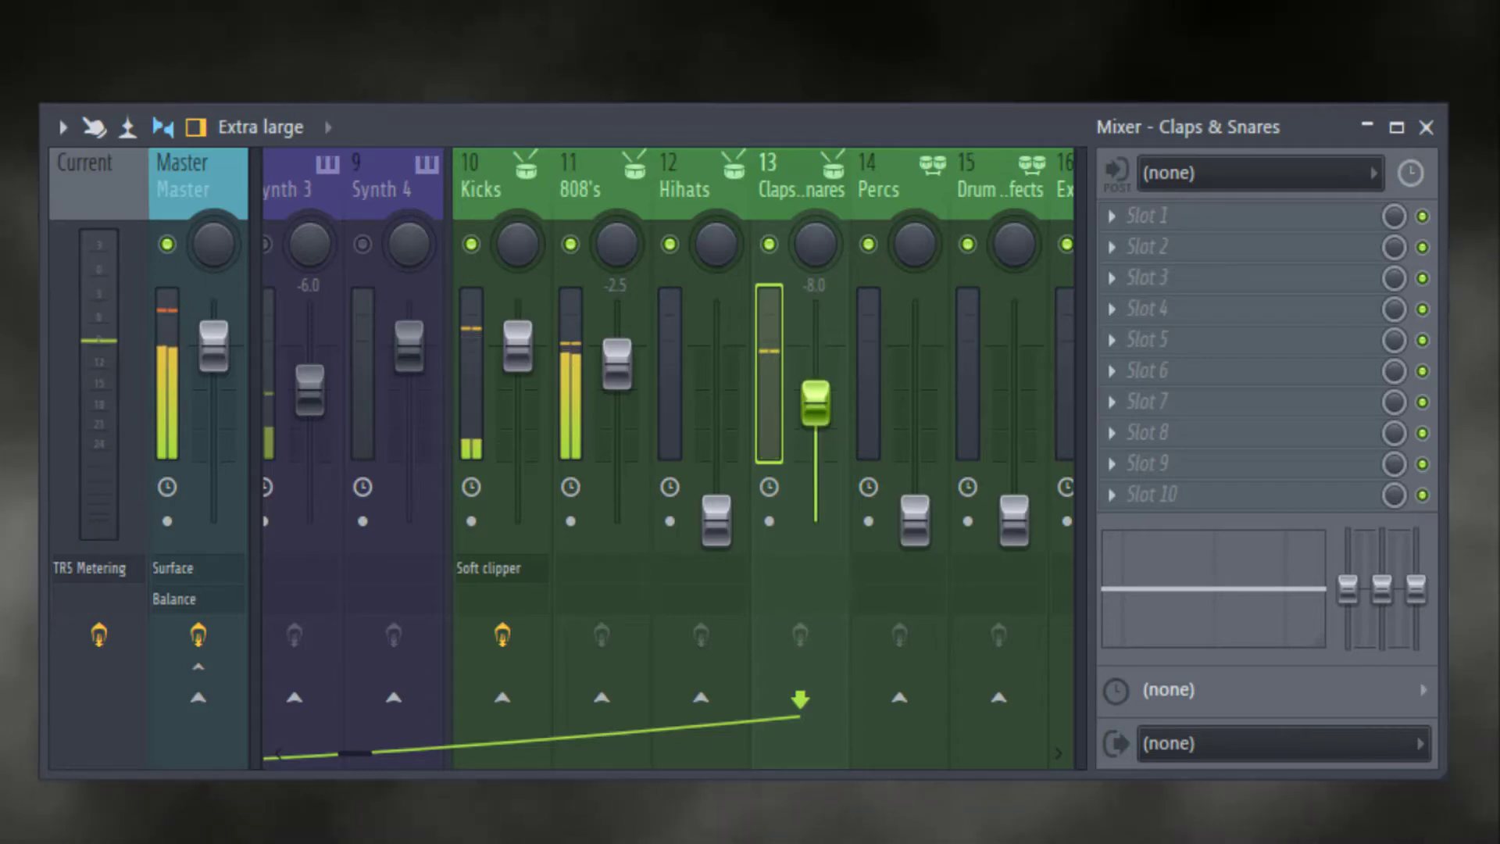
pyautogui.moveTo(814, 402); pyautogui.dragTo(814, 410)
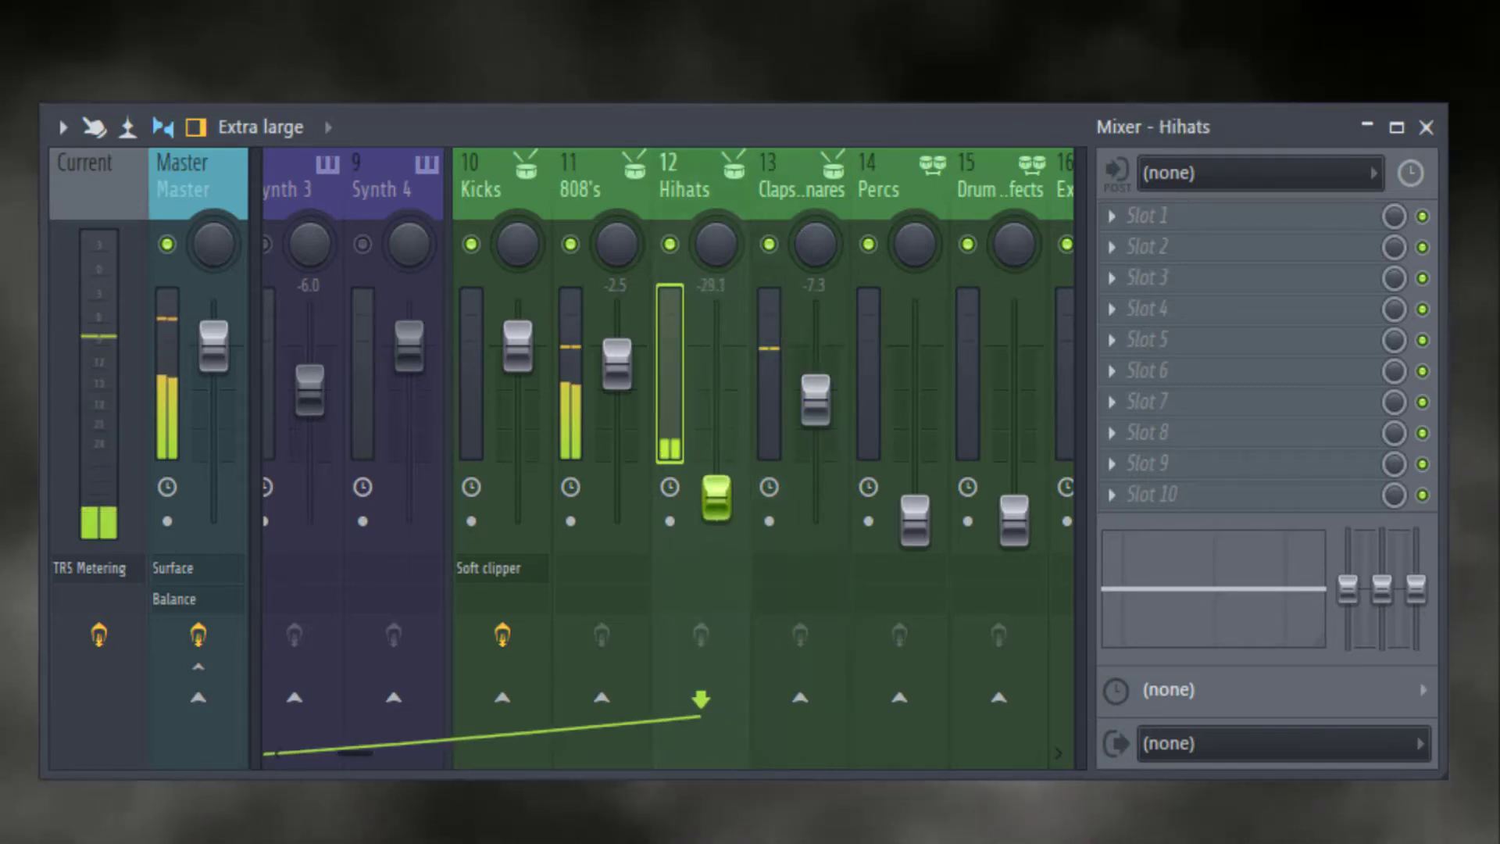
pyautogui.moveTo(716, 498); pyautogui.dragTo(715, 435)
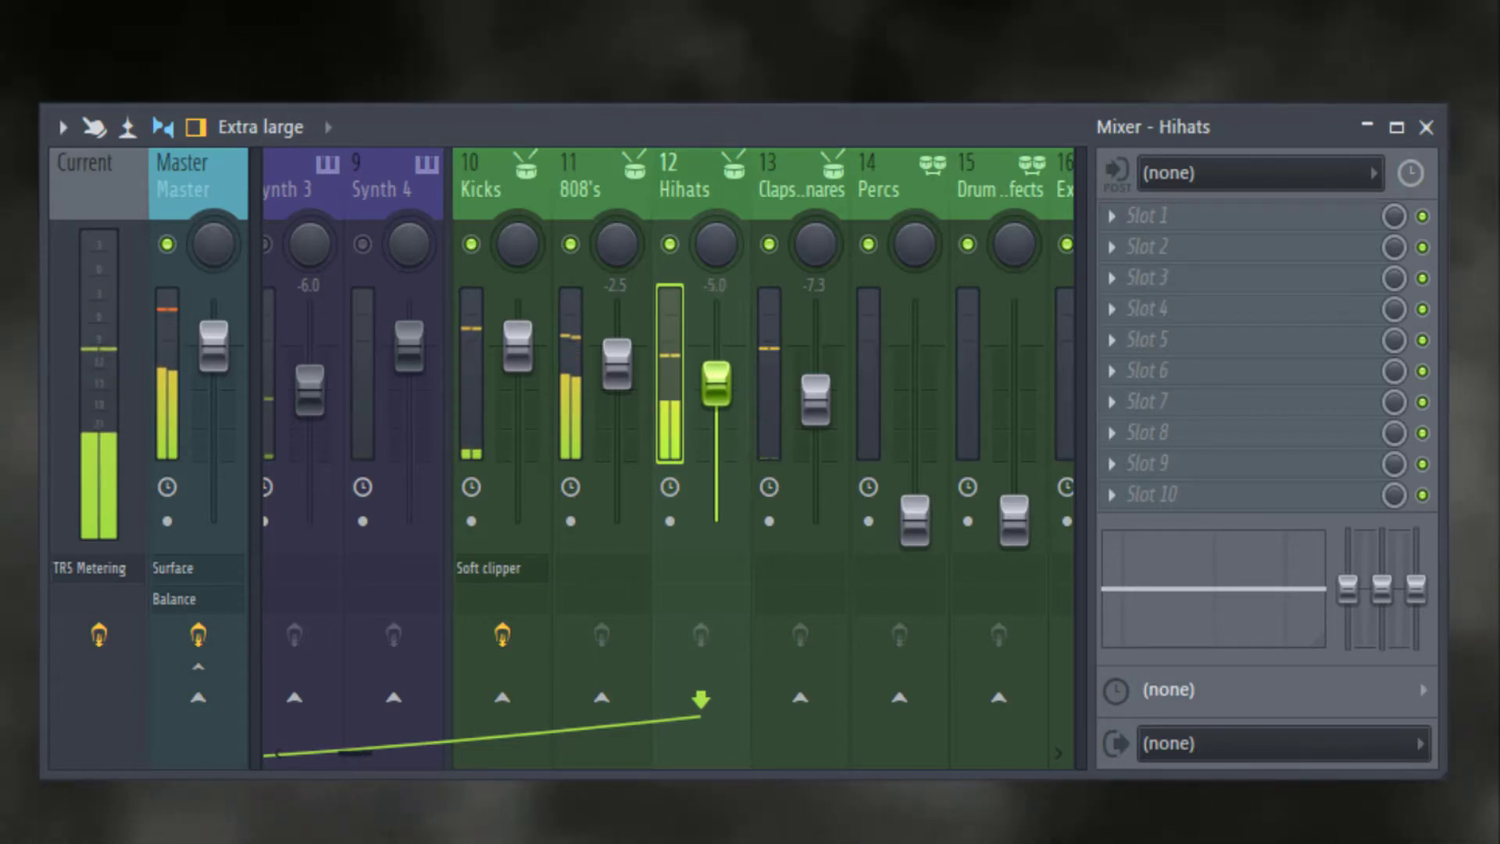
pyautogui.moveTo(716, 383); pyautogui.dragTo(716, 397)
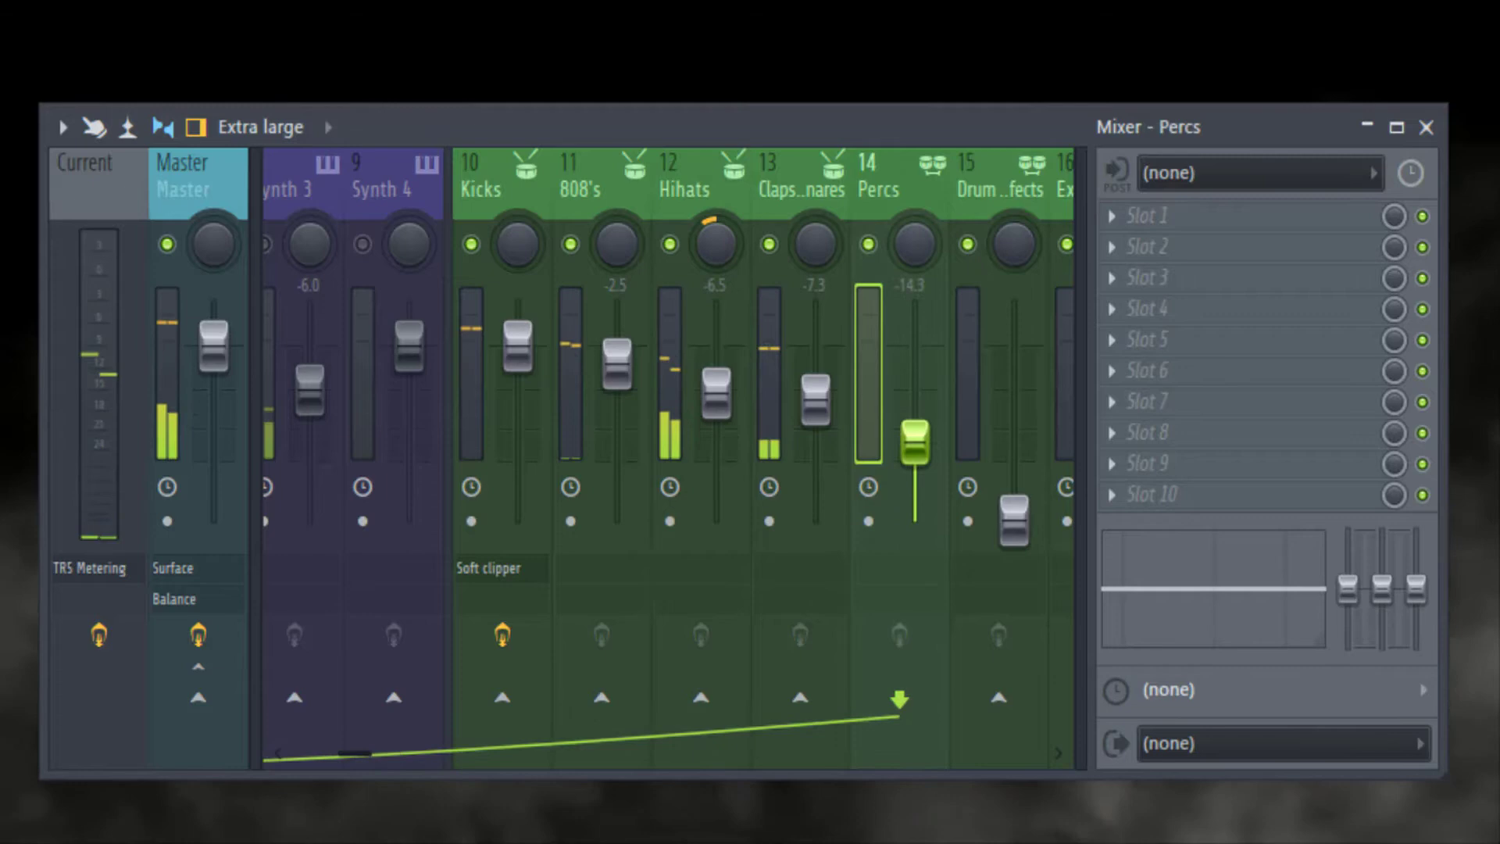
# Step: Settle the Percs fader near -6.0 dB and Drum Effects around -0.4 dB
pyautogui.moveTo(915, 450); pyautogui.dragTo(916, 379)
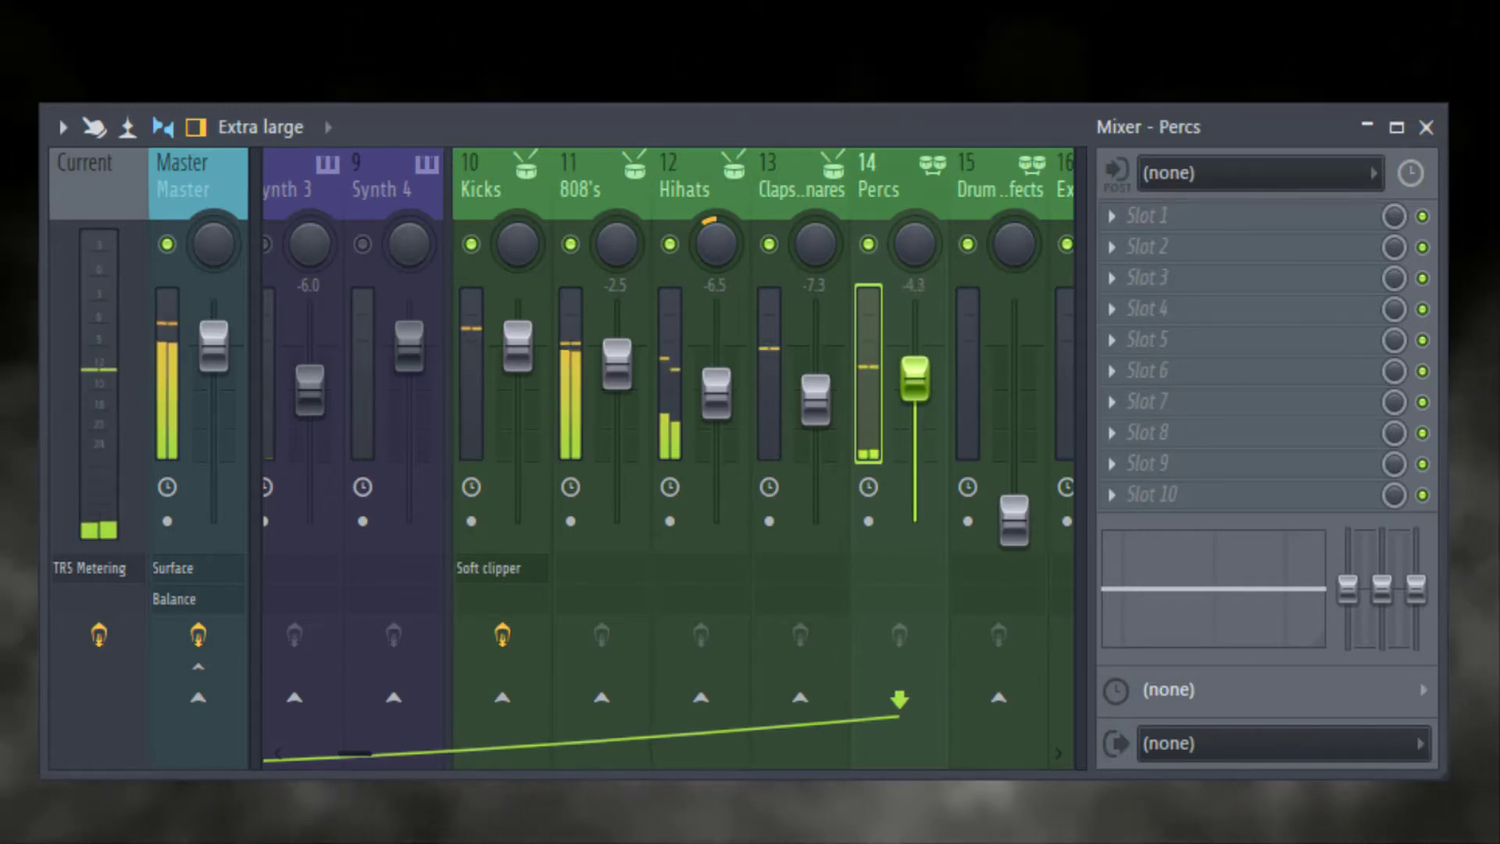
pyautogui.moveTo(913, 379); pyautogui.dragTo(913, 393)
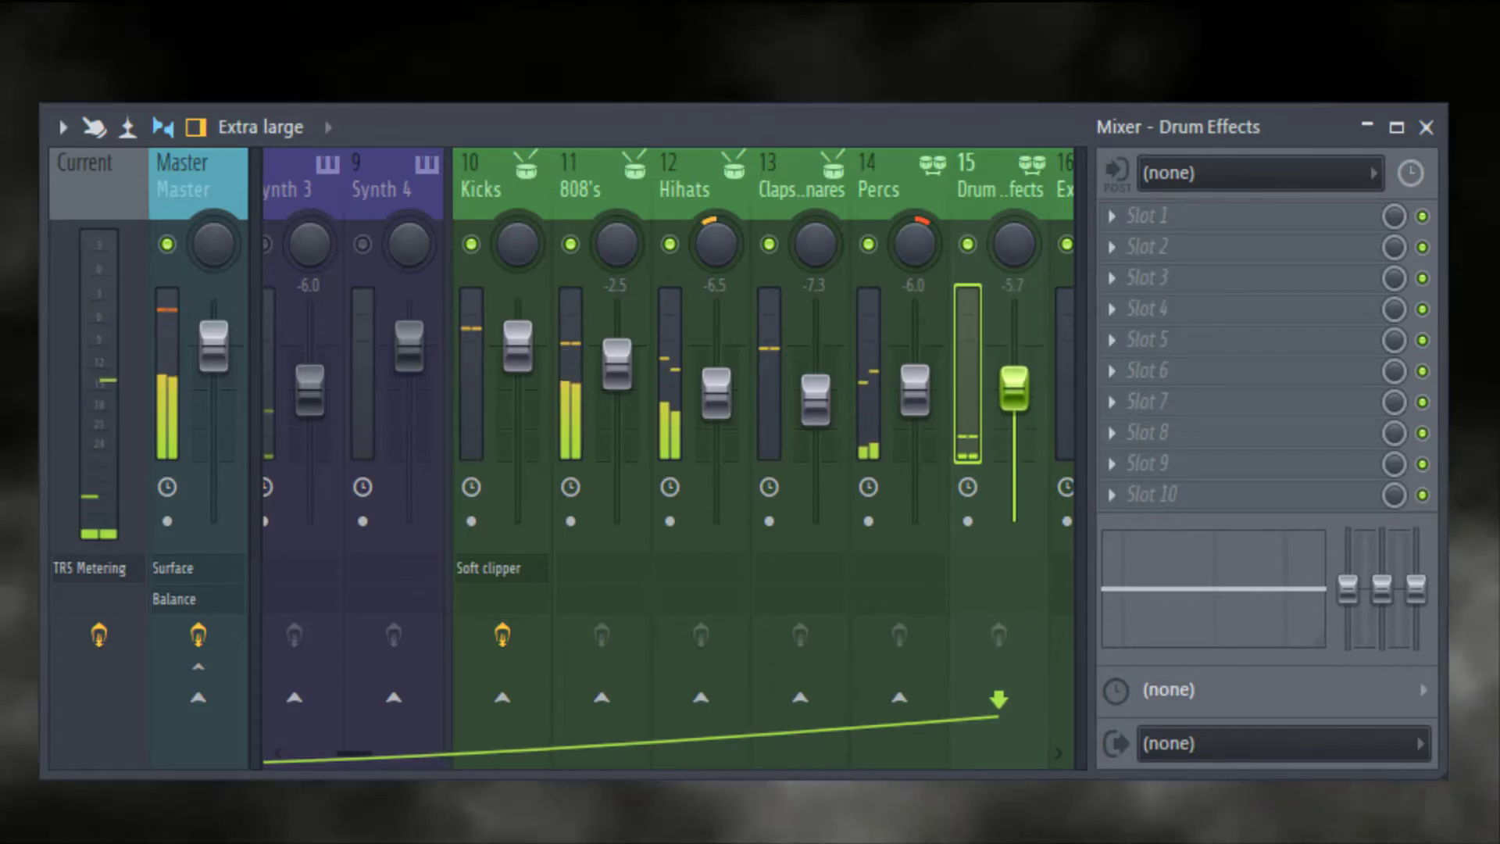
pyautogui.moveTo(1017, 387); pyautogui.dragTo(1018, 344)
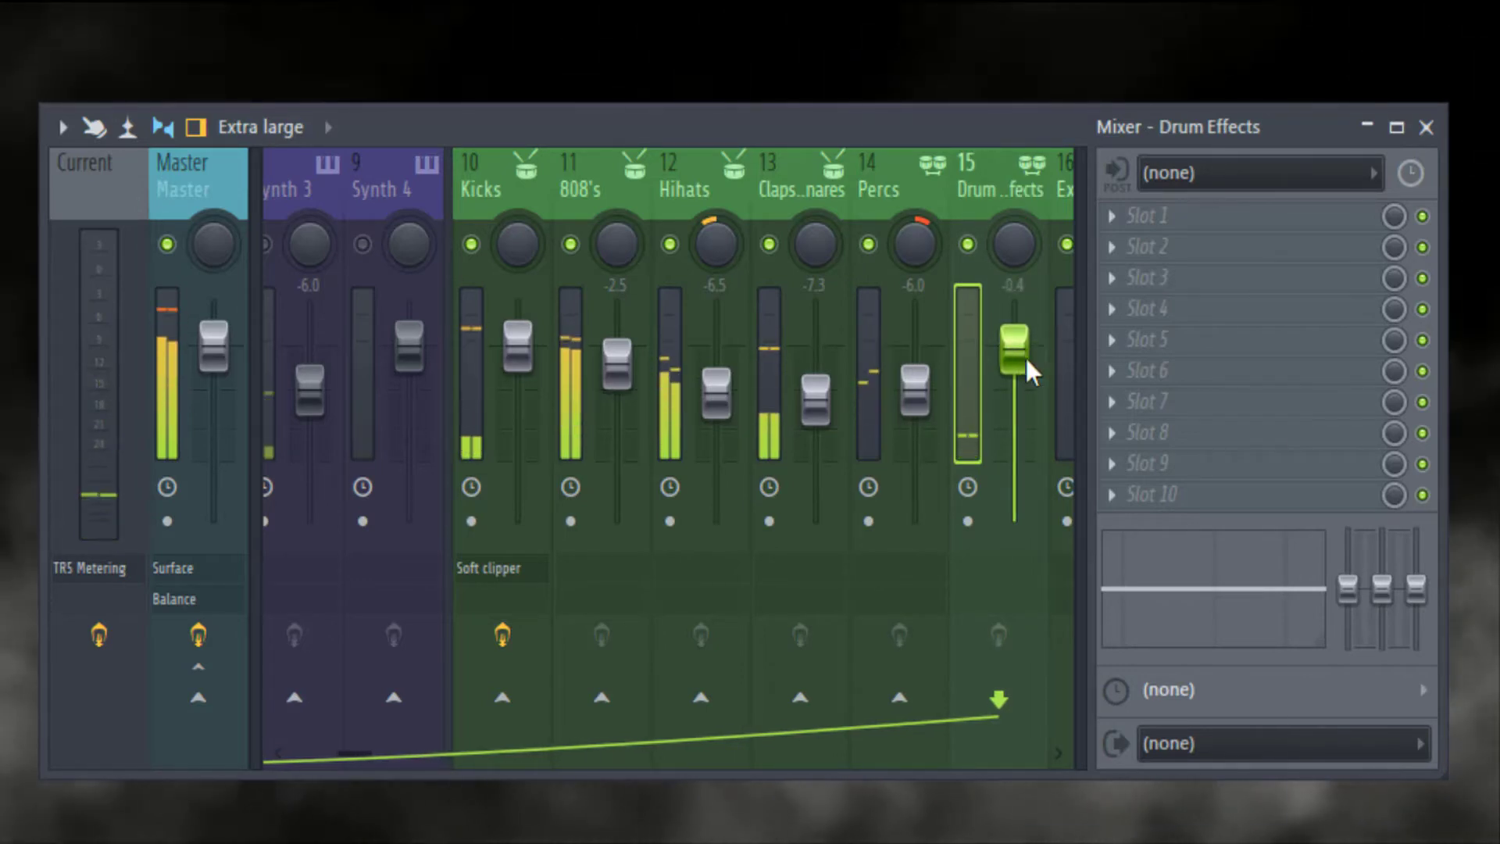
pyautogui.moveTo(1015, 364); pyautogui.dragTo(1015, 349)
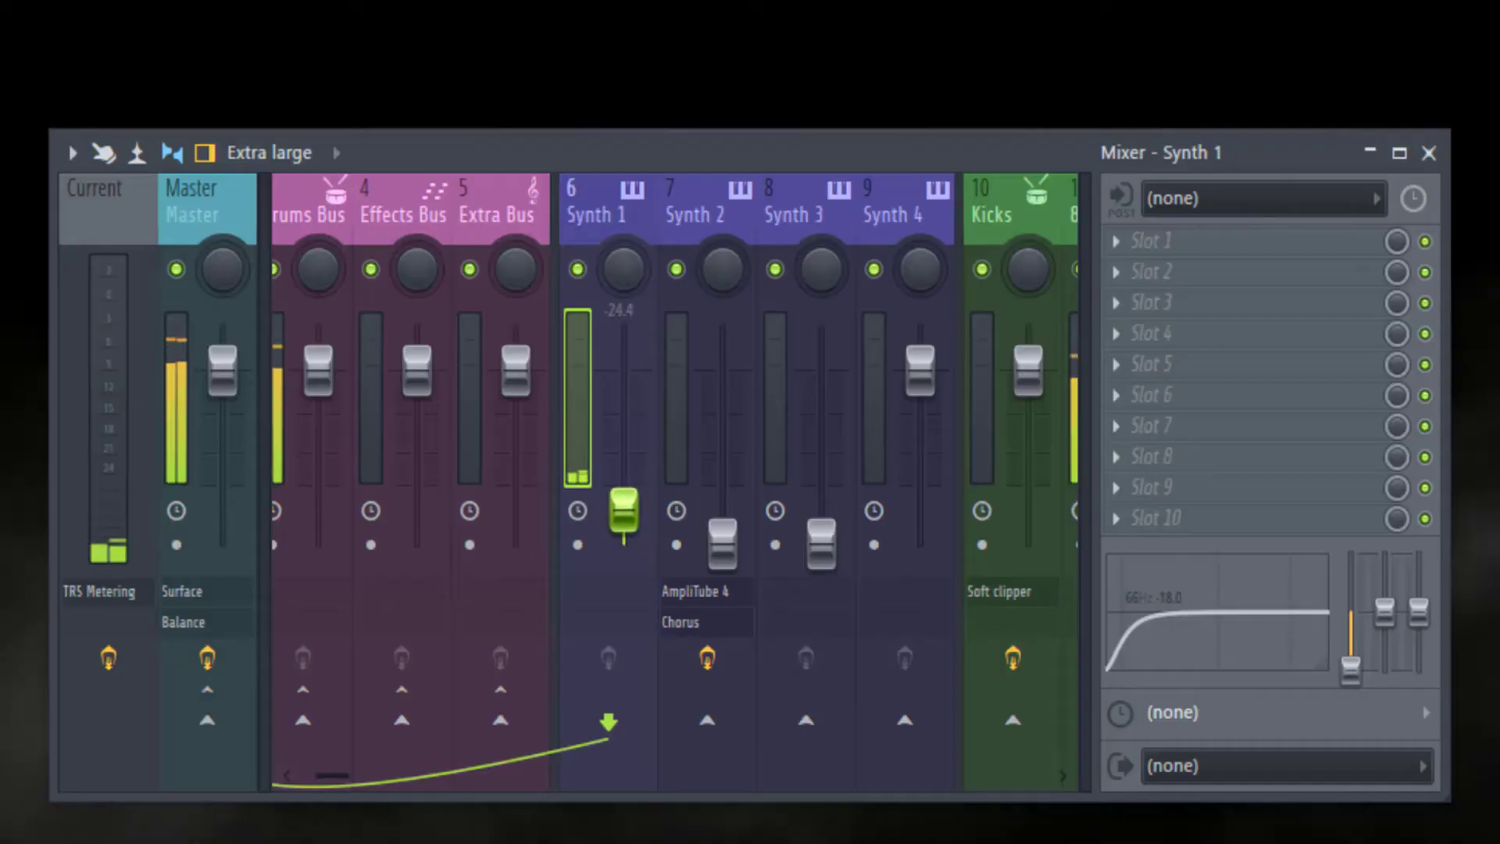
# Step: Push the Synth 1 fader up from -24.4 dB and fine-tune it near -3.4 dB
pyautogui.moveTo(623, 517); pyautogui.dragTo(622, 440)
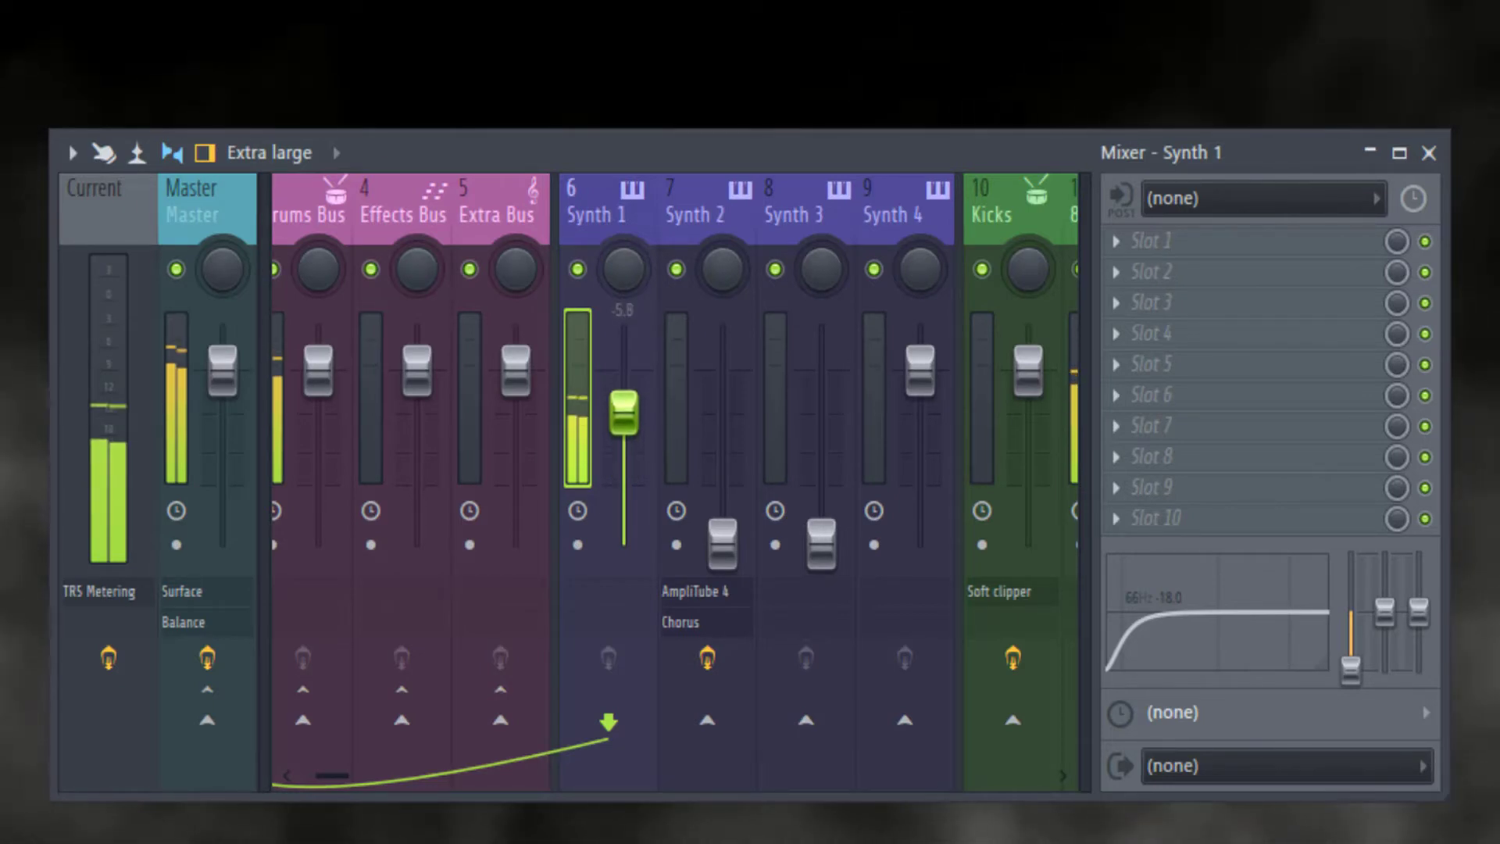
pyautogui.moveTo(623, 402); pyautogui.dragTo(622, 397)
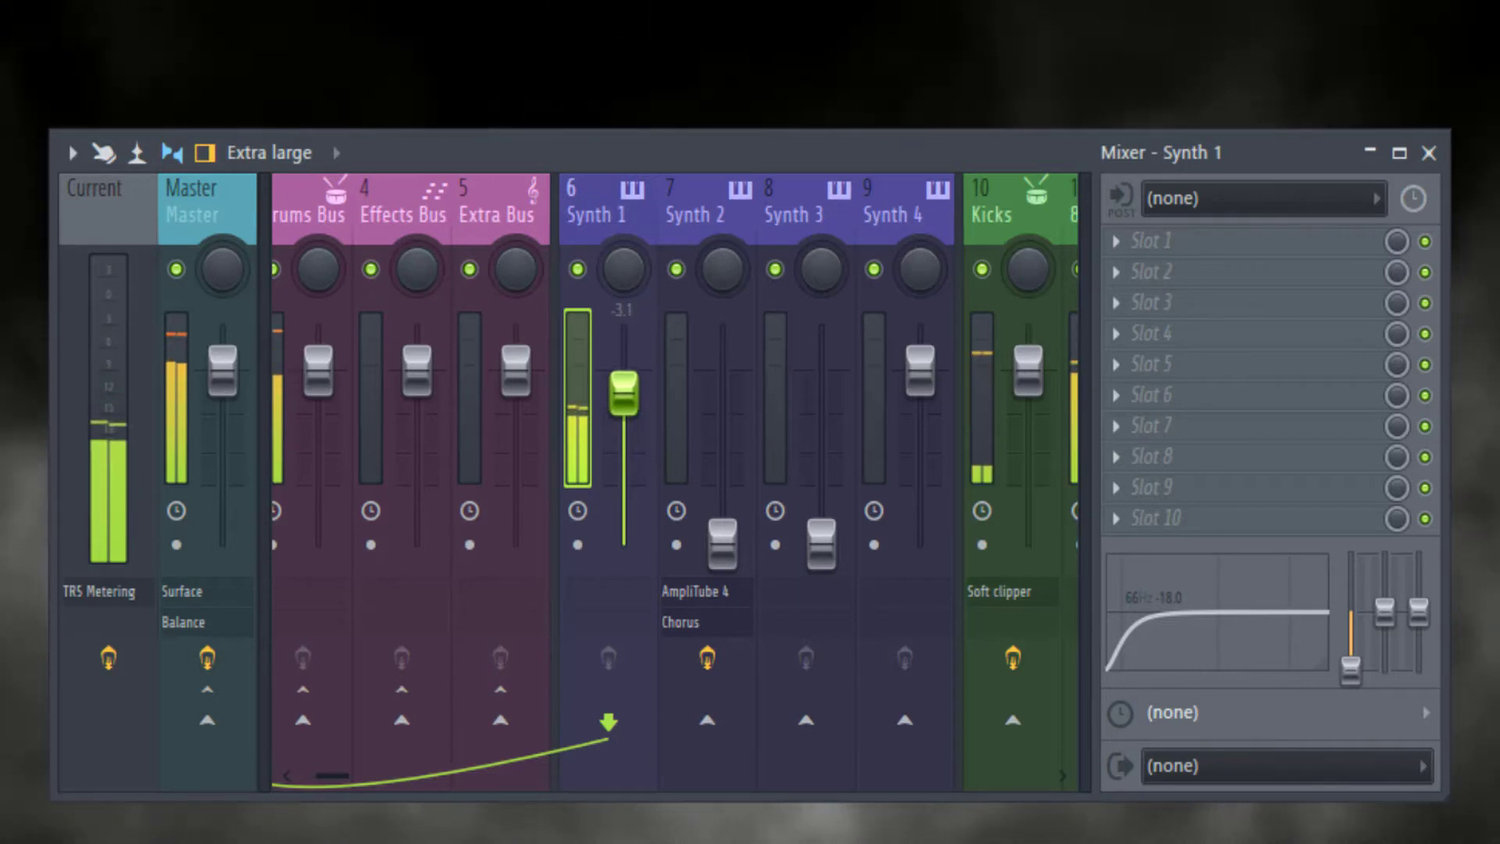
pyautogui.moveTo(622, 387); pyautogui.dragTo(626, 397)
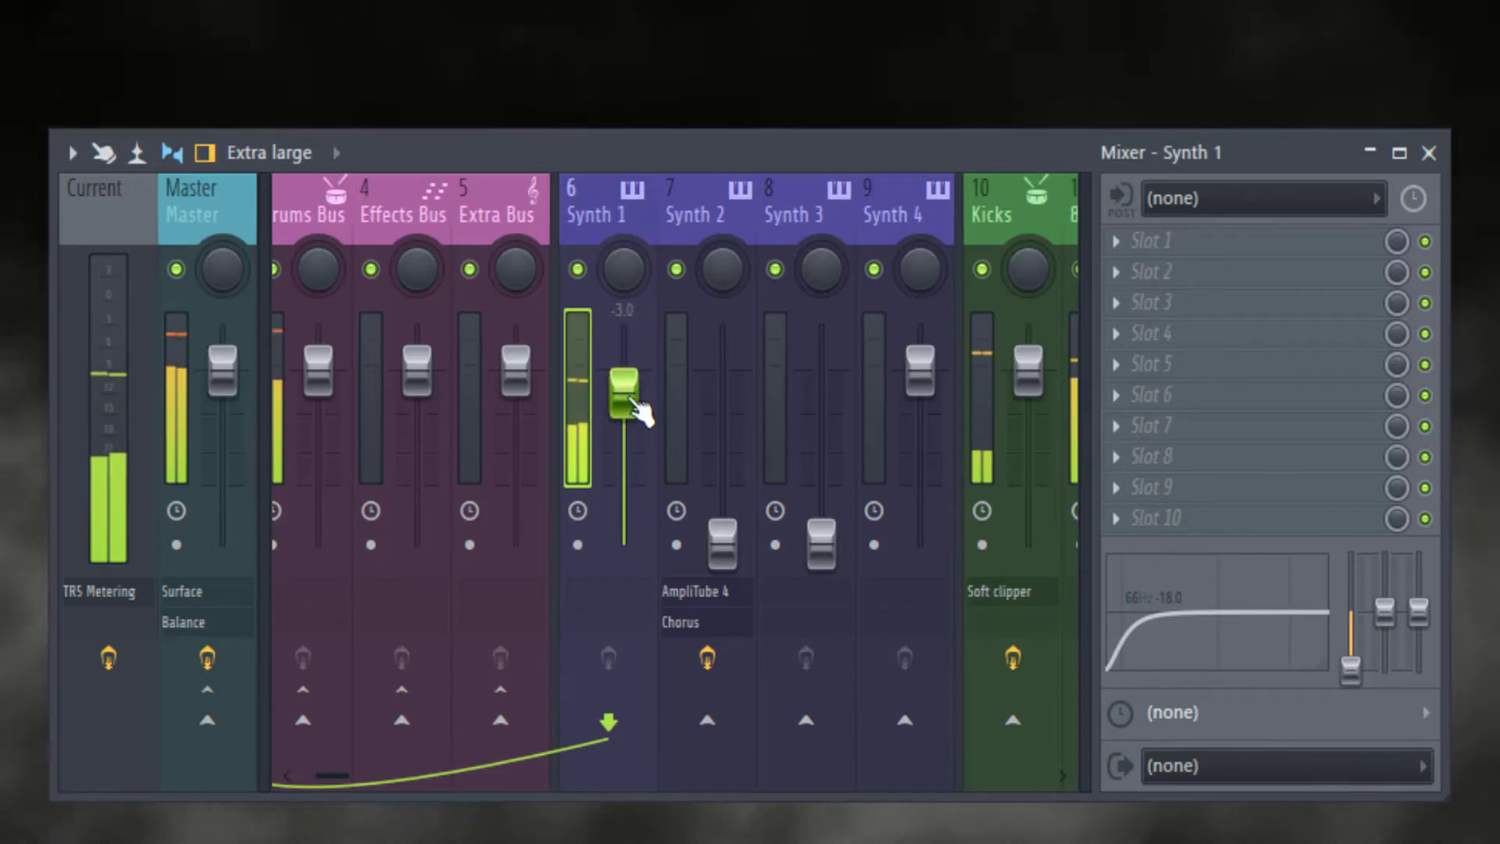
pyautogui.moveTo(623, 387); pyautogui.dragTo(623, 397)
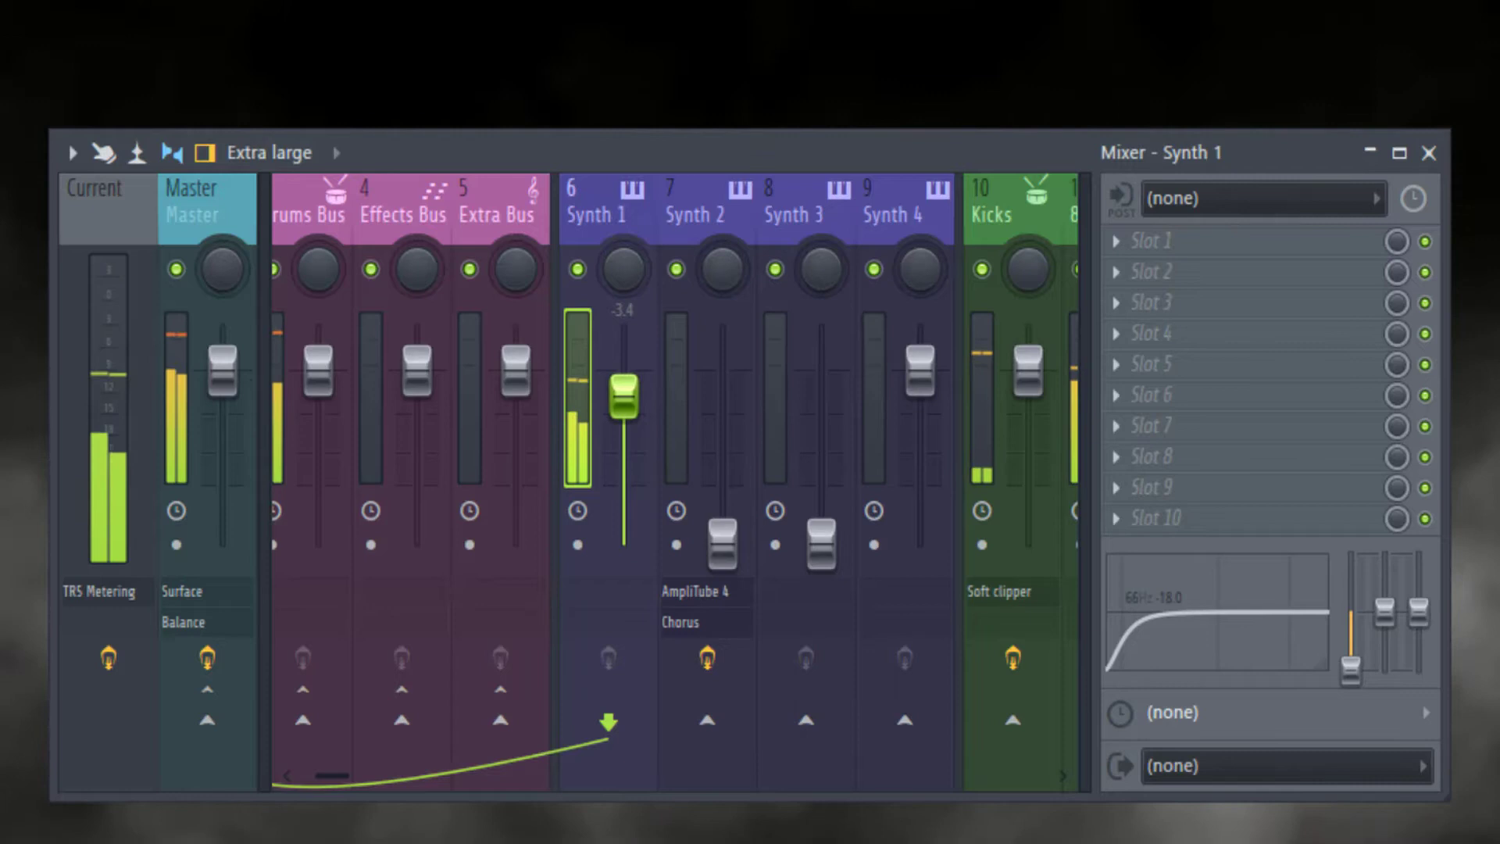
pyautogui.moveTo(1038, 640)
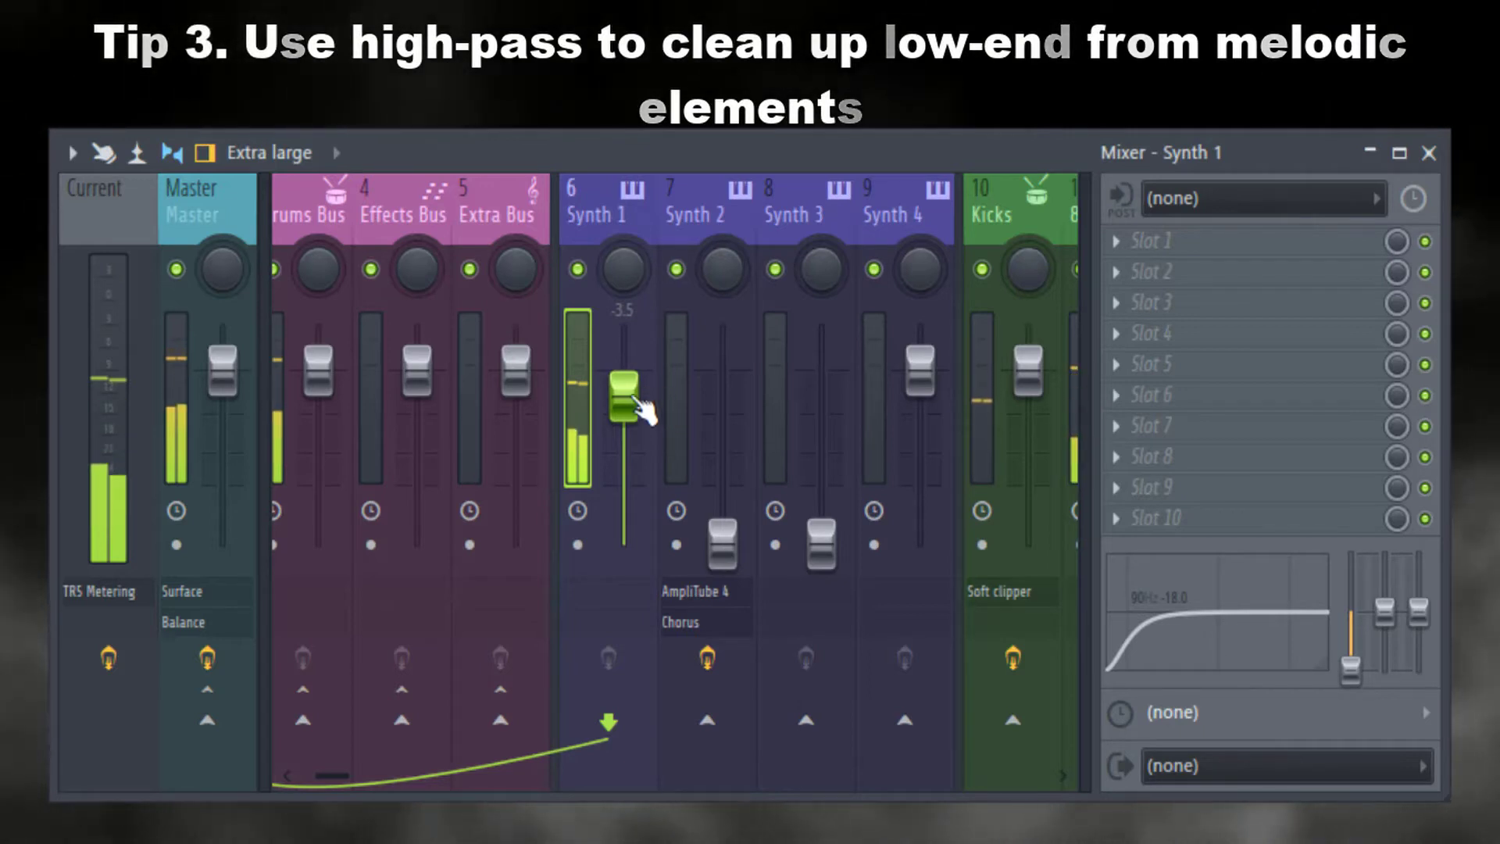
# Step: Ease Synth 1 down to about -2 dB and nudge Synth 2's fader to roughly -9 dB
pyautogui.click(692, 201)
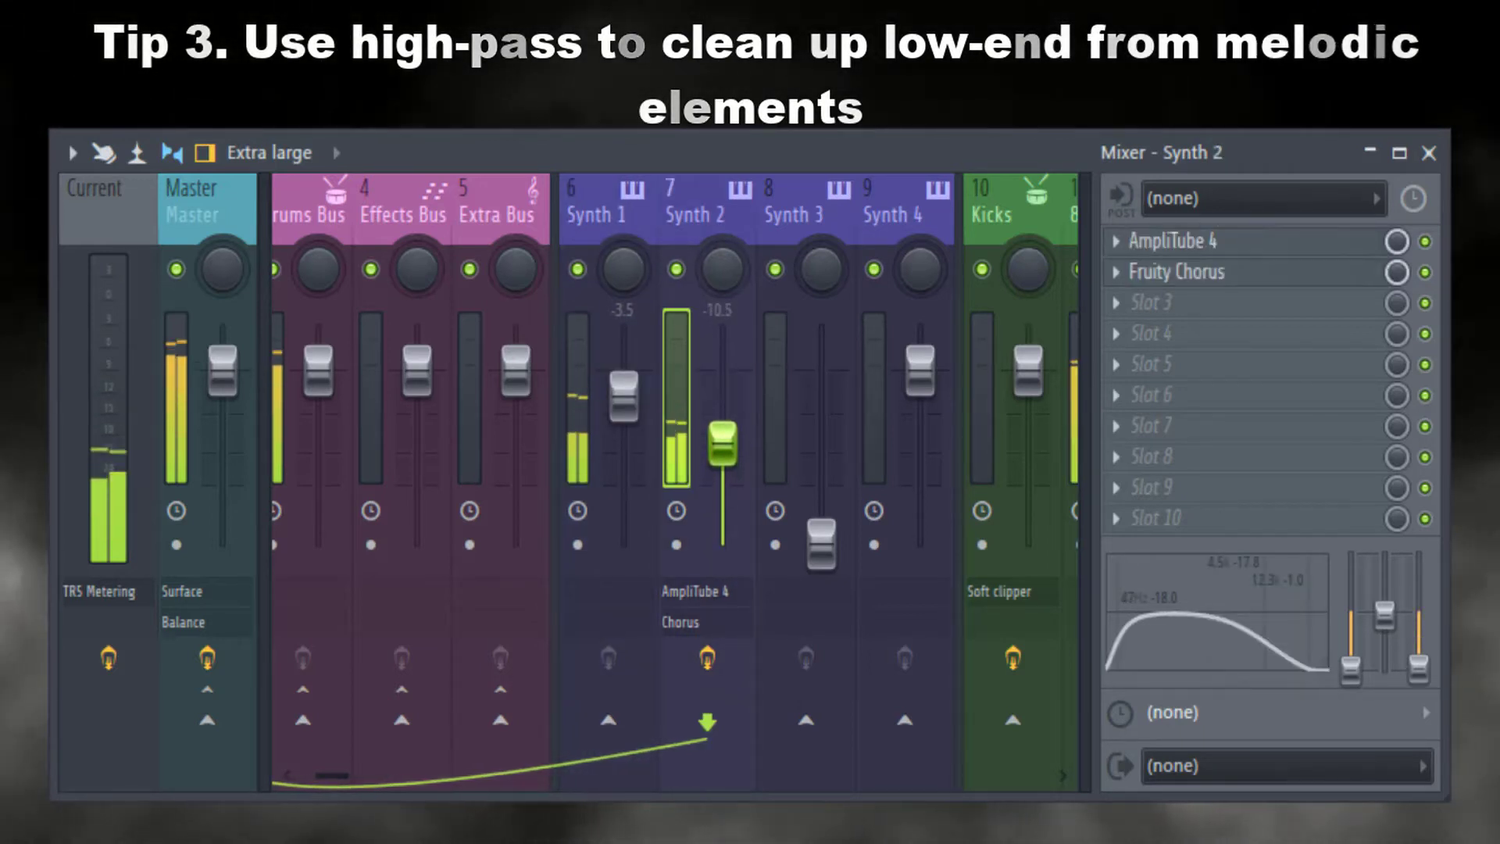
pyautogui.moveTo(726, 451); pyautogui.dragTo(726, 435)
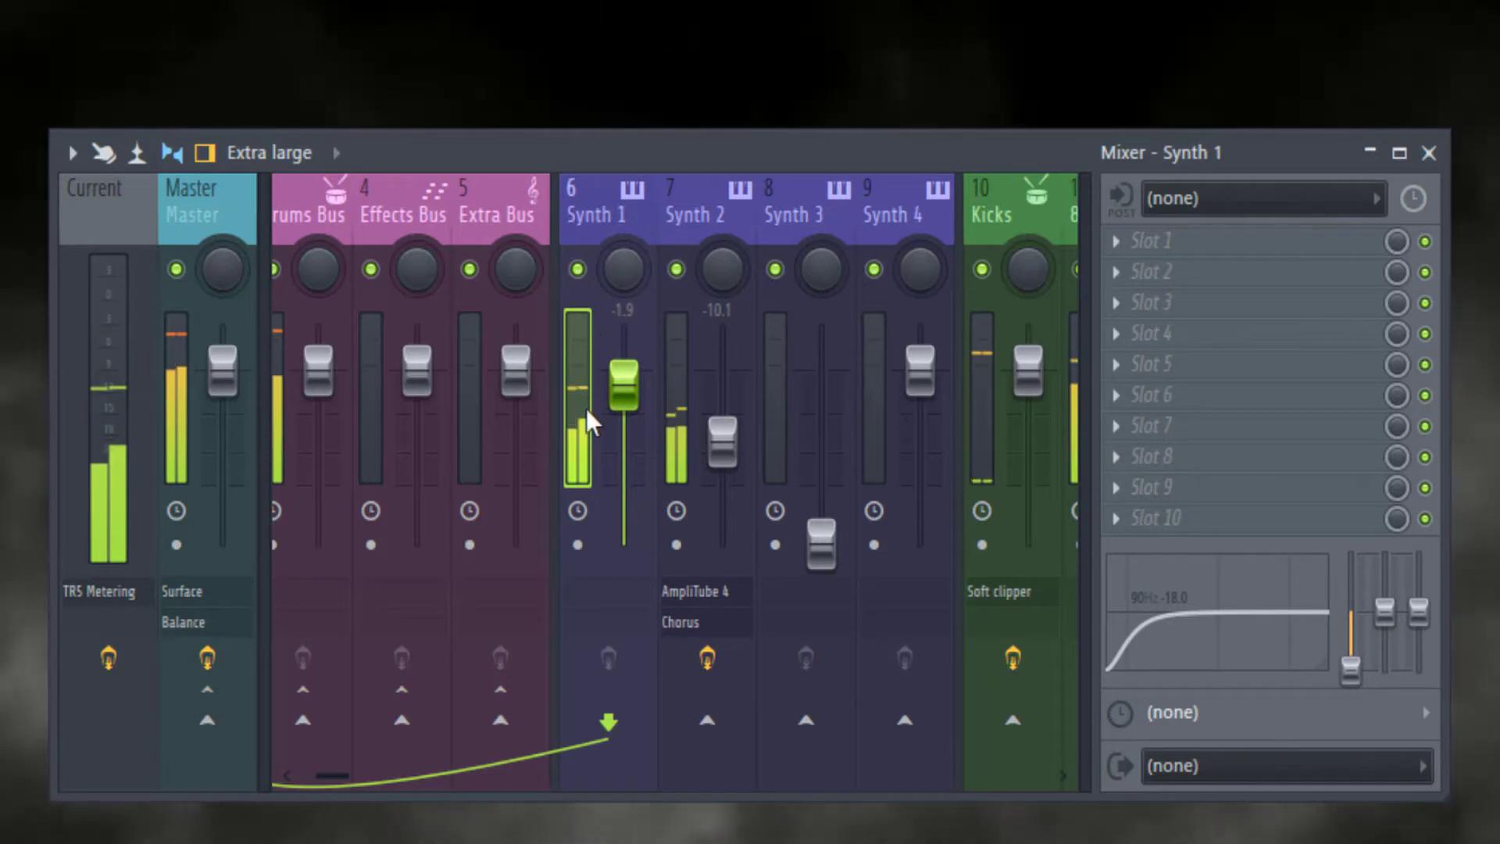
pyautogui.moveTo(622, 388); pyautogui.dragTo(623, 381)
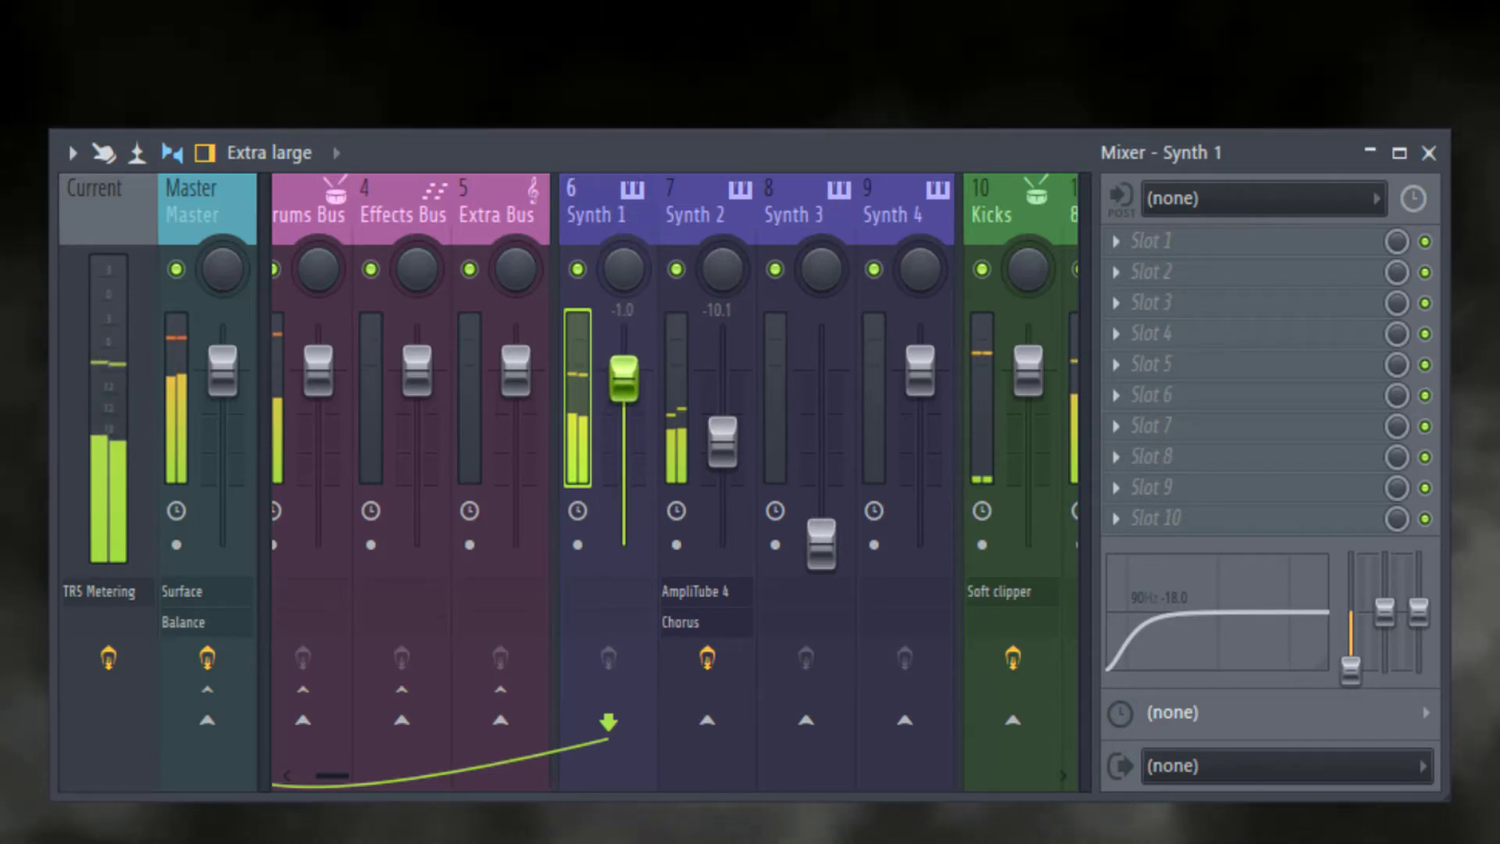
pyautogui.click(672, 201)
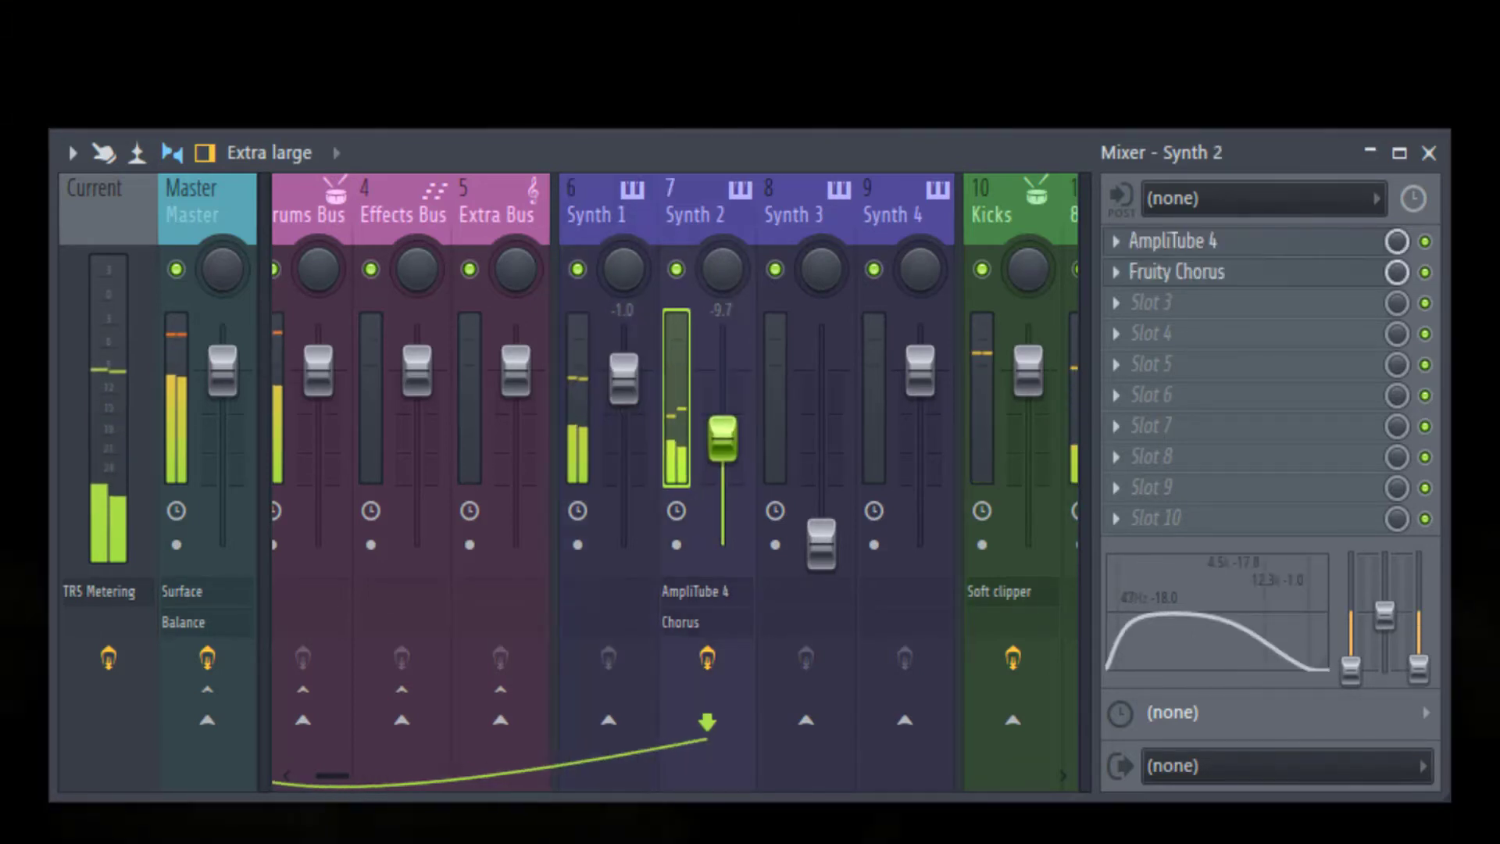
pyautogui.moveTo(722, 440); pyautogui.dragTo(722, 431)
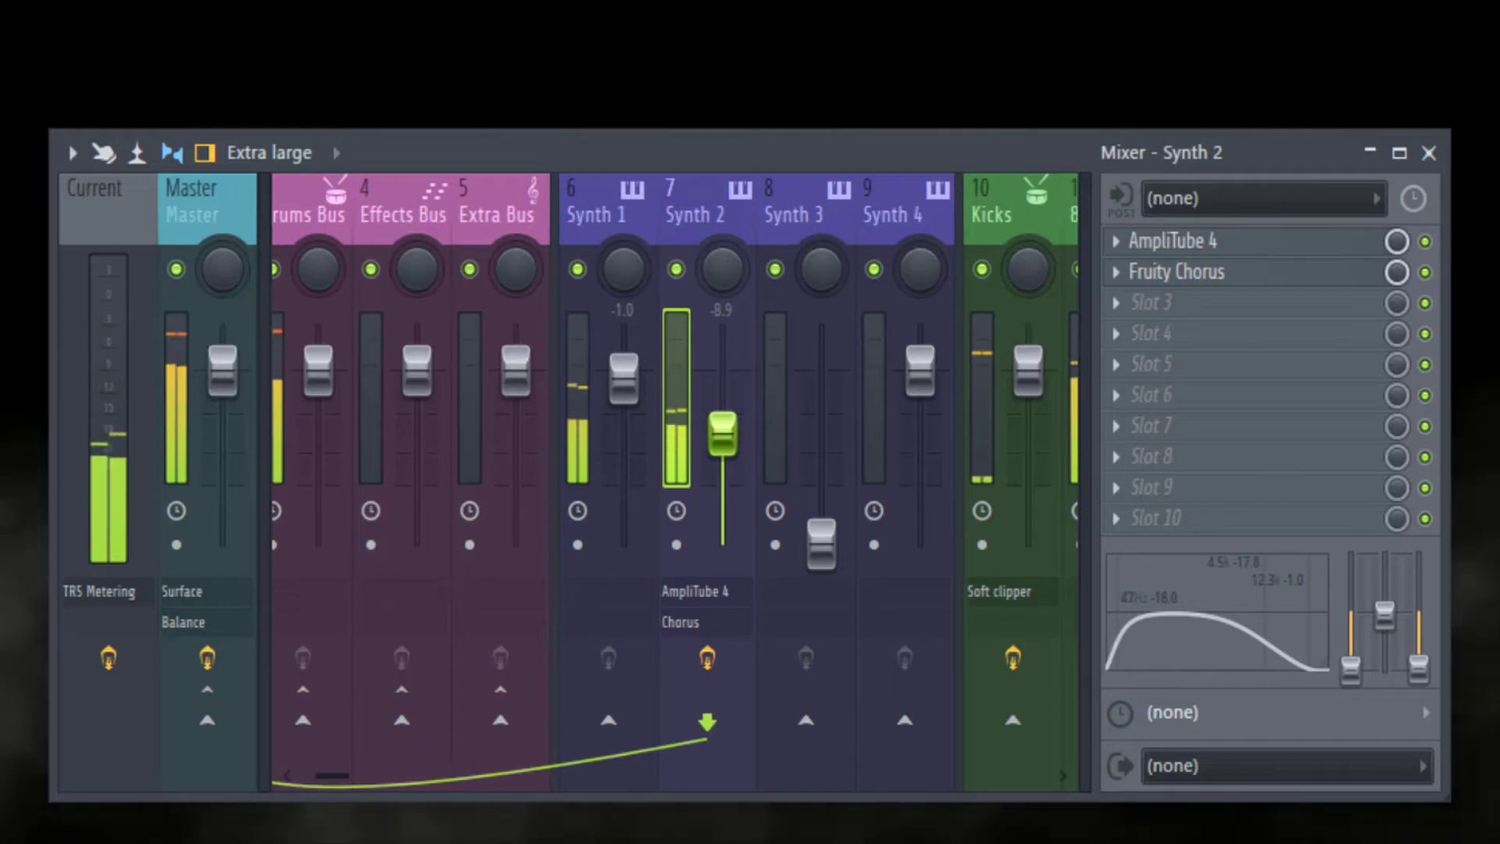
pyautogui.moveTo(722, 440); pyautogui.dragTo(722, 450)
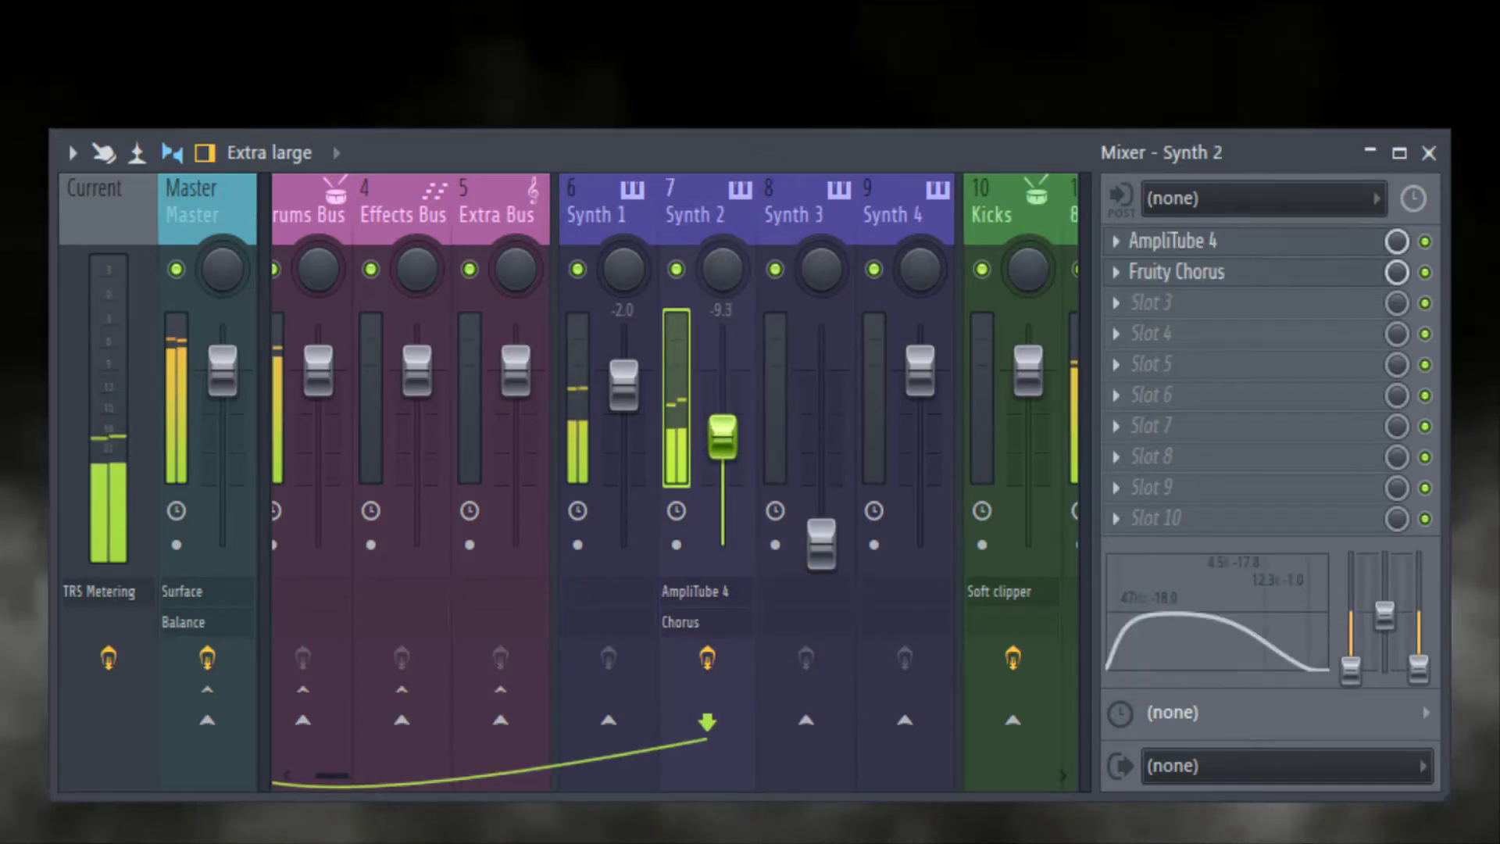
pyautogui.moveTo(725, 430); pyautogui.dragTo(725, 438)
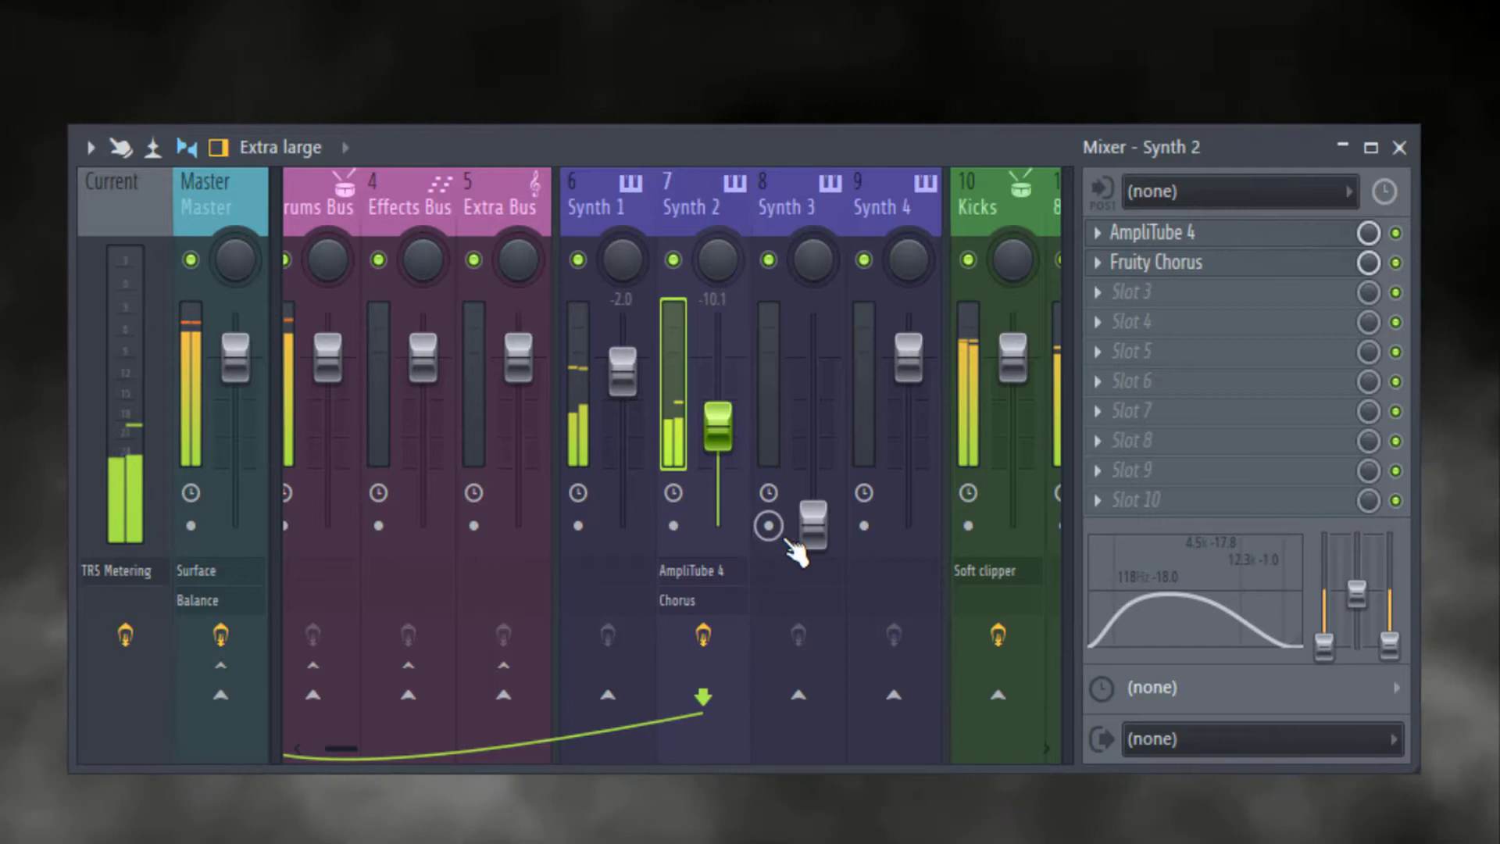
# Step: Raise Synth 3's fader and settle it at about -5 dB
pyautogui.click(785, 201)
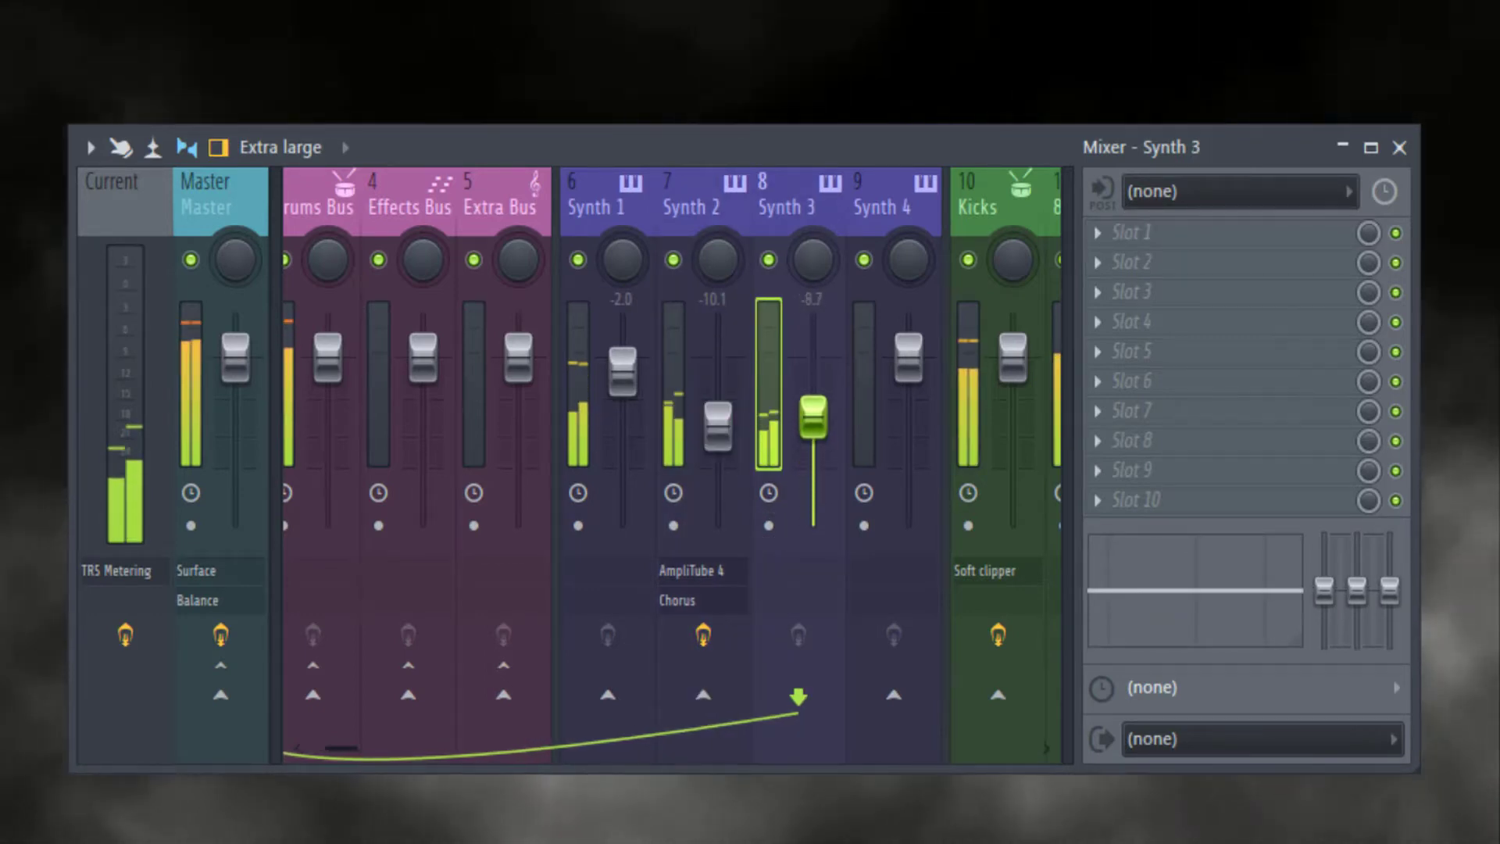
pyautogui.moveTo(812, 426); pyautogui.dragTo(813, 380)
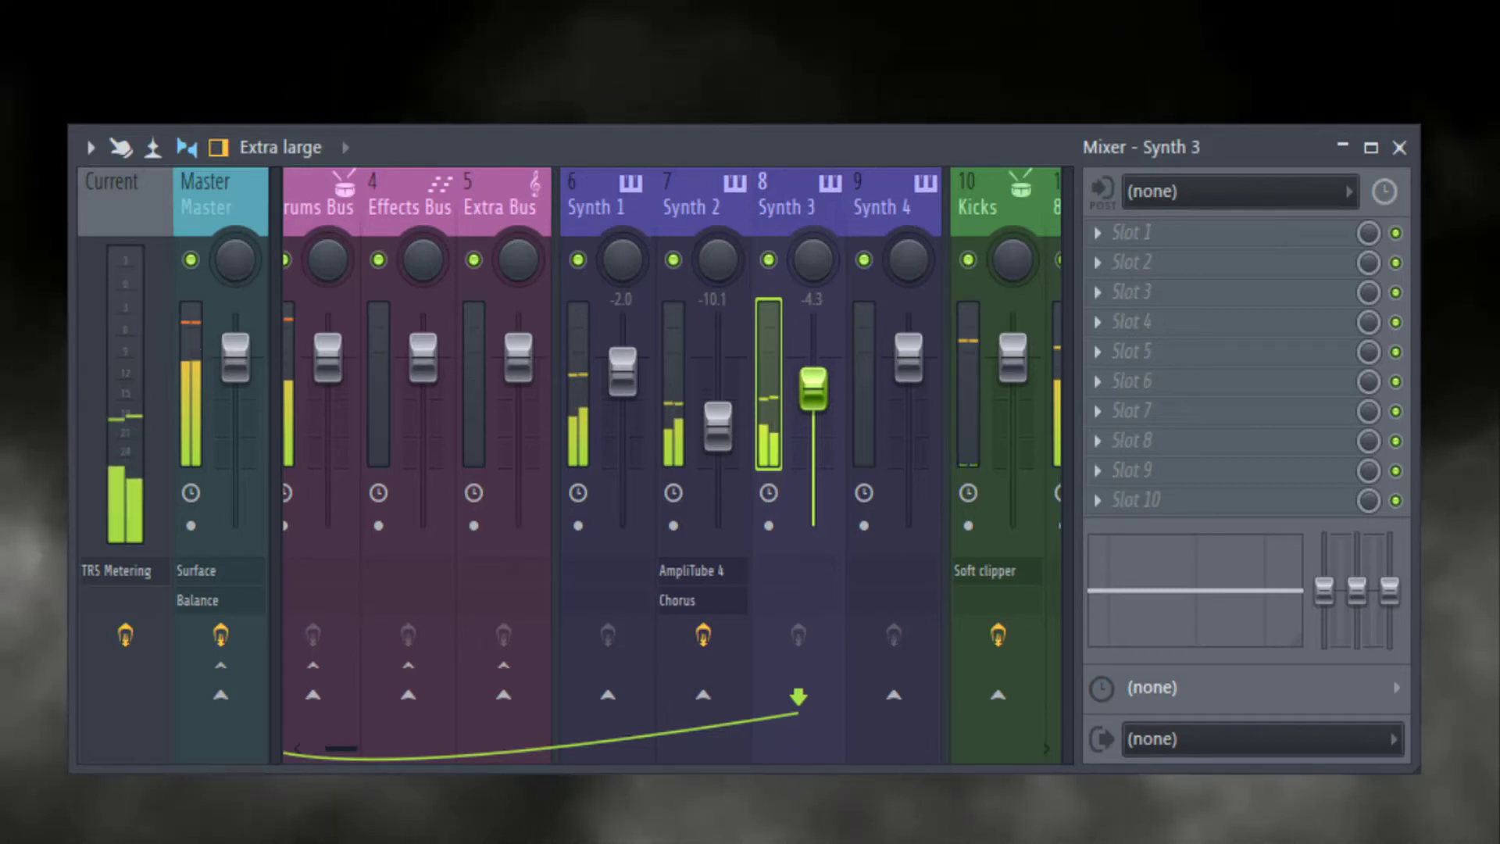
pyautogui.moveTo(813, 387); pyautogui.dragTo(813, 397)
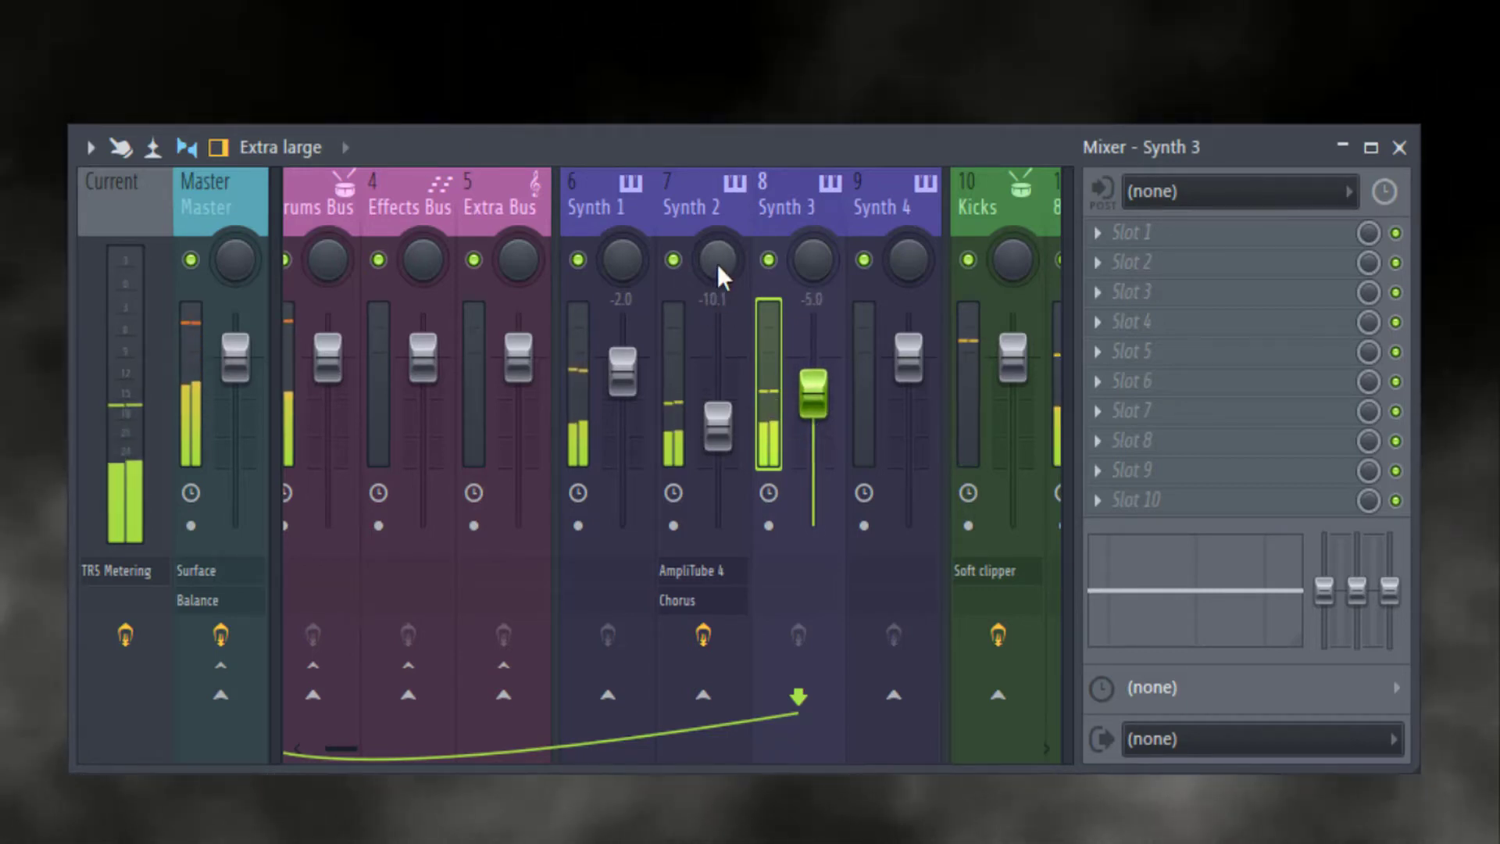
# Step: Trim Synth 2 to about -11 dB and pan Synth 2 and Synth 3 apart
pyautogui.click(703, 207)
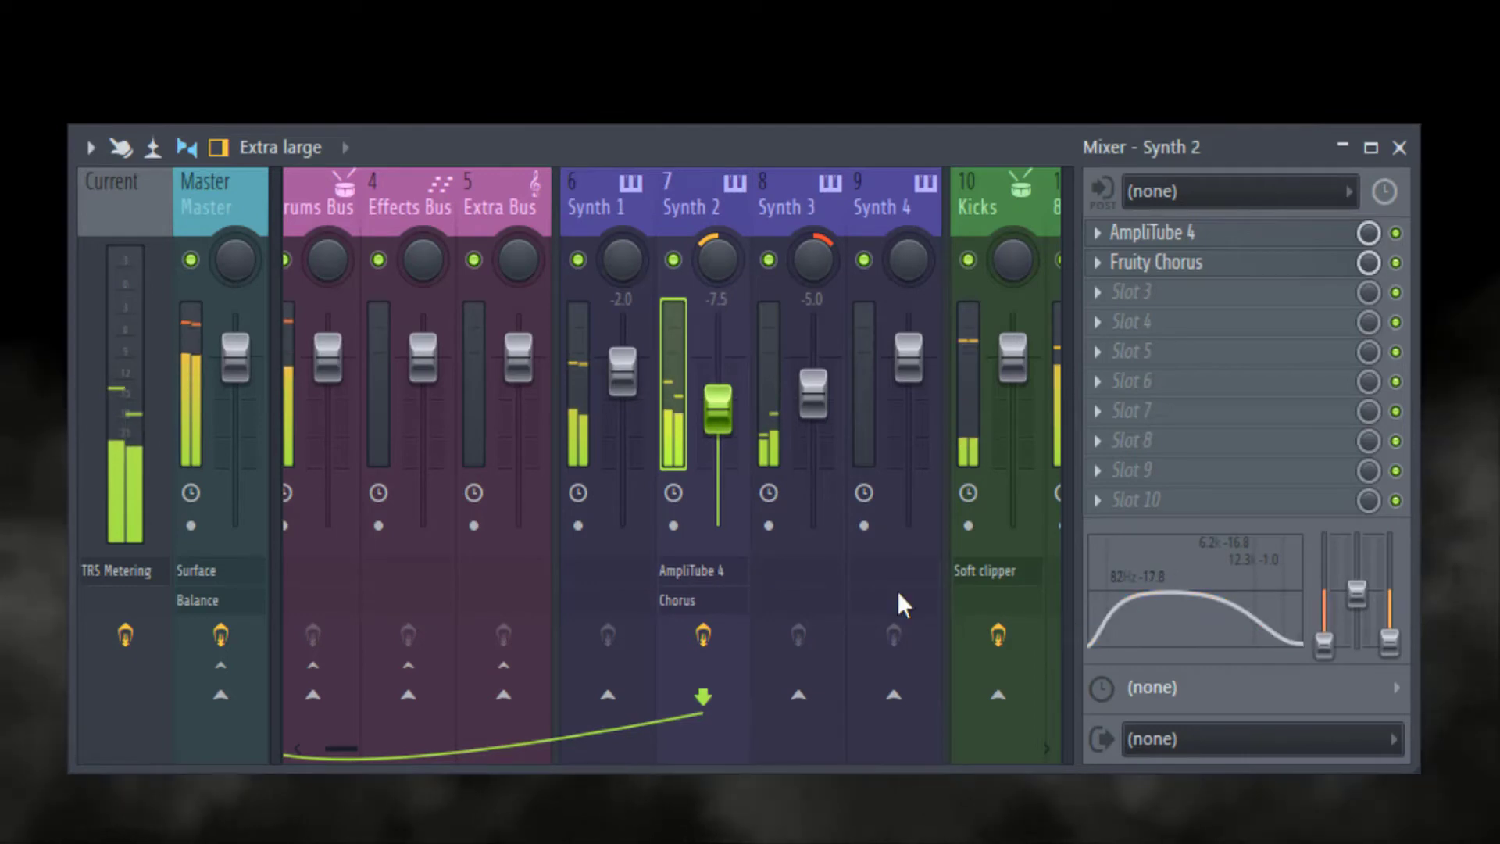
pyautogui.moveTo(716, 402); pyautogui.dragTo(716, 431)
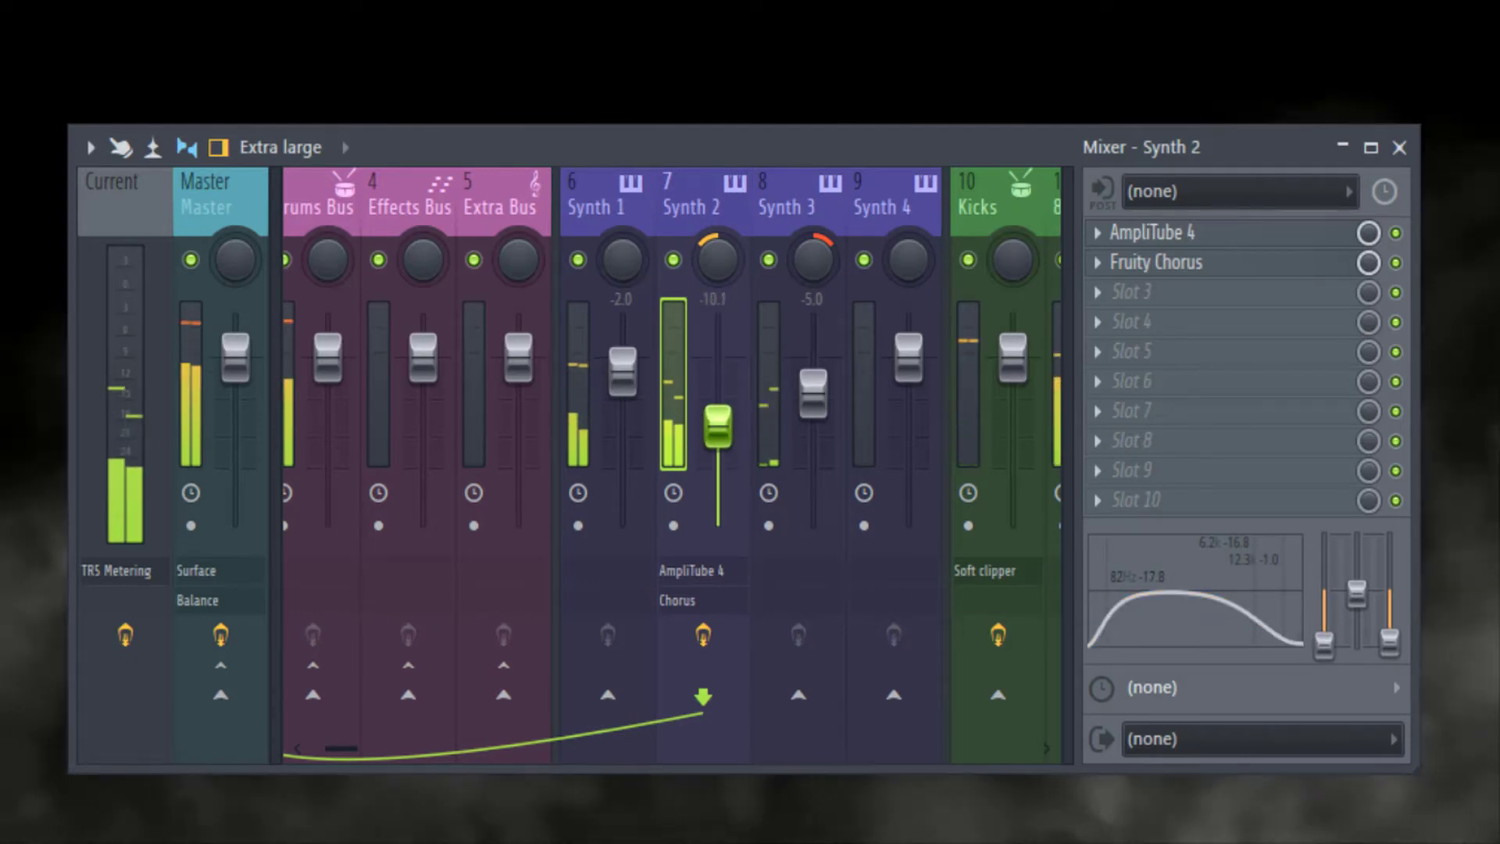
pyautogui.moveTo(717, 421); pyautogui.dragTo(716, 431)
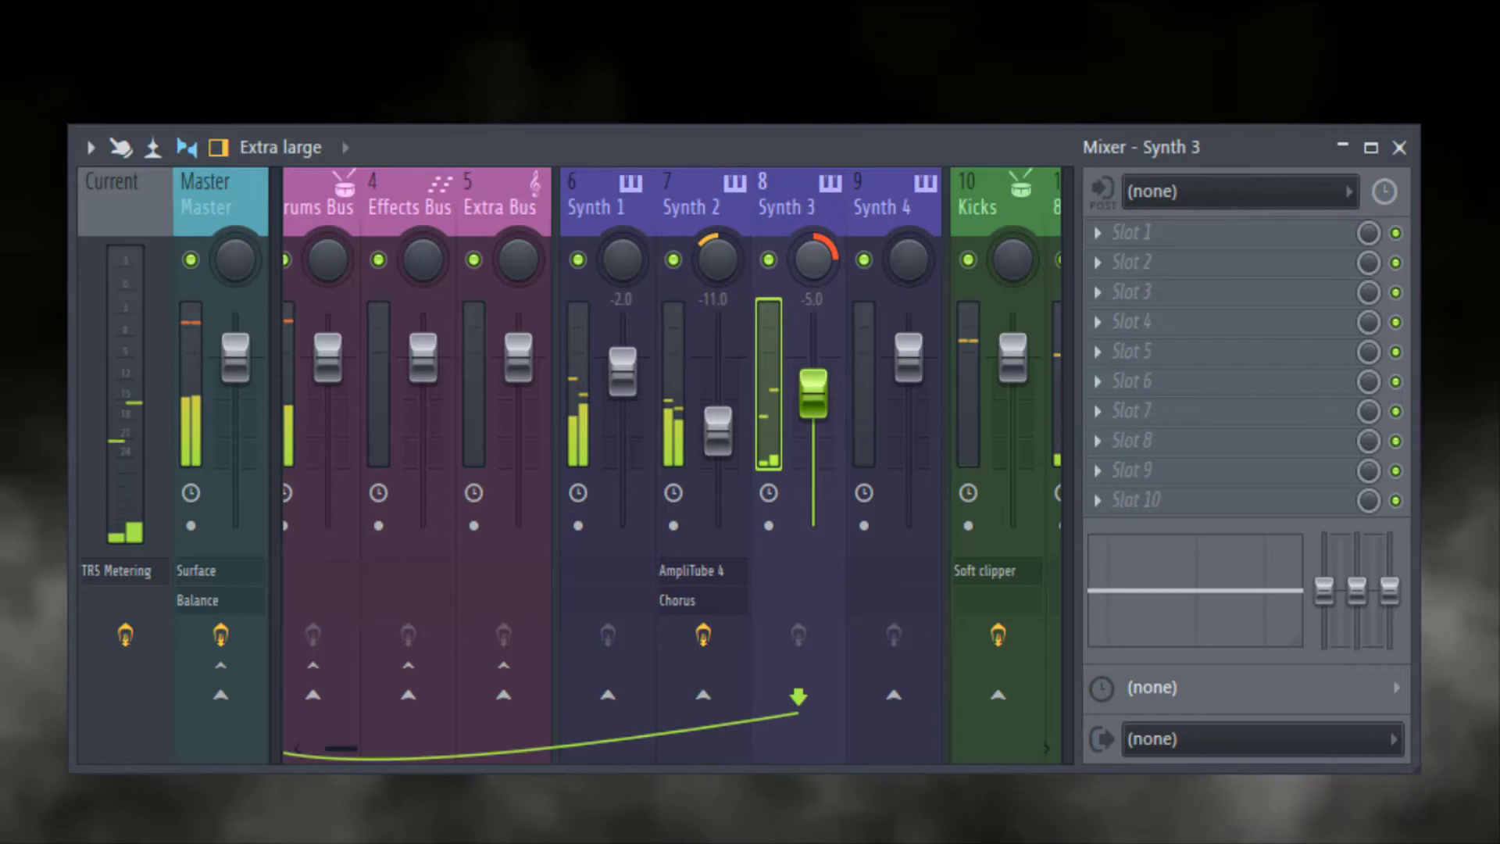
pyautogui.click(703, 201)
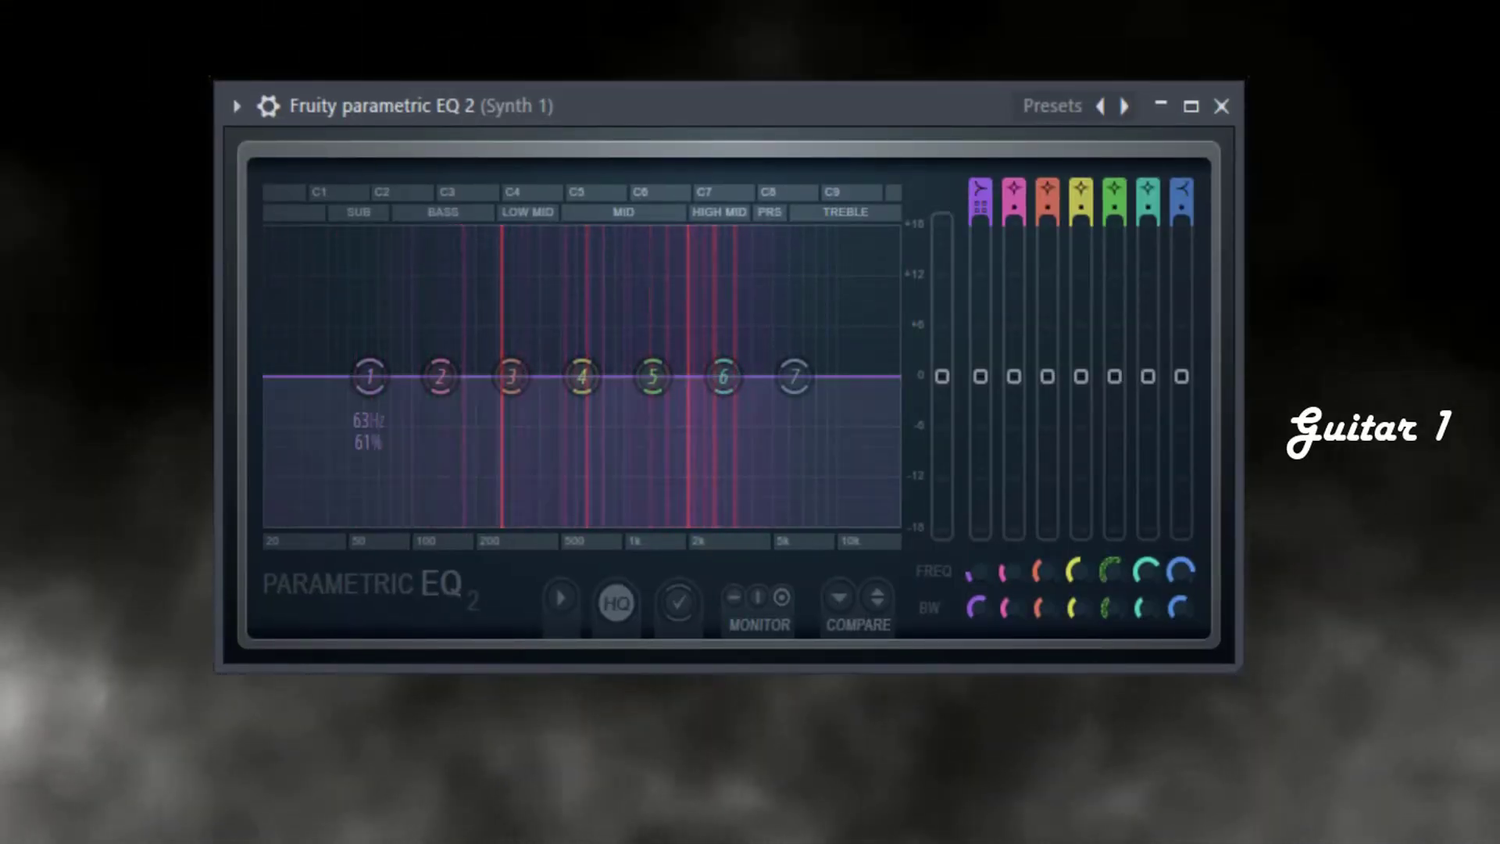
# Step: Cut Synth 1's low end with band 1 set at about 110 Hz
pyautogui.moveTo(371, 376); pyautogui.dragTo(392, 507)
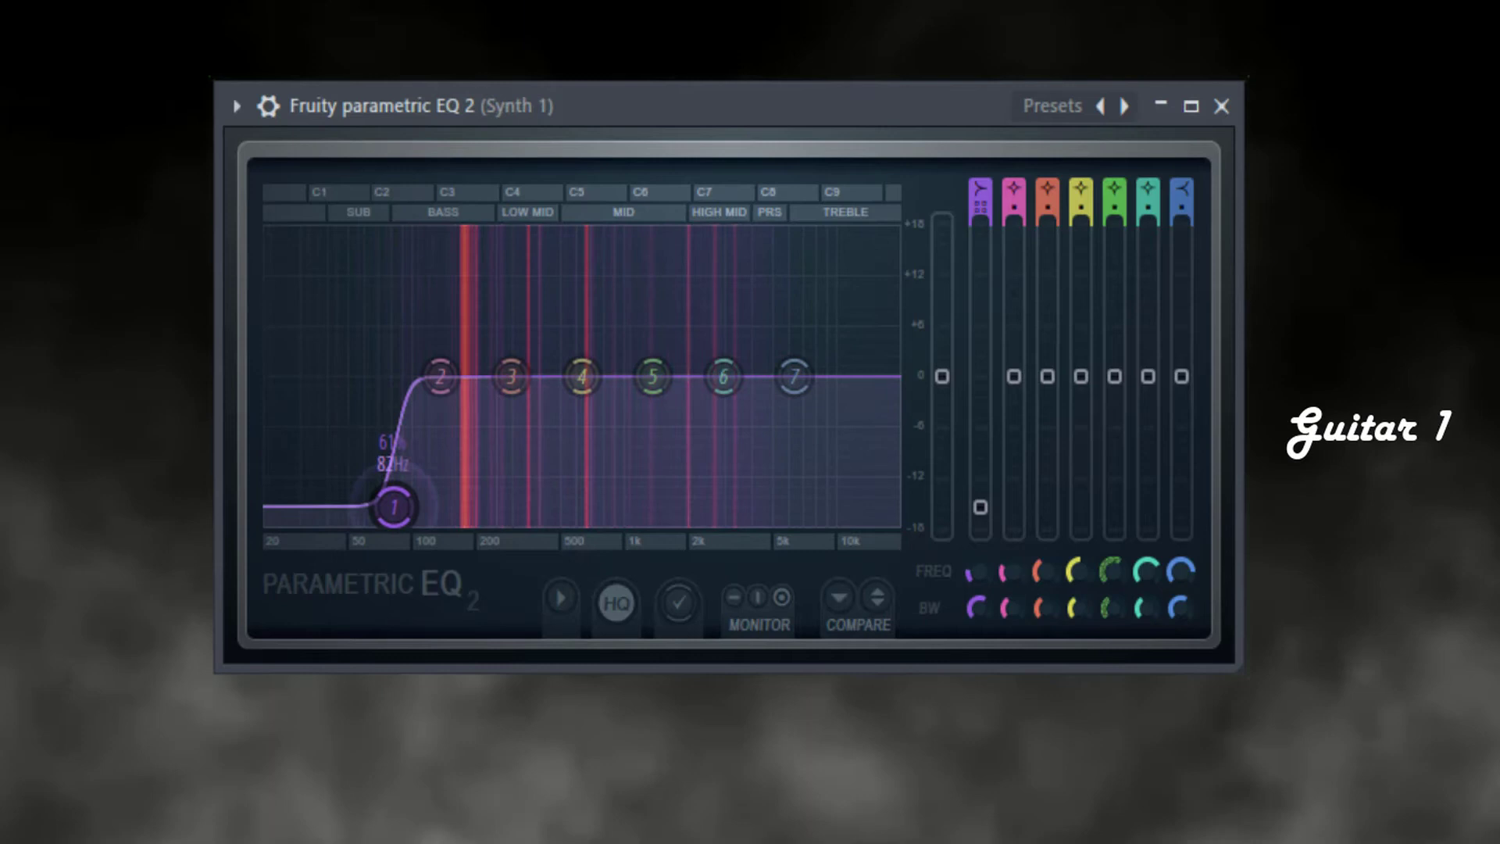
pyautogui.moveTo(393, 508); pyautogui.dragTo(433, 521)
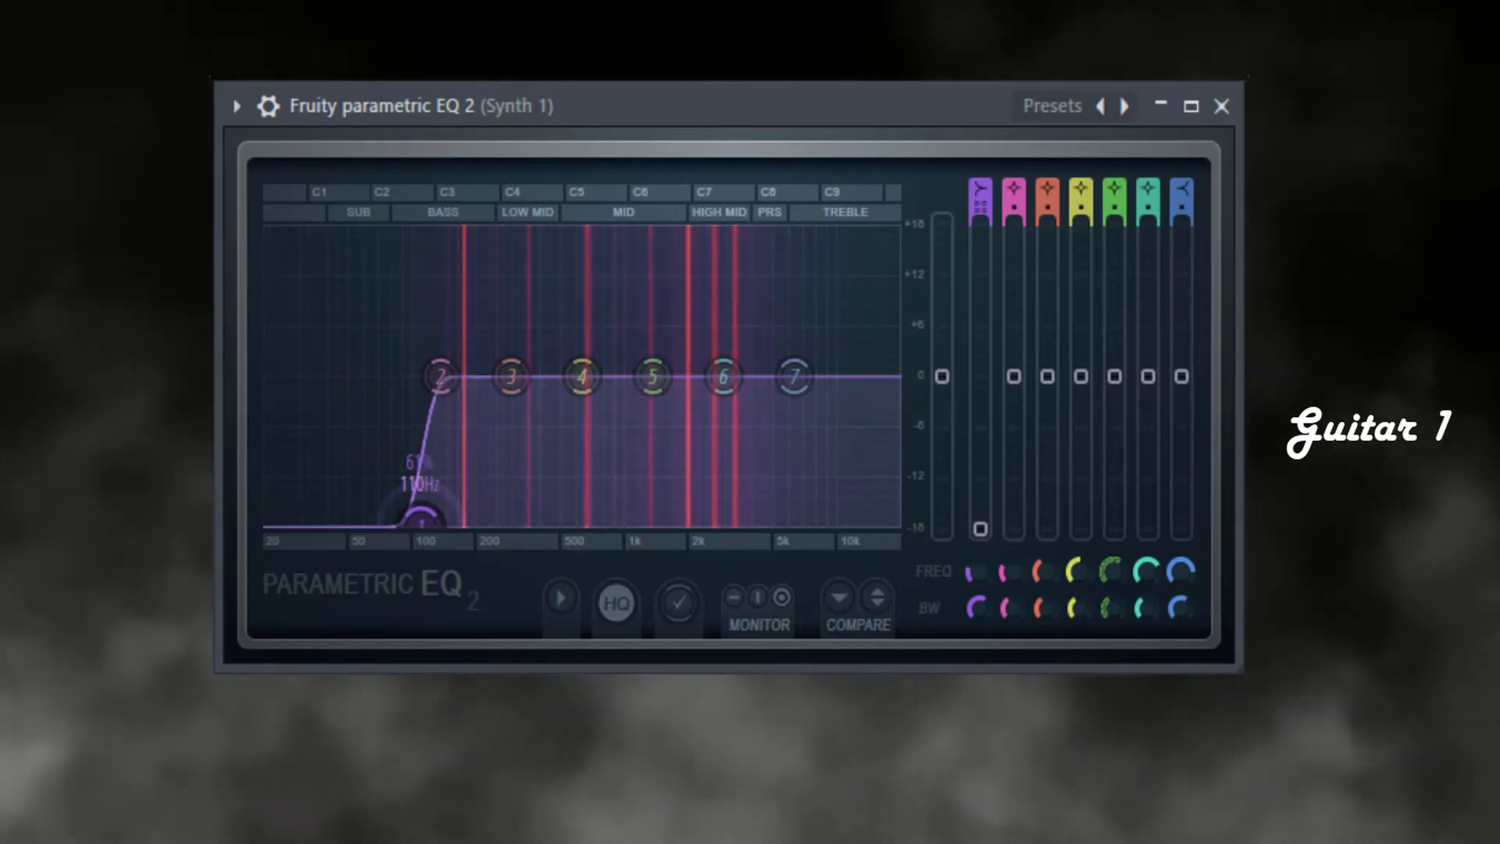
pyautogui.moveTo(423, 521); pyautogui.dragTo(414, 521)
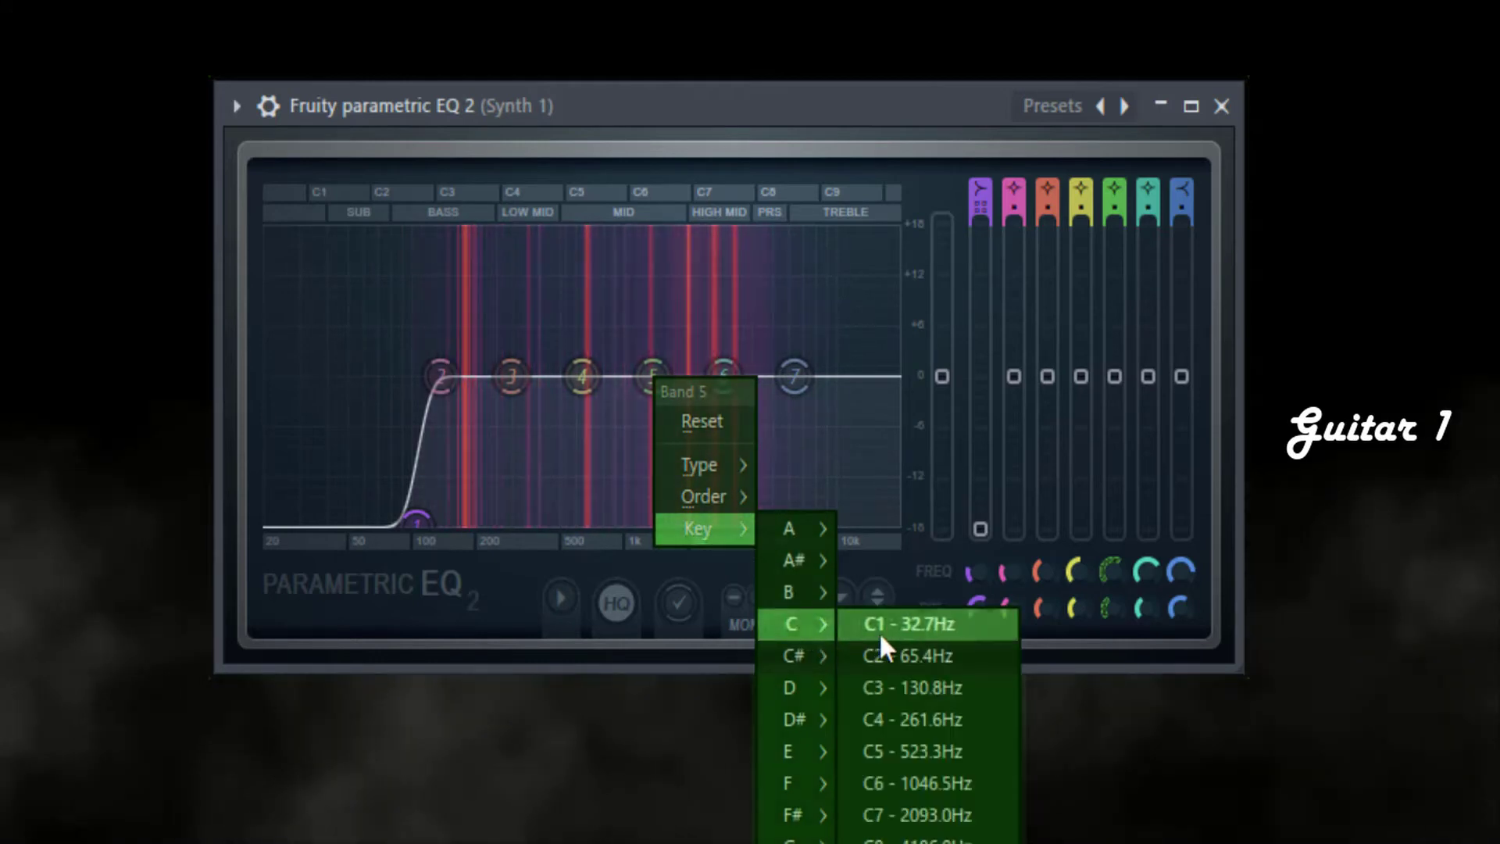
# Step: Snap band 5 to C7 (2093 Hz) and give Synth 1 a gentle boost there
pyautogui.click(912, 624)
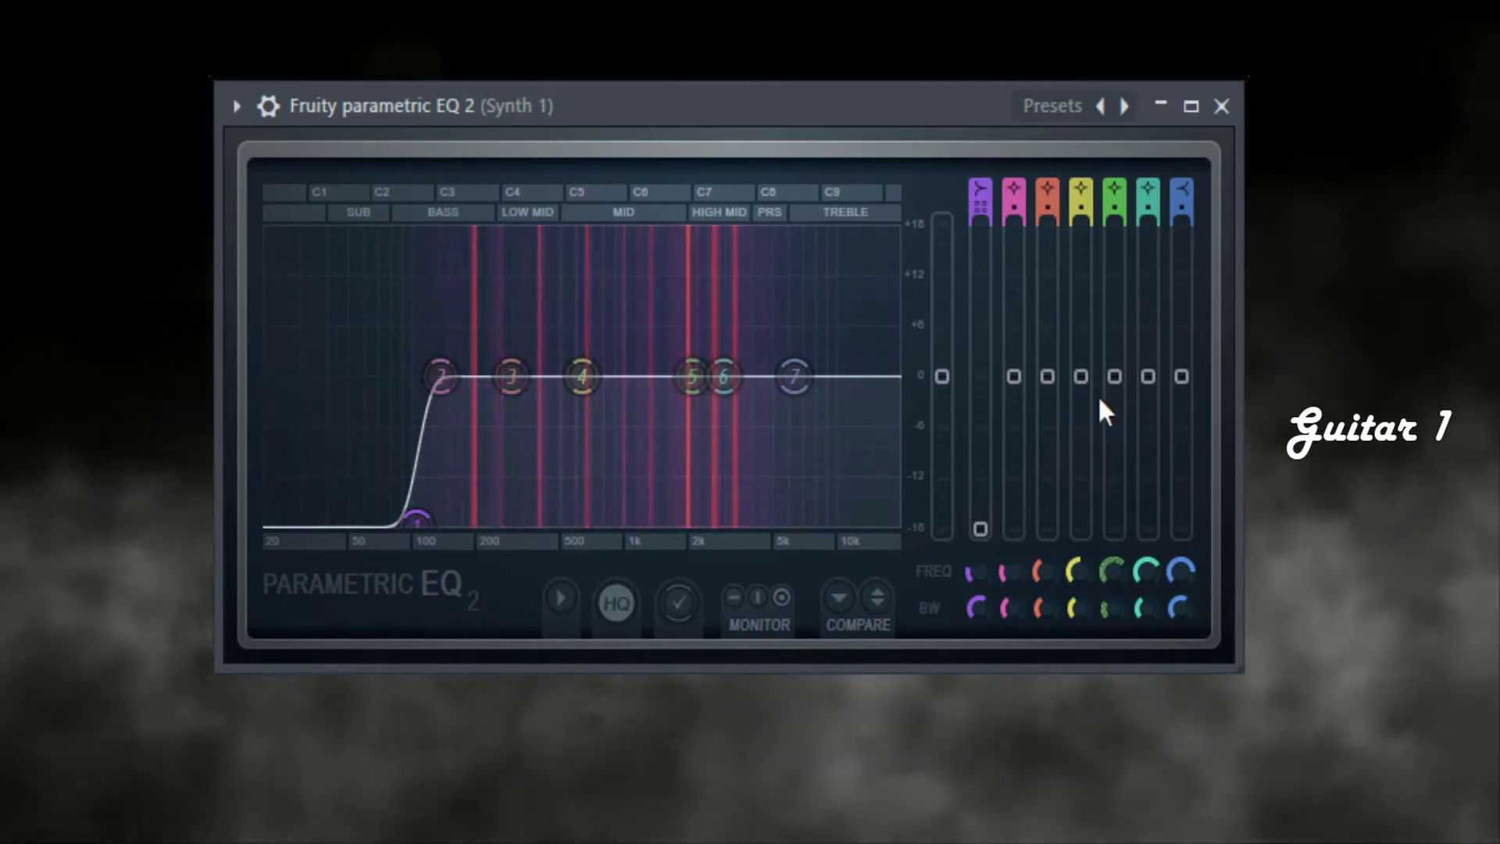
pyautogui.moveTo(722, 376); pyautogui.dragTo(690, 338)
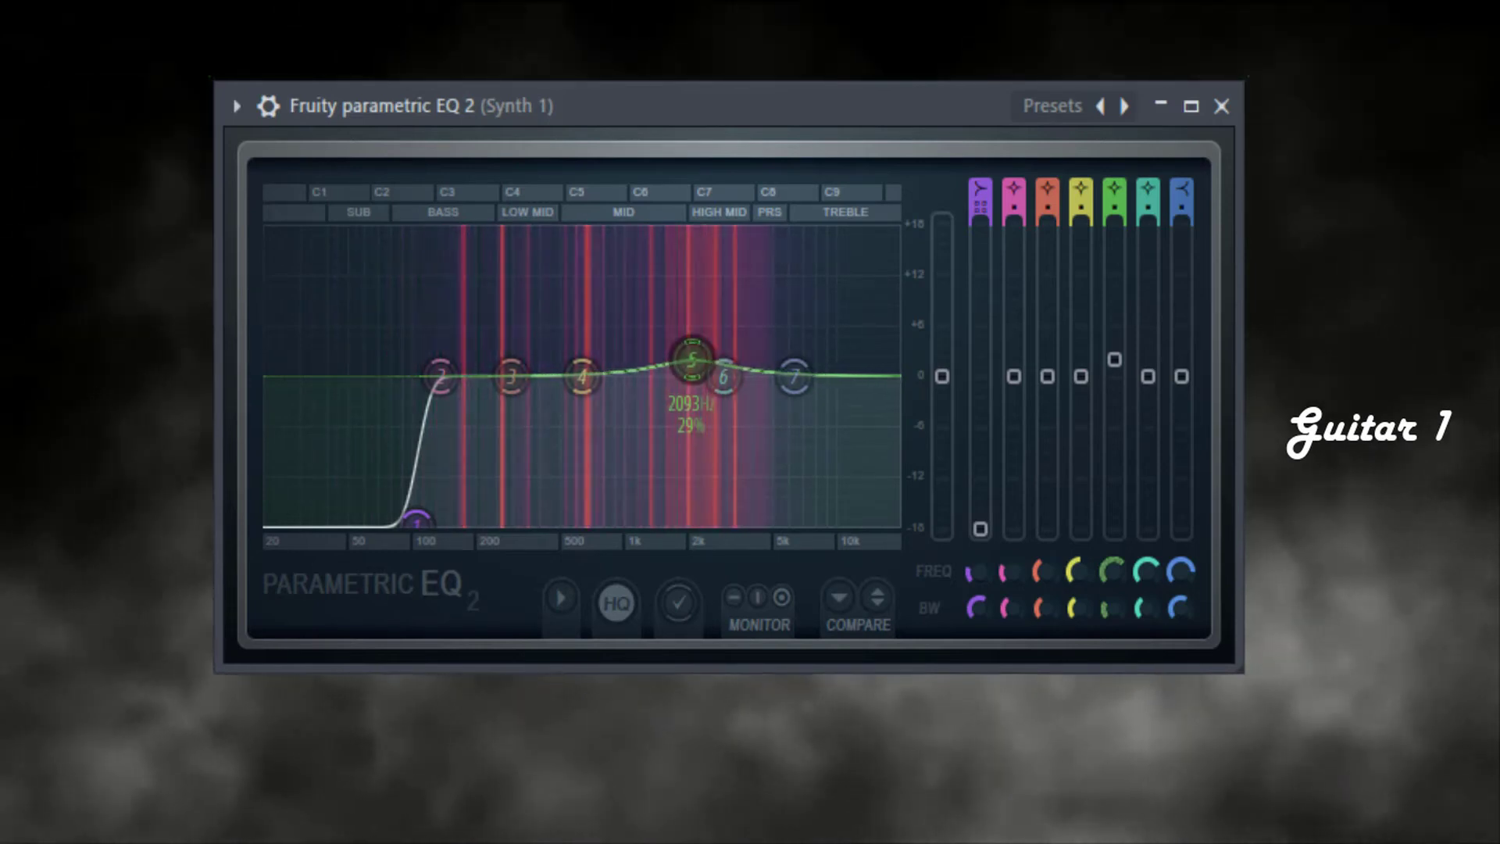
pyautogui.moveTo(691, 357); pyautogui.dragTo(691, 368)
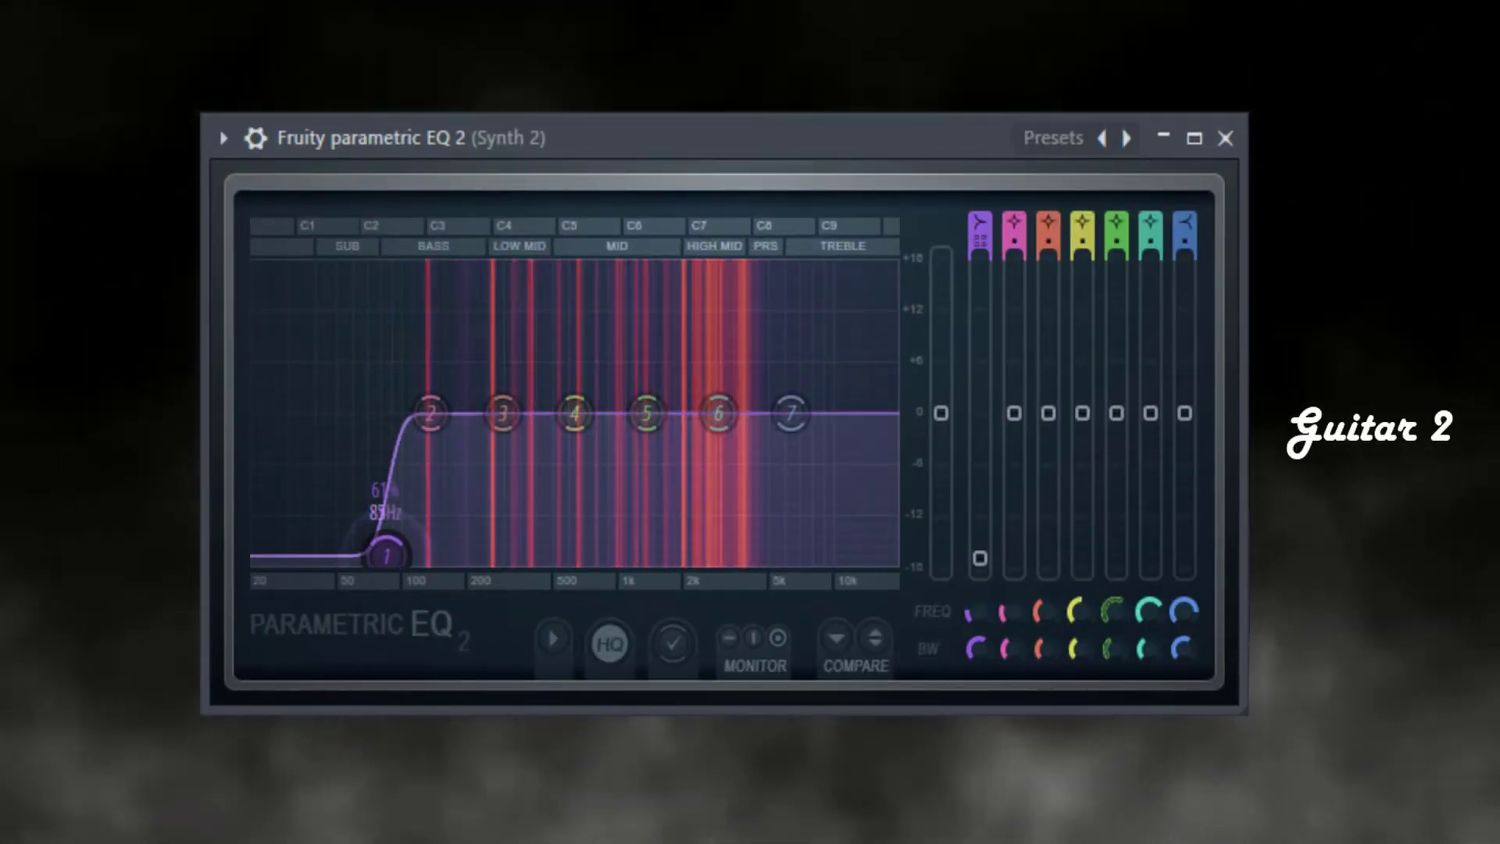
# Step: Low-cut Synth 2 near 100 Hz and sweep band 3 into a slight dip at 203 Hz
pyautogui.moveTo(387, 555); pyautogui.dragTo(412, 554)
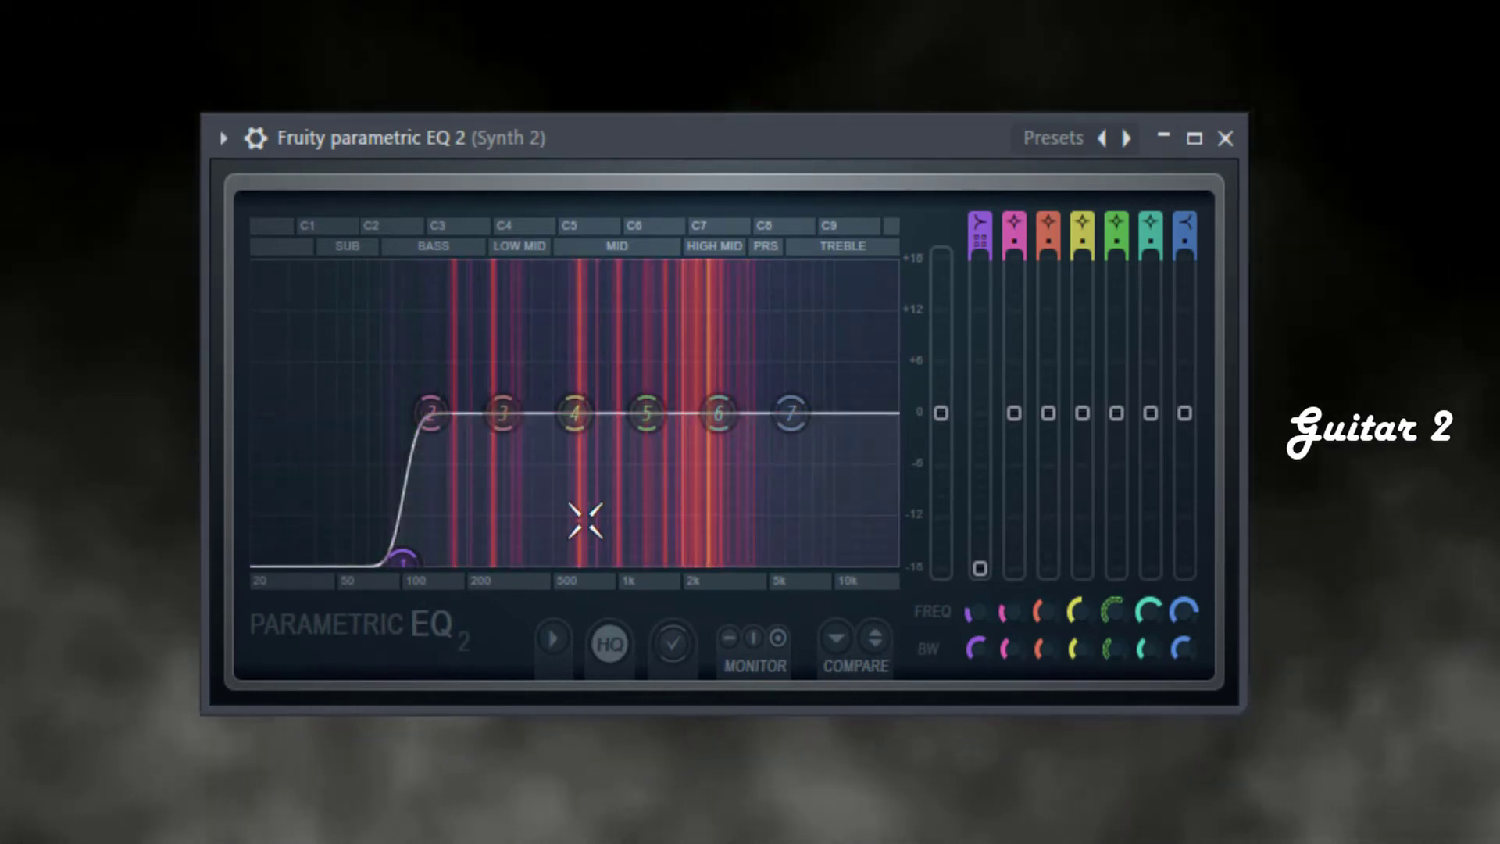
pyautogui.moveTo(503, 414); pyautogui.dragTo(464, 321)
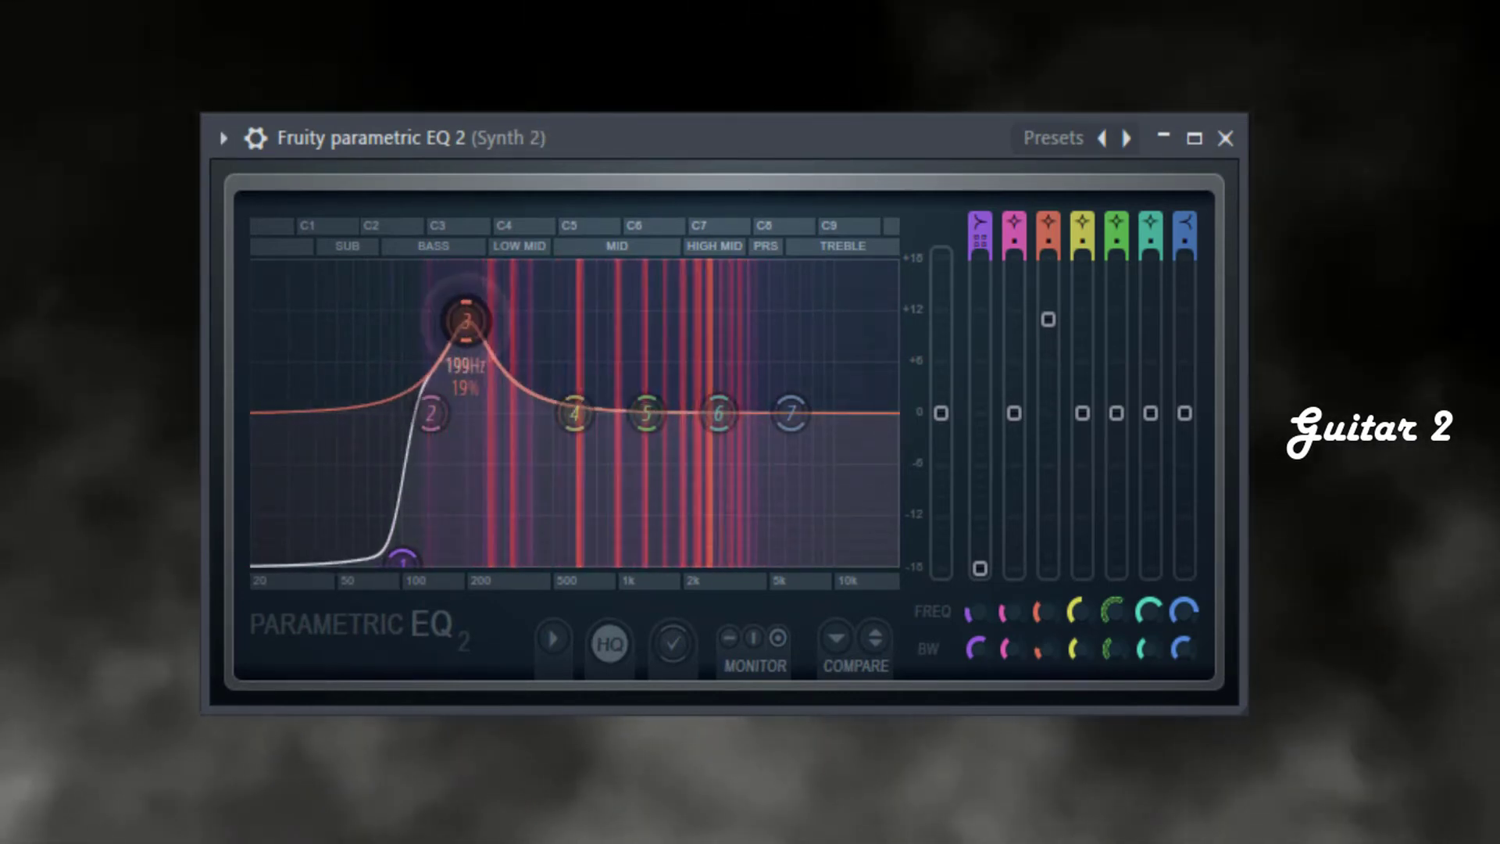
pyautogui.moveTo(464, 320); pyautogui.dragTo(465, 287)
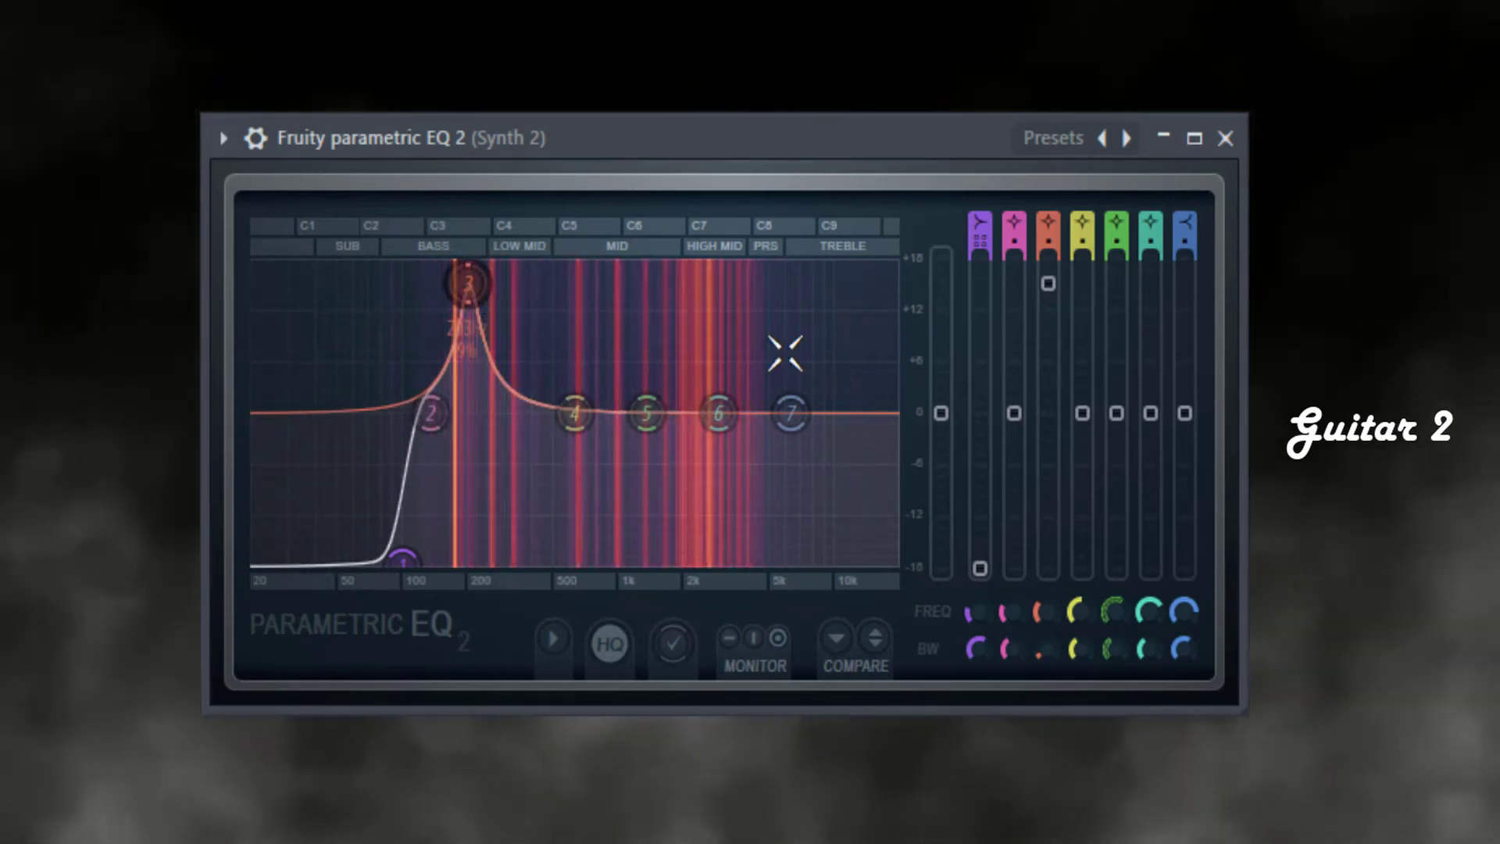
pyautogui.moveTo(469, 283); pyautogui.dragTo(468, 411)
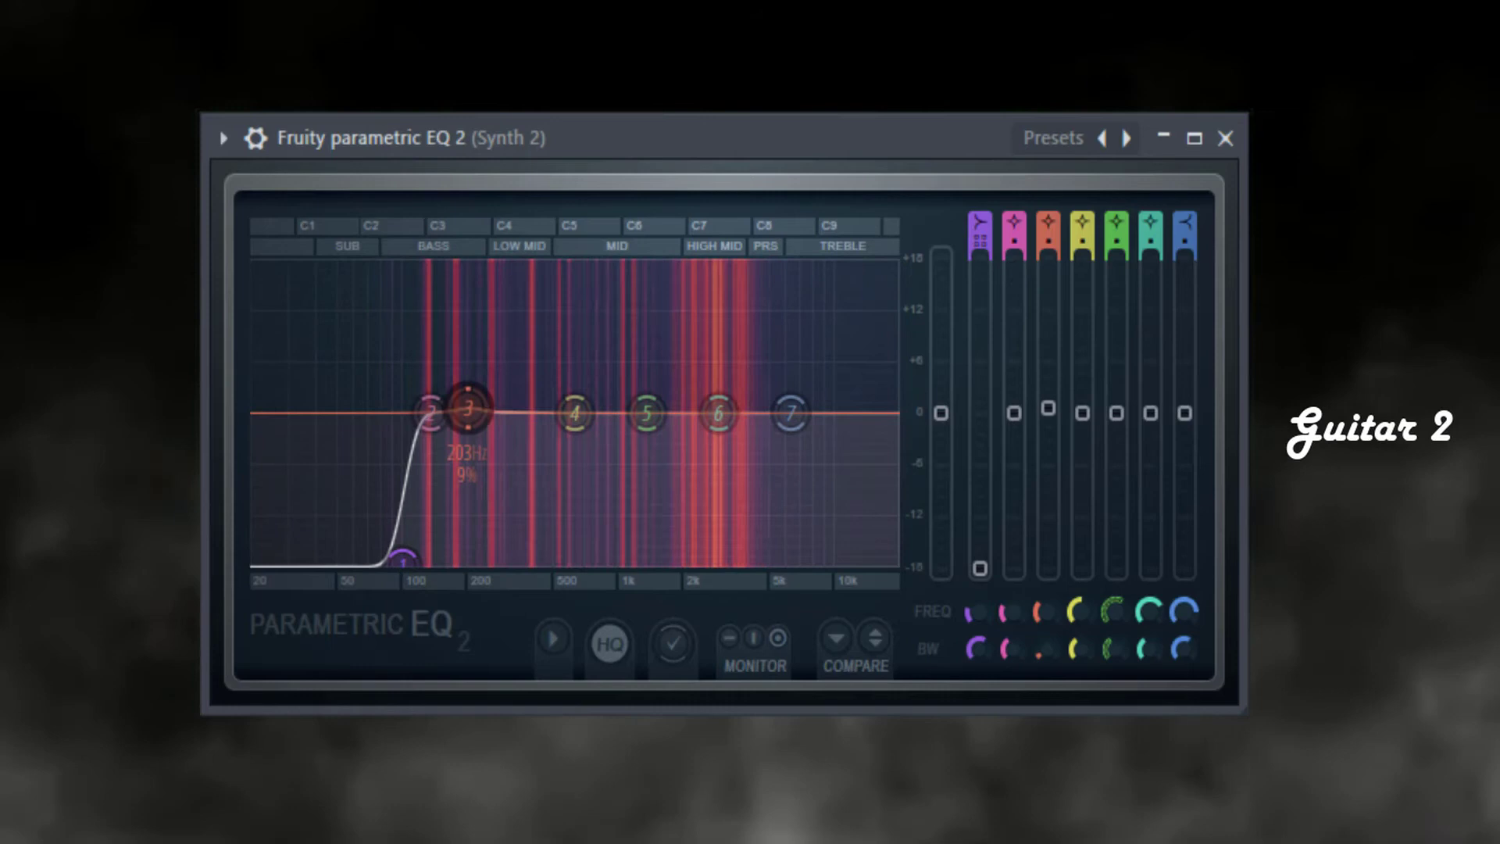
pyautogui.moveTo(472, 406); pyautogui.dragTo(462, 428)
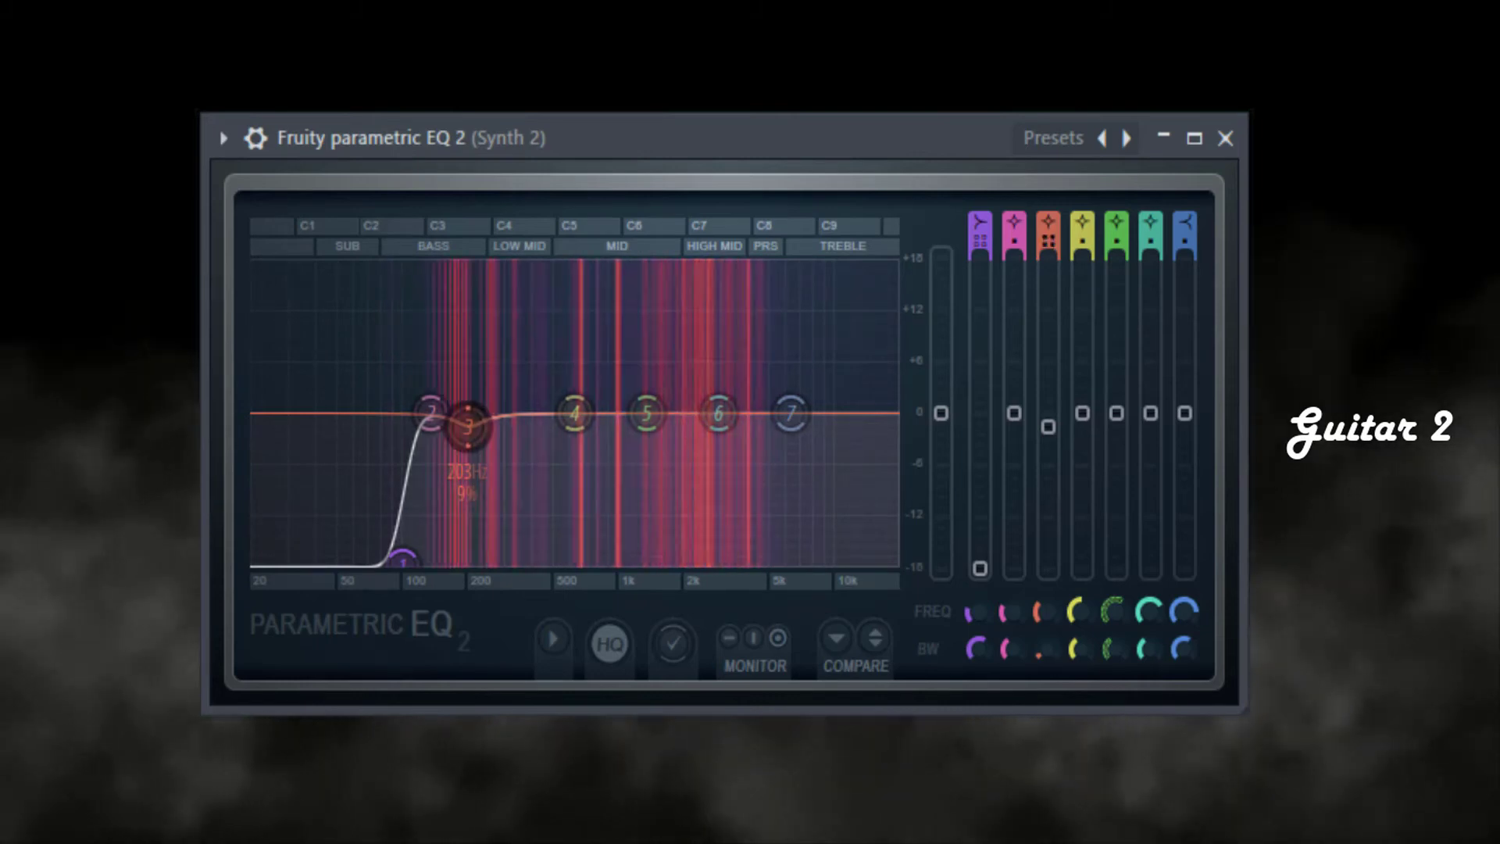
pyautogui.moveTo(467, 430); pyautogui.dragTo(478, 440)
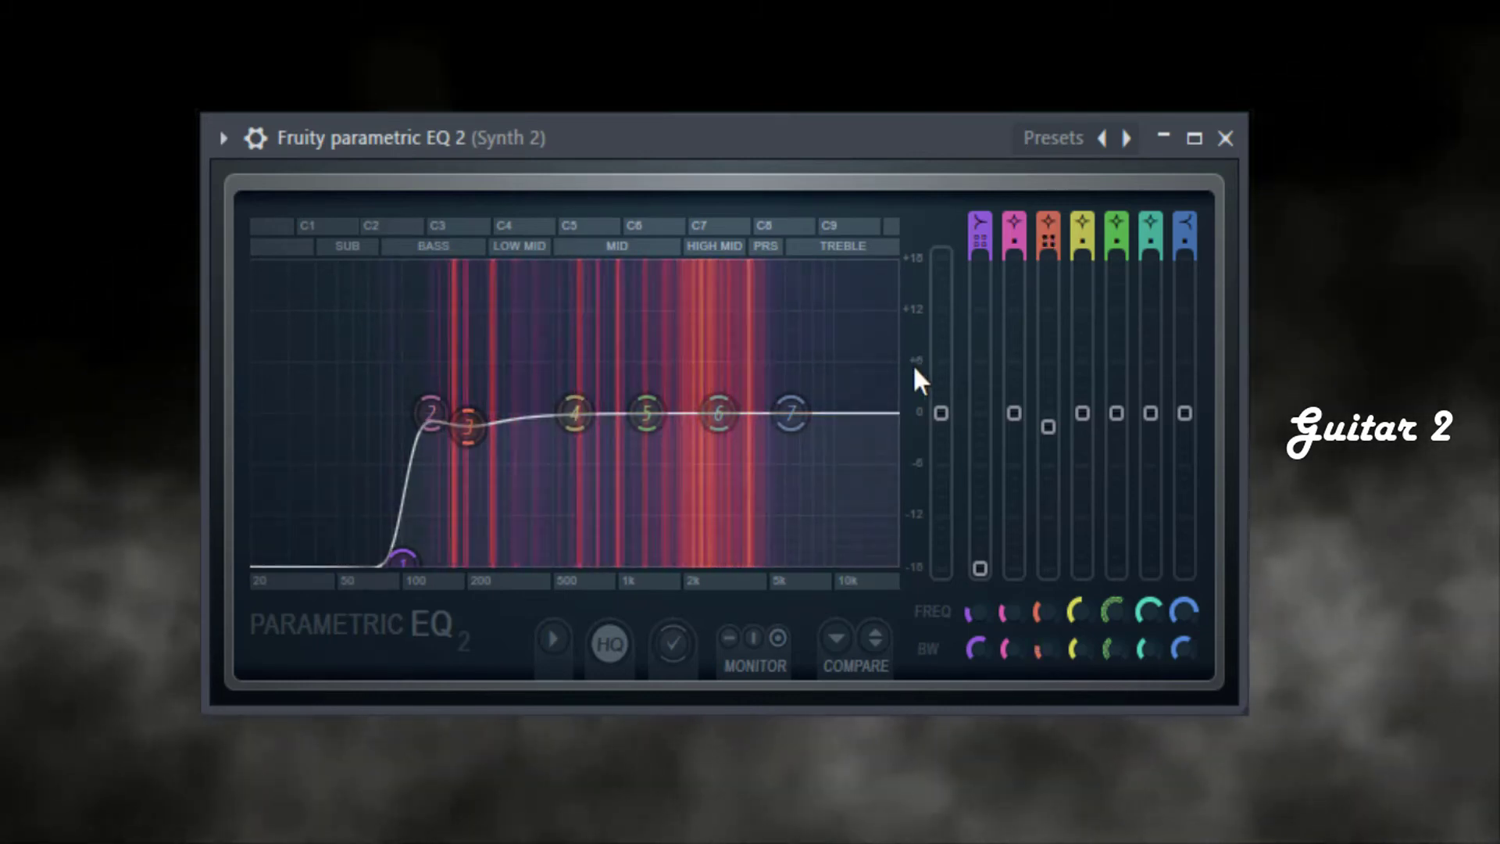
# Step: Roll off Synth 2's highs with a steep cut near 6.2 kHz
pyautogui.moveTo(789, 412); pyautogui.dragTo(790, 559)
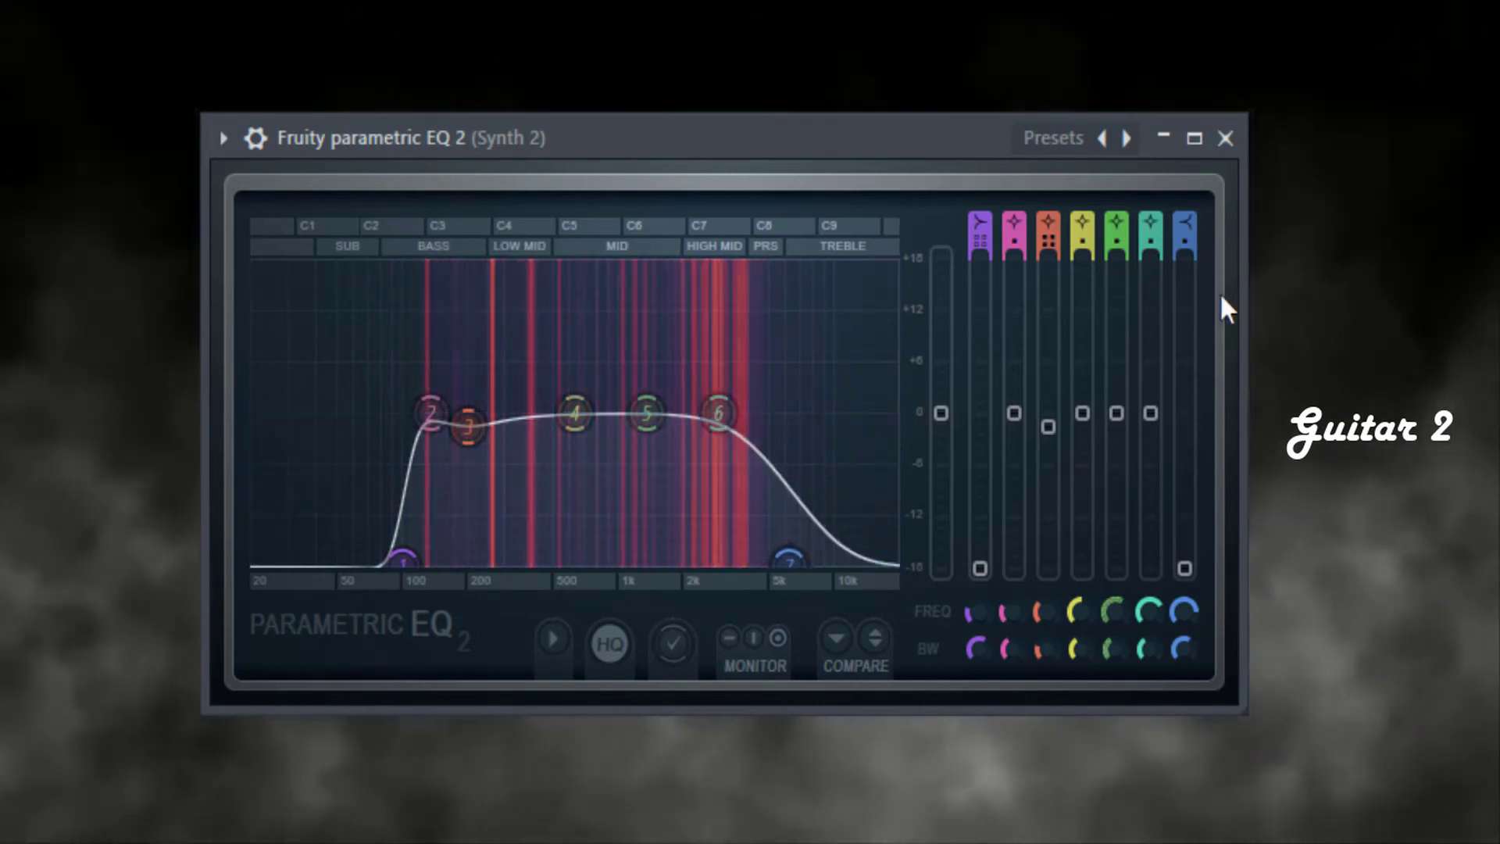
pyautogui.moveTo(791, 561); pyautogui.dragTo(794, 561)
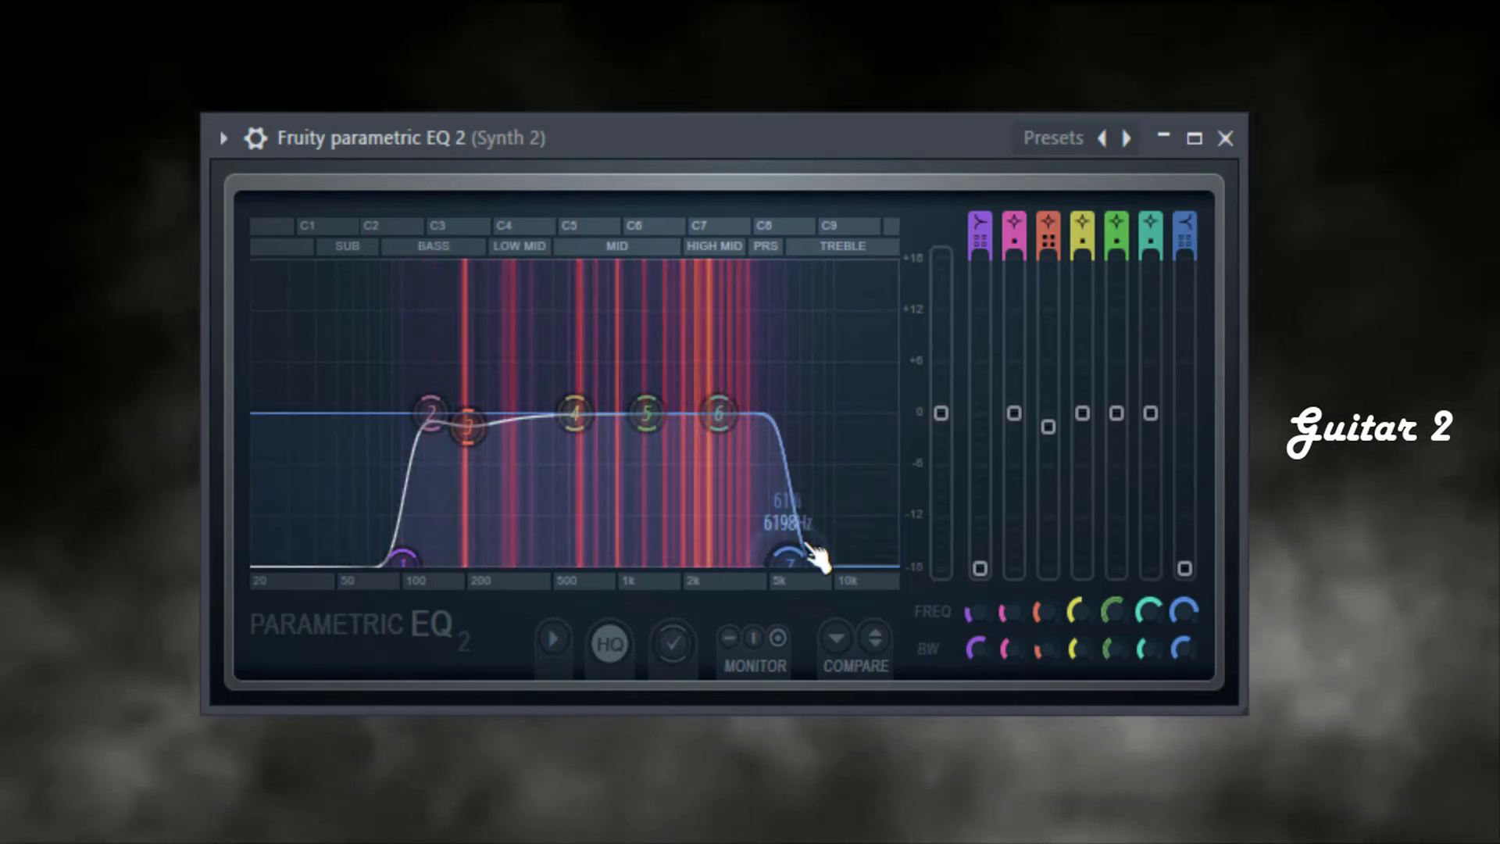
pyautogui.moveTo(793, 564); pyautogui.dragTo(789, 560)
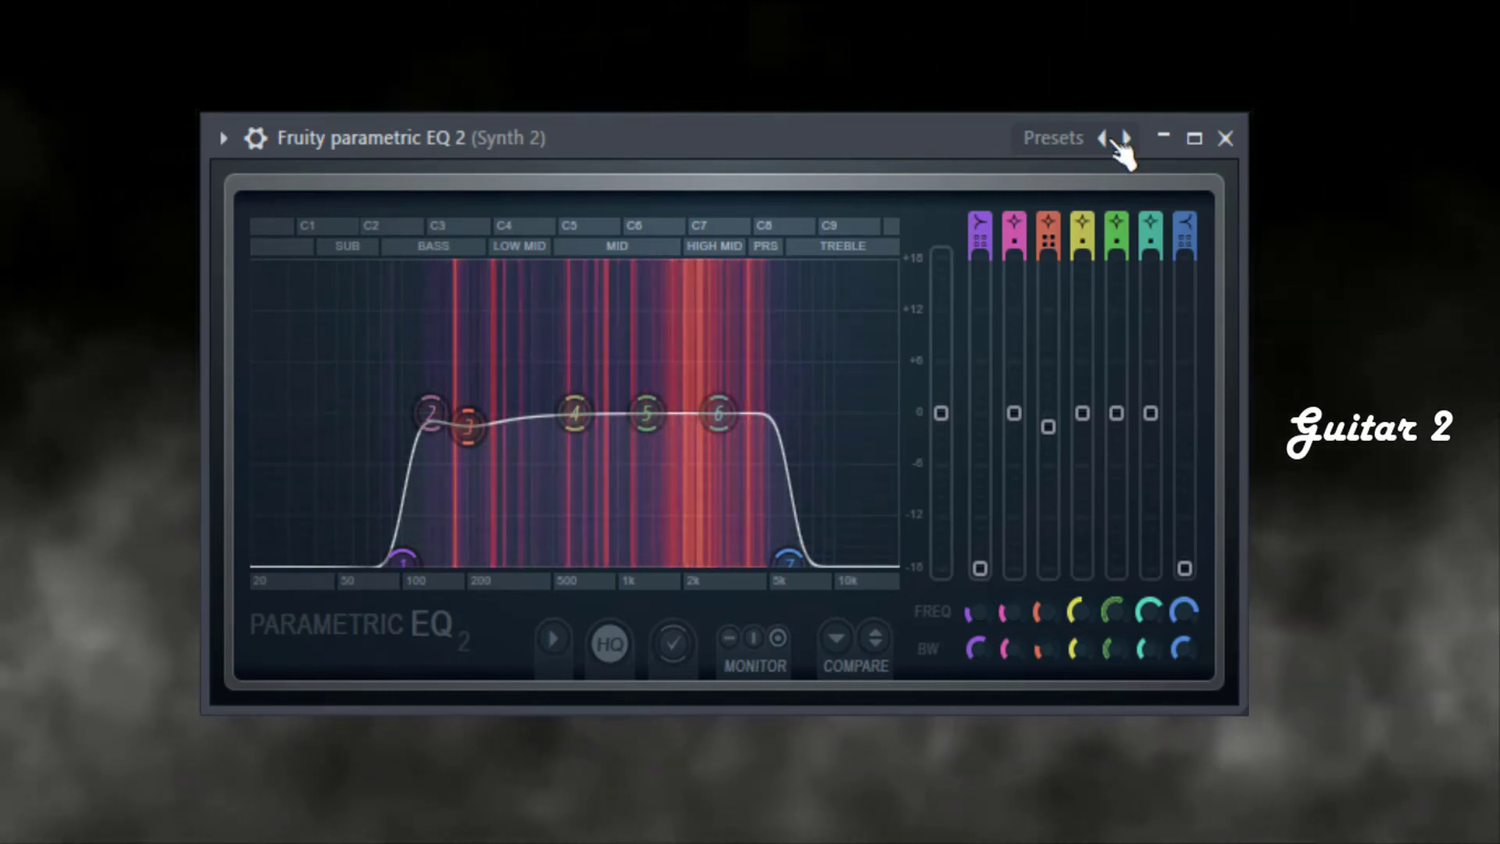
pyautogui.click(1225, 137)
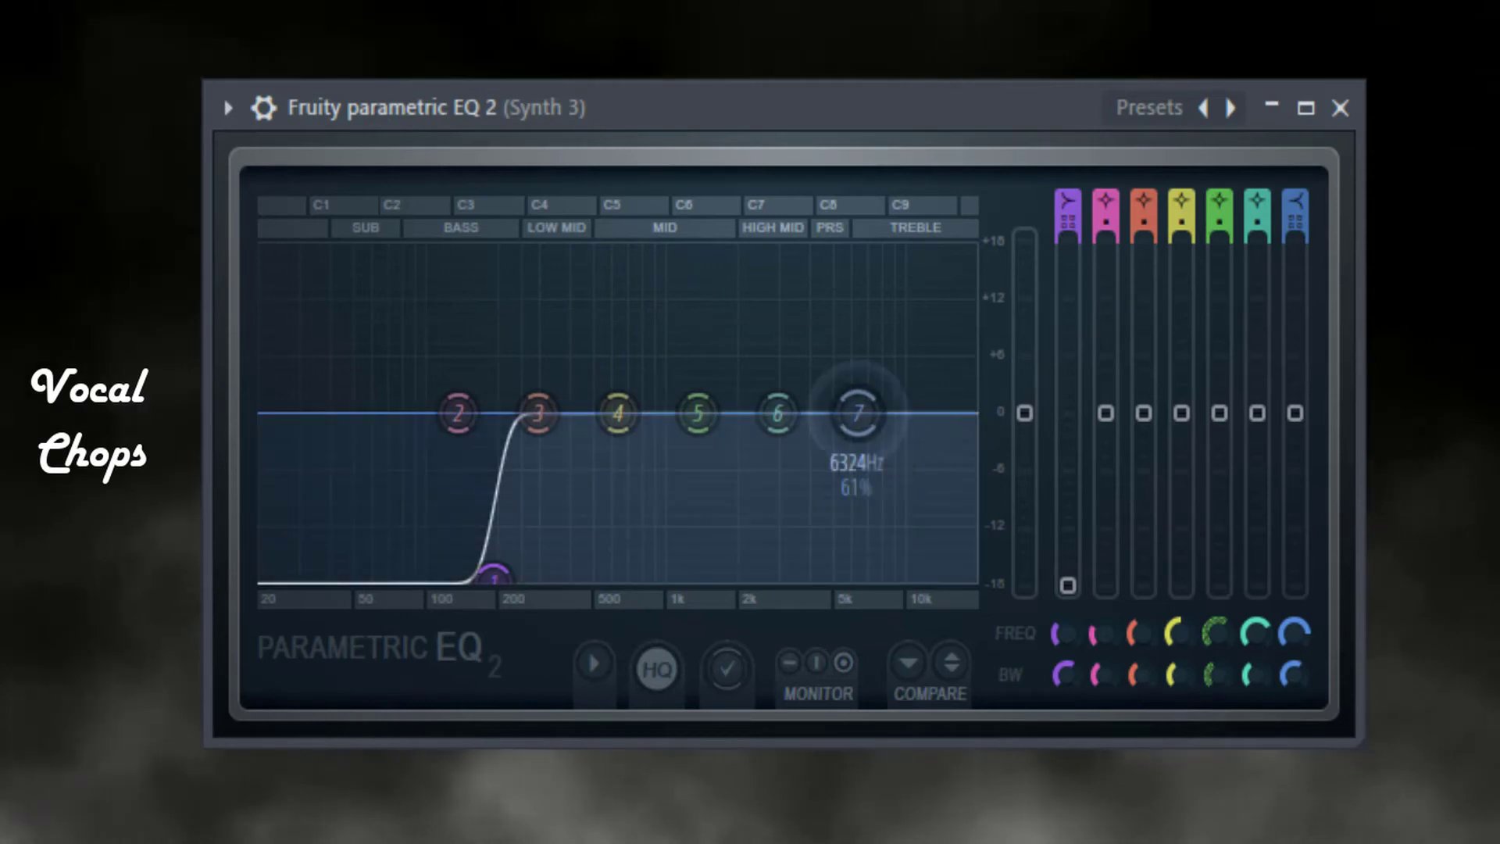
# Step: Roll off Synth 3's highs near 5 kHz and move its midrange boost to about 1.4 kHz
pyautogui.moveTo(855, 414); pyautogui.dragTo(825, 584)
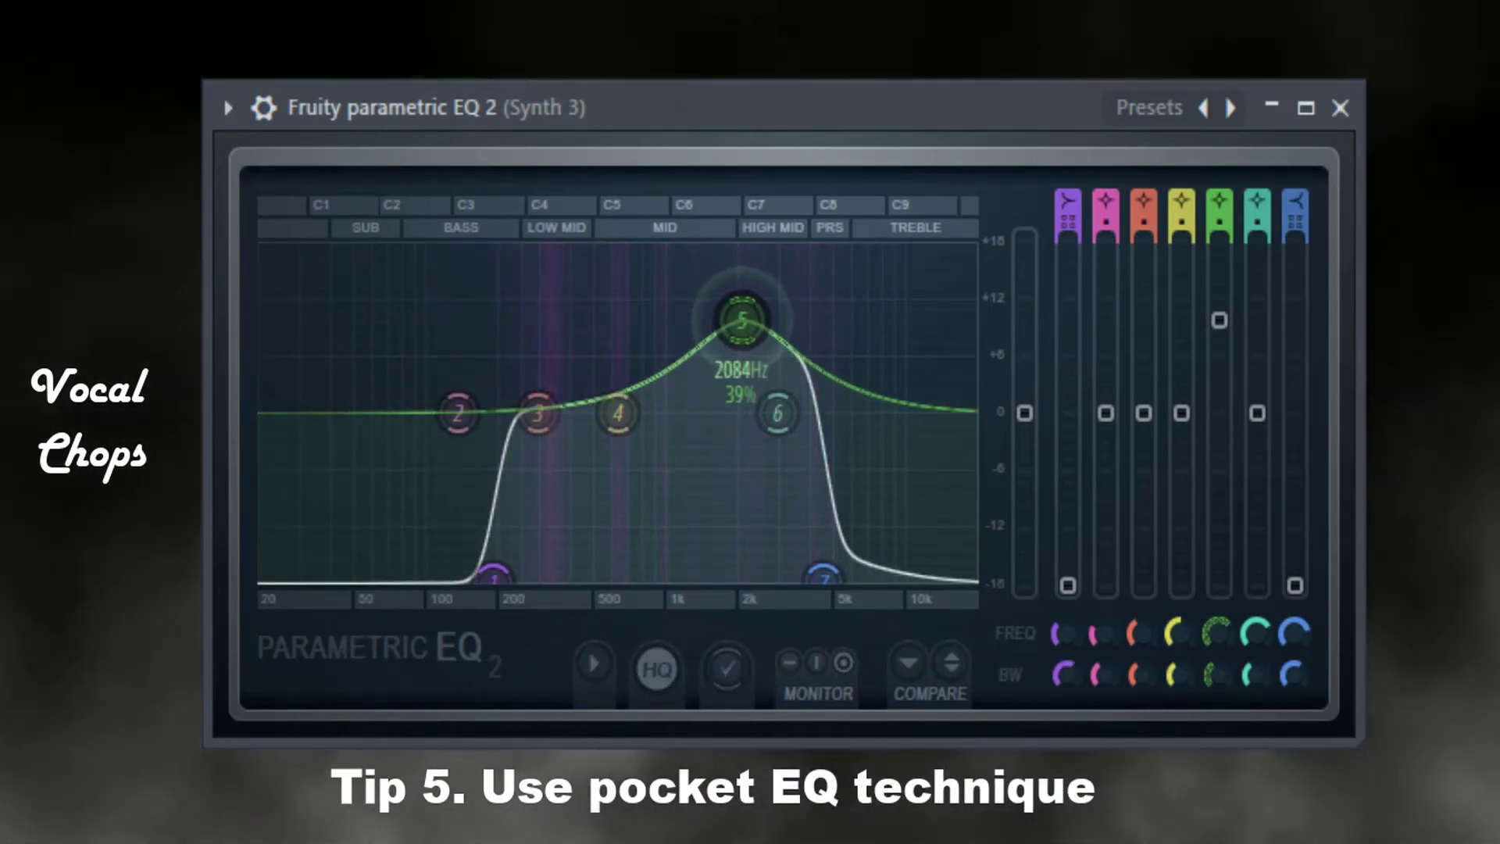
pyautogui.moveTo(745, 321); pyautogui.dragTo(732, 311)
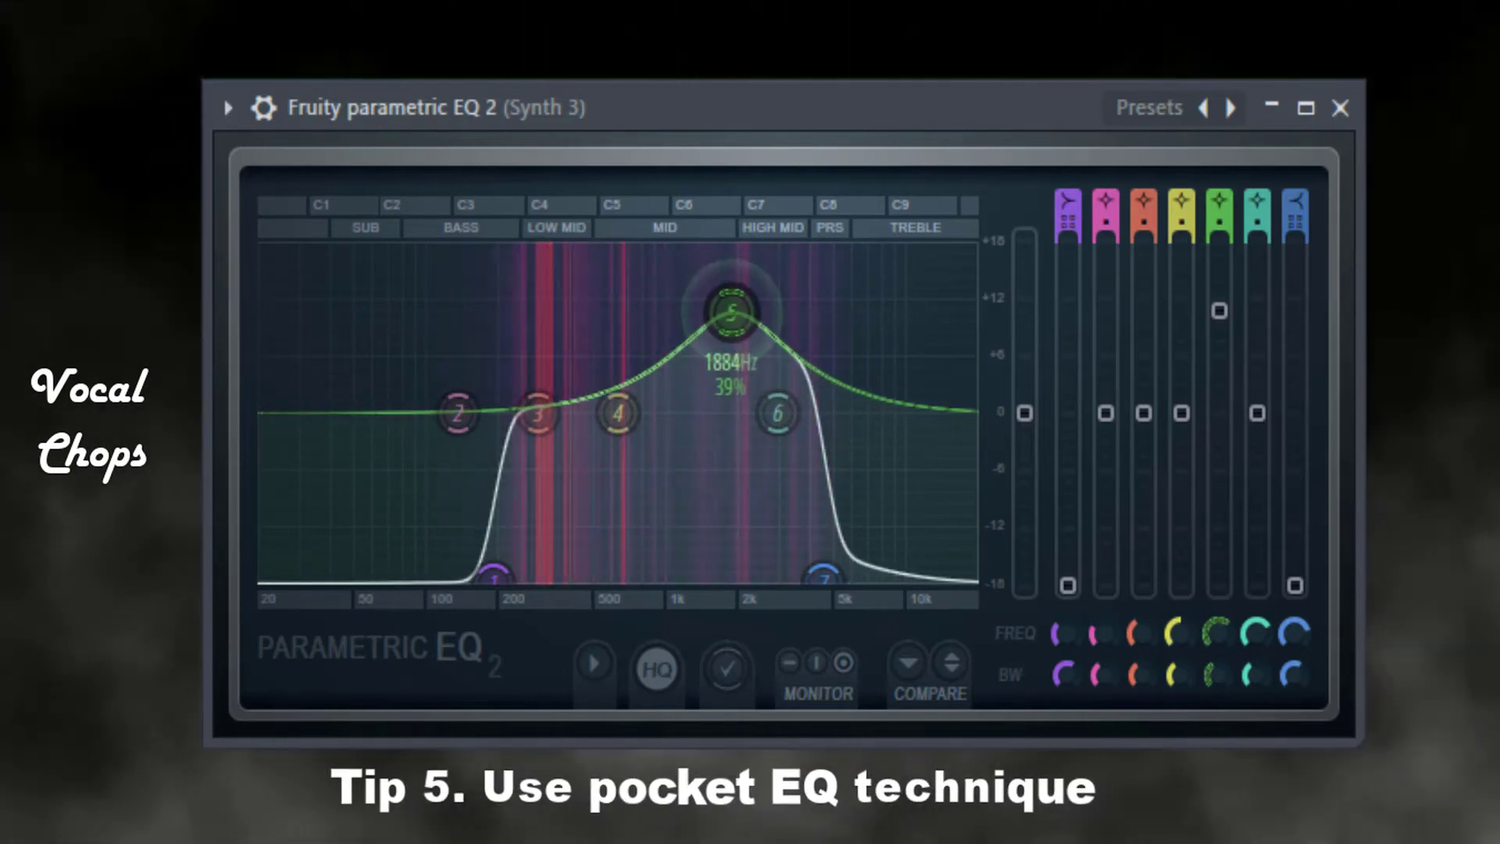
pyautogui.moveTo(729, 311); pyautogui.dragTo(703, 312)
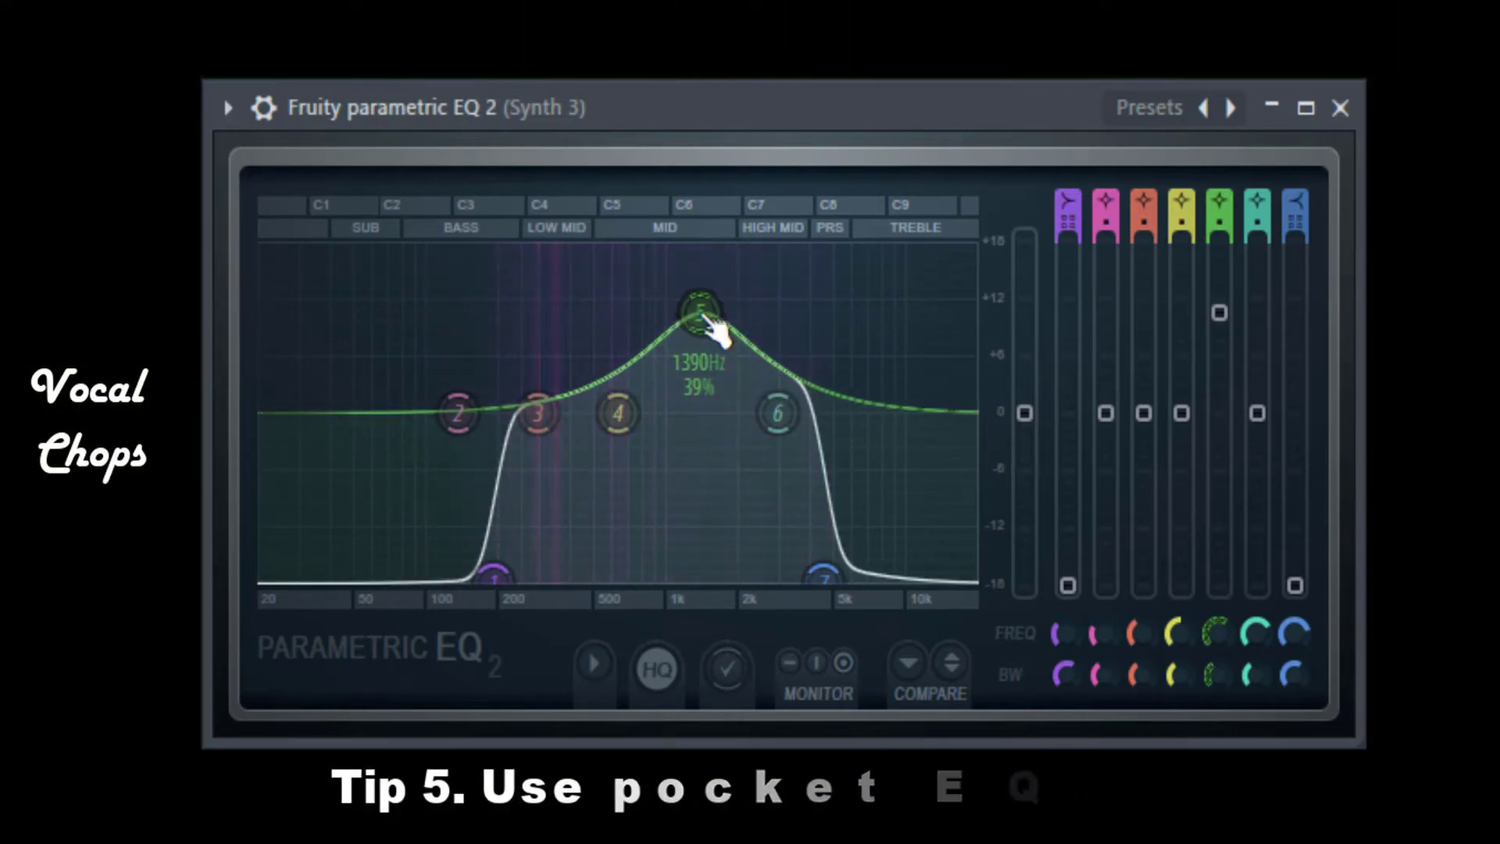
pyautogui.moveTo(702, 316); pyautogui.dragTo(702, 338)
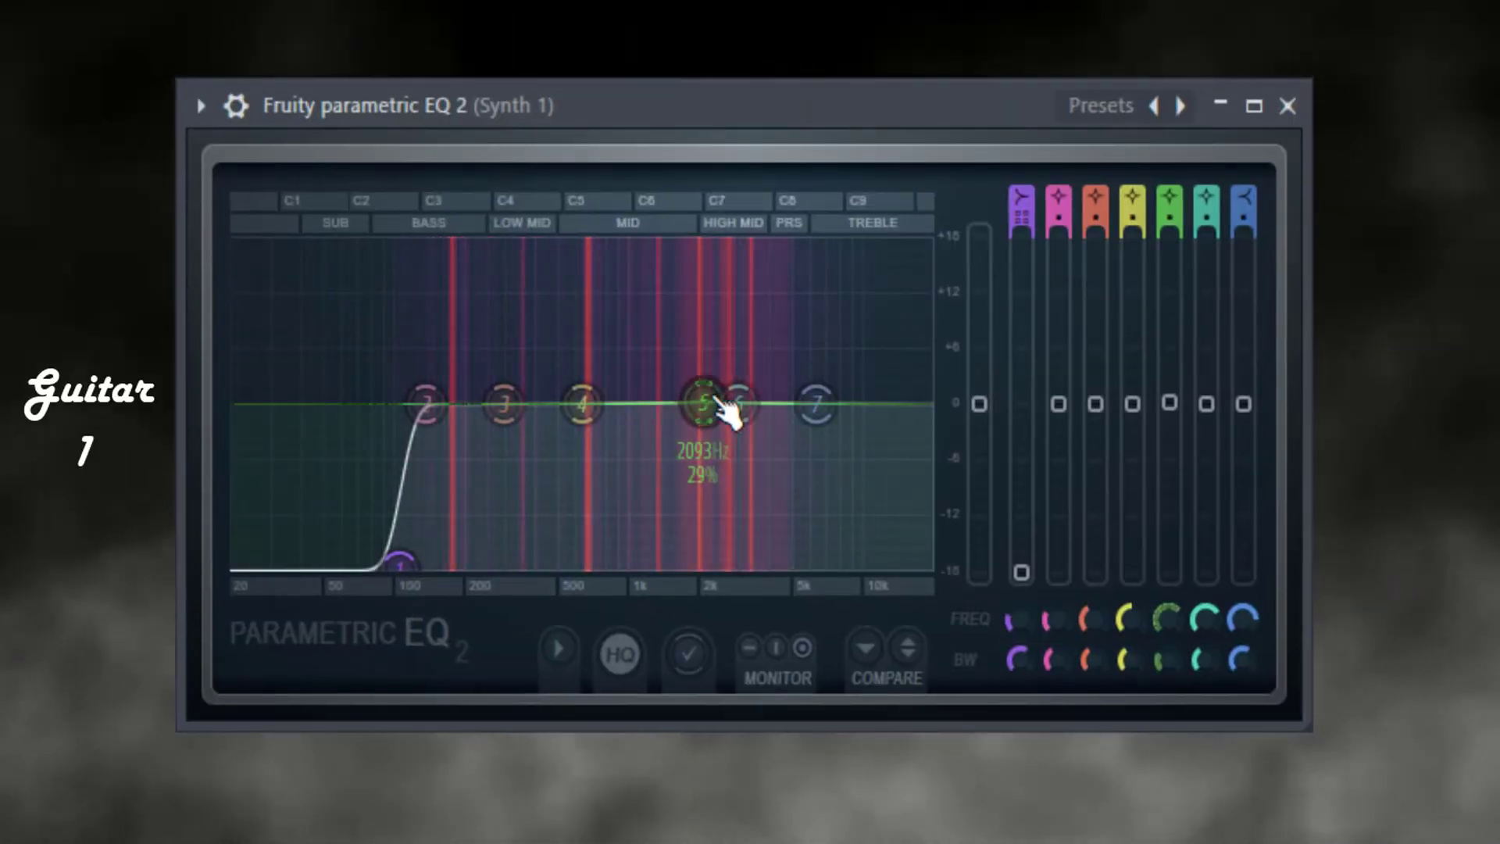
# Step: Sweep Synth 1's EQ bands and set the mid boost around 1042 Hz
pyautogui.moveTo(708, 404); pyautogui.dragTo(699, 404)
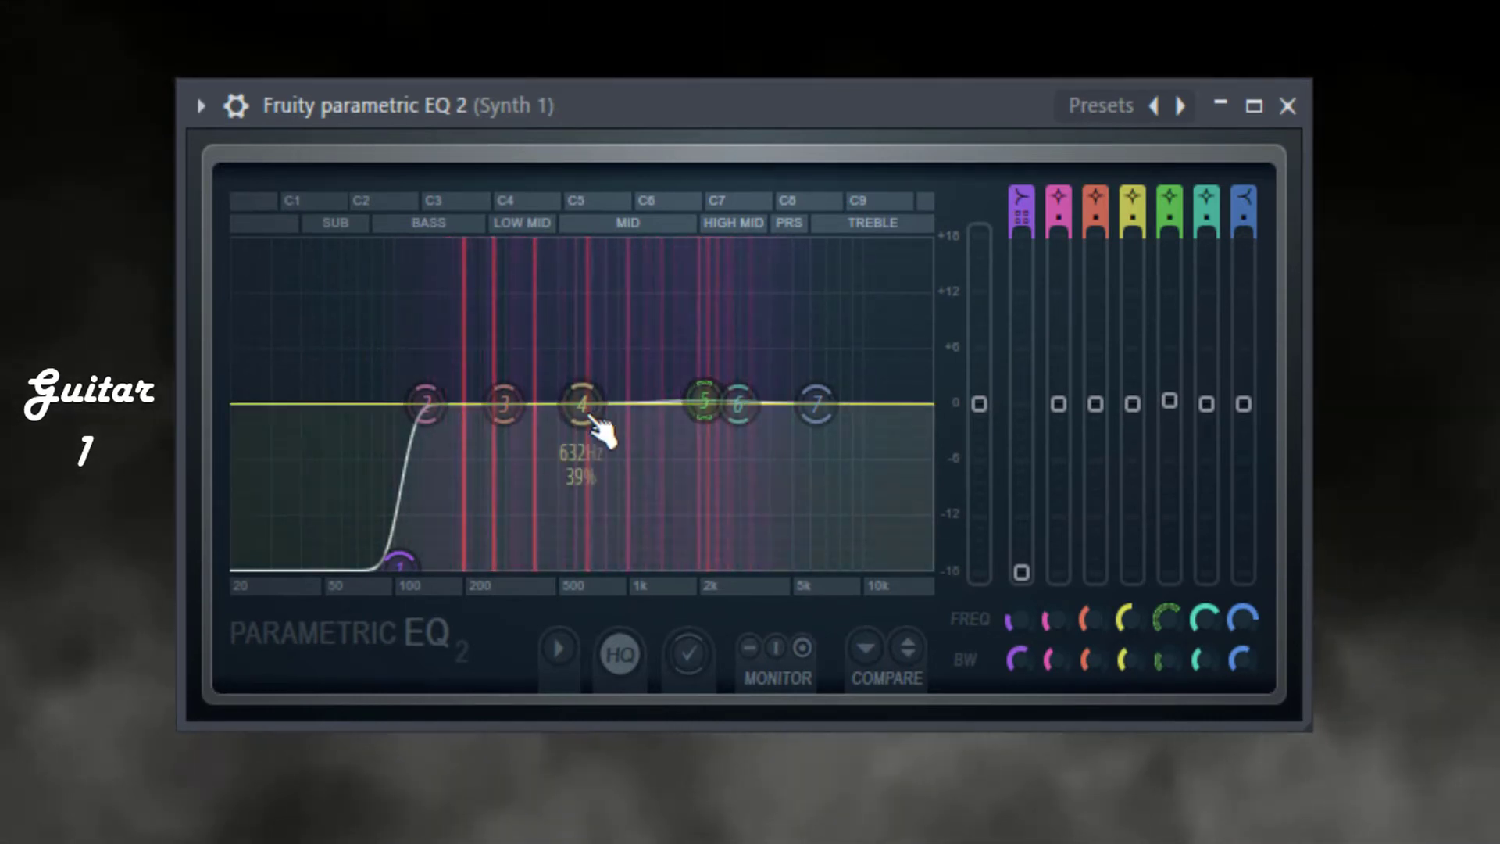
pyautogui.moveTo(584, 405); pyautogui.dragTo(632, 341)
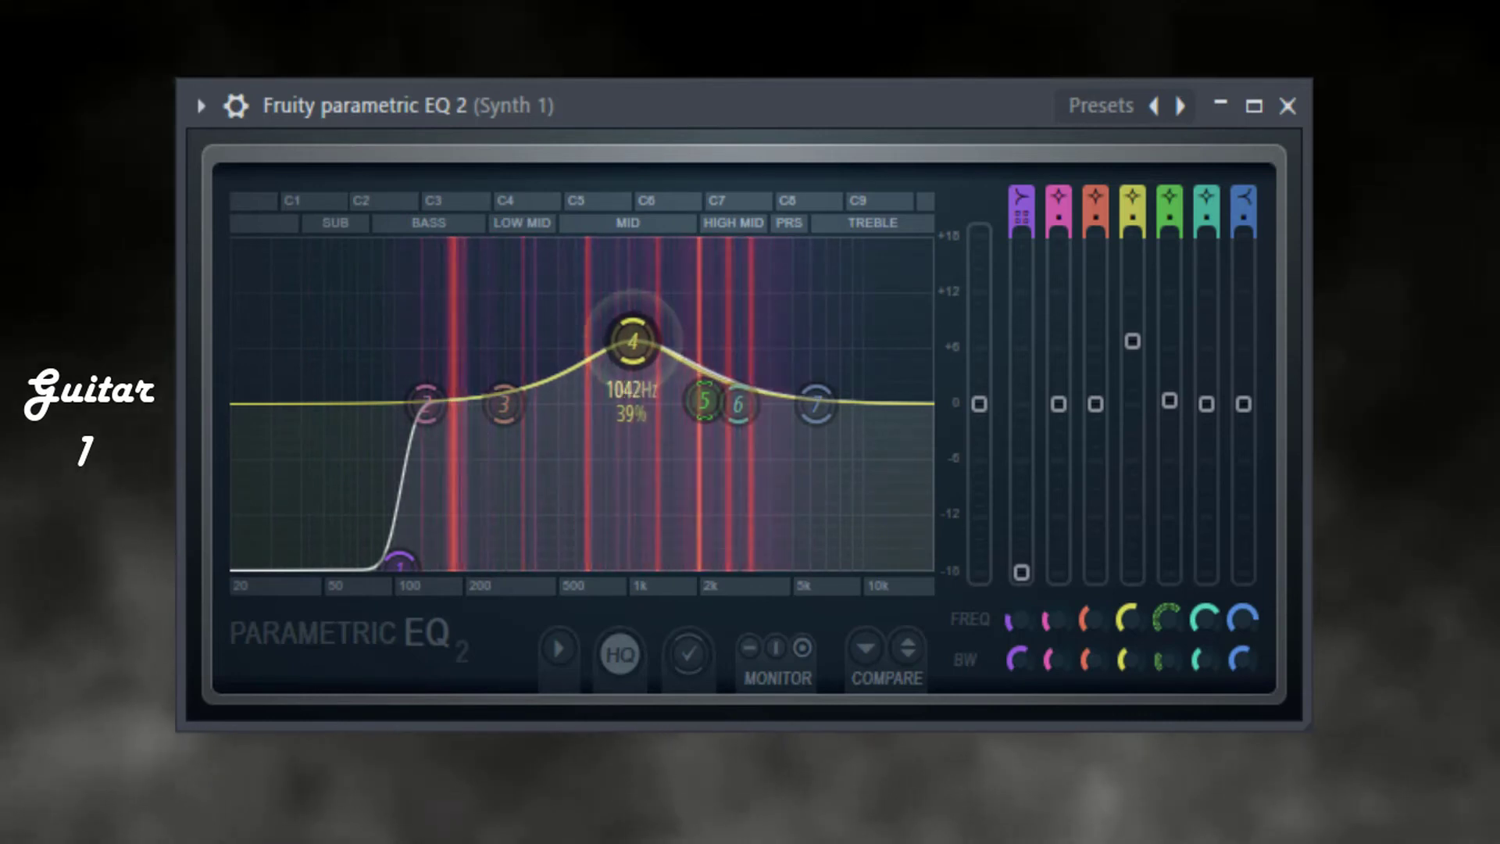
pyautogui.moveTo(631, 341); pyautogui.dragTo(661, 340)
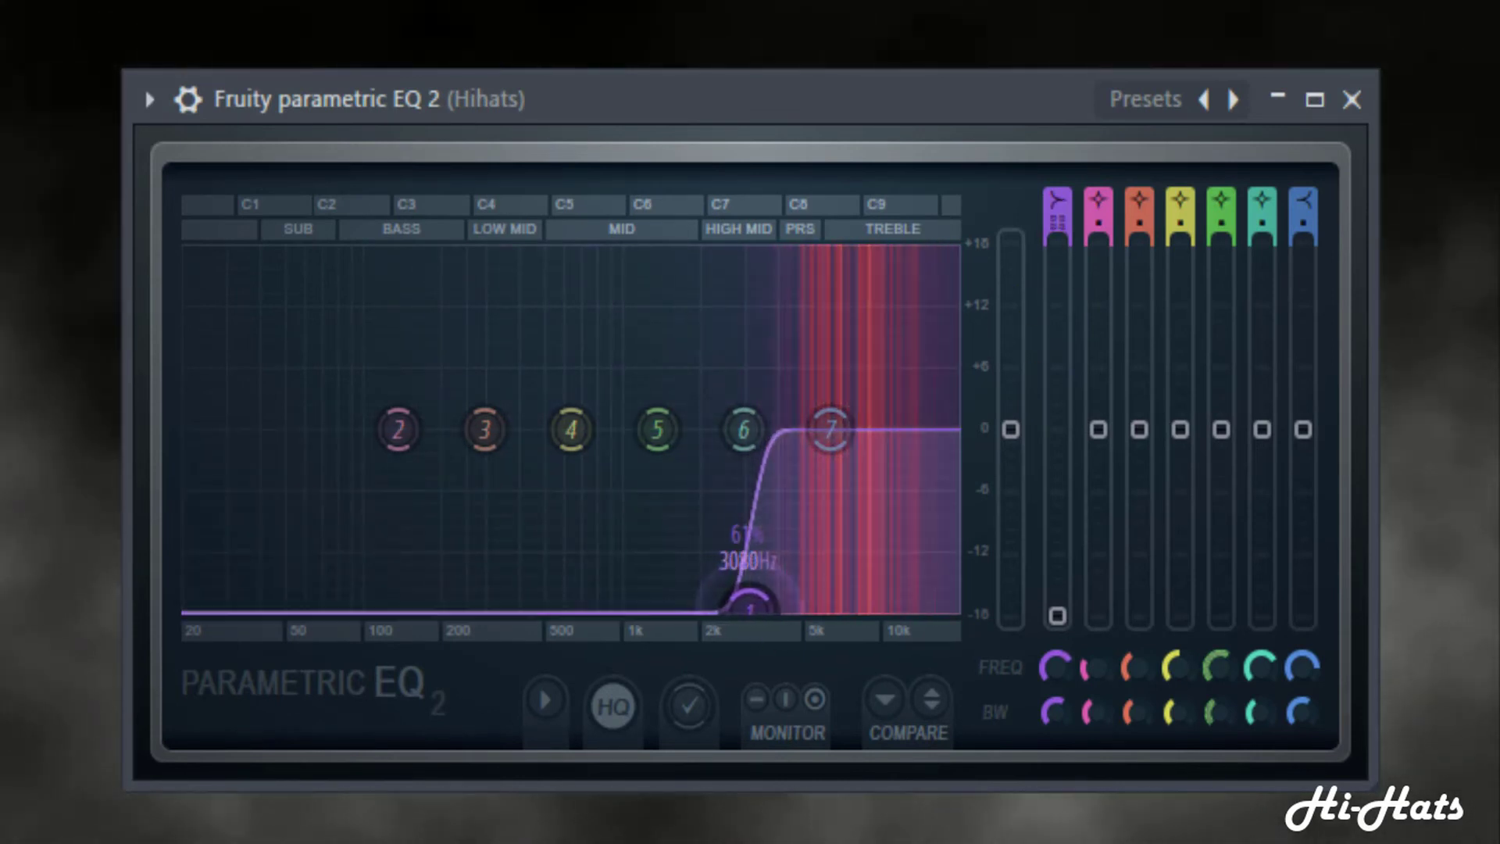
# Step: High-pass the Hihats at about 3 kHz, raise the band 7 high shelf, and close the EQ
pyautogui.moveTo(827, 429); pyautogui.dragTo(929, 373)
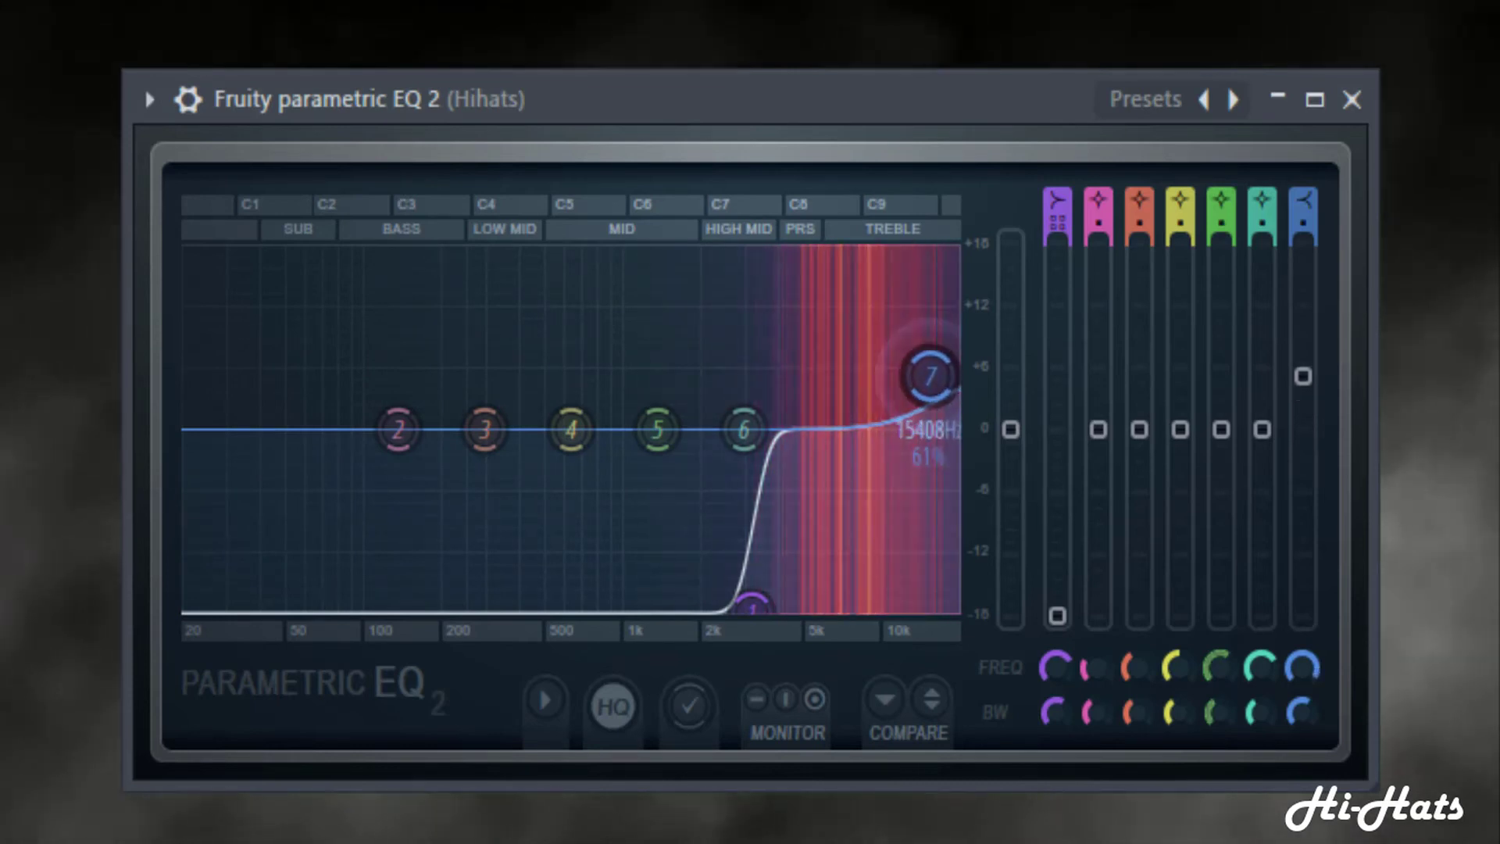
pyautogui.moveTo(933, 376); pyautogui.dragTo(942, 336)
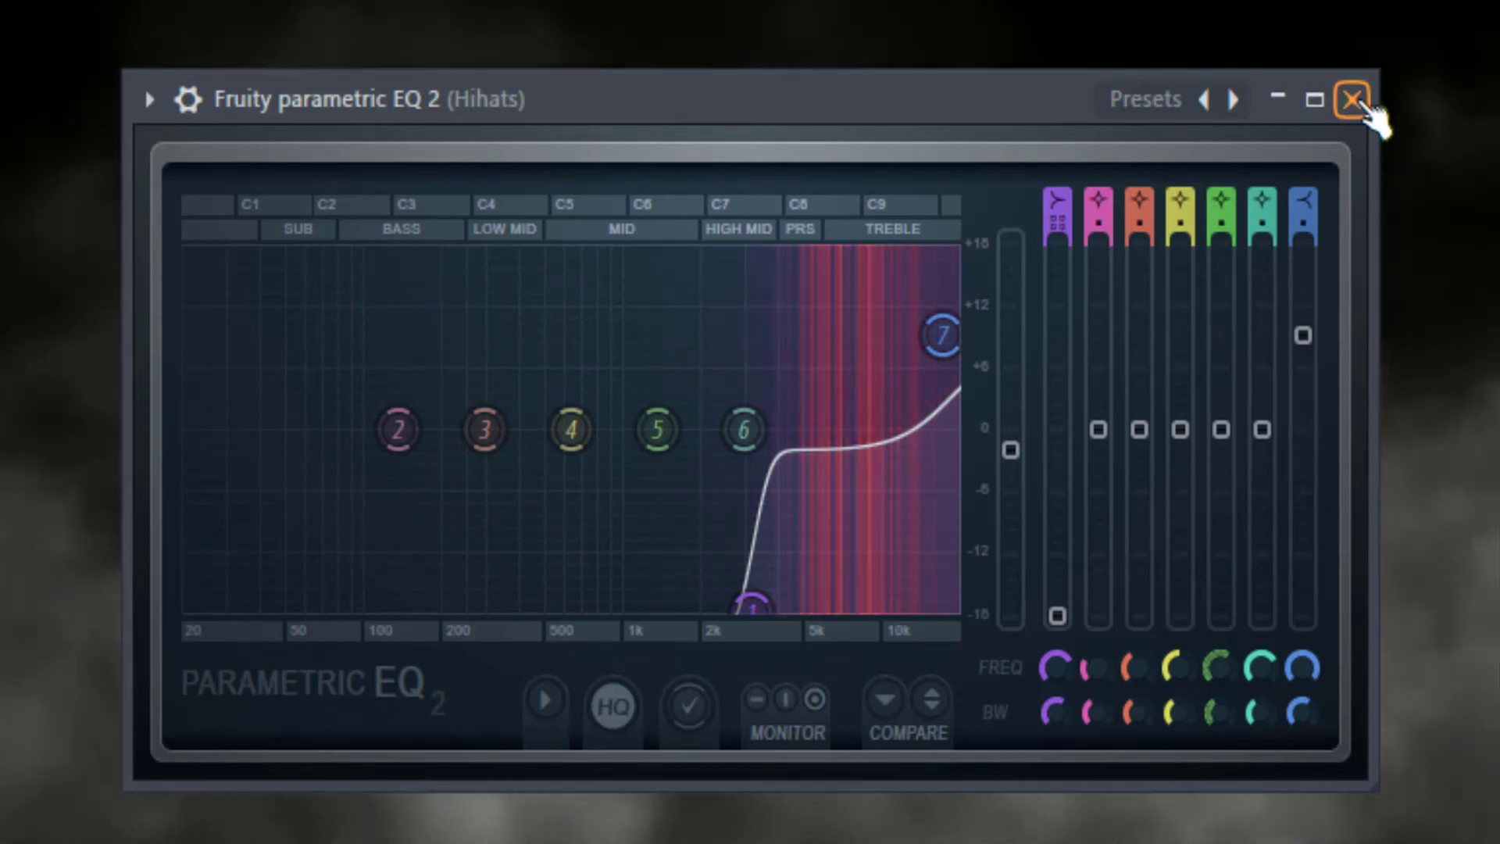
pyautogui.click(1350, 99)
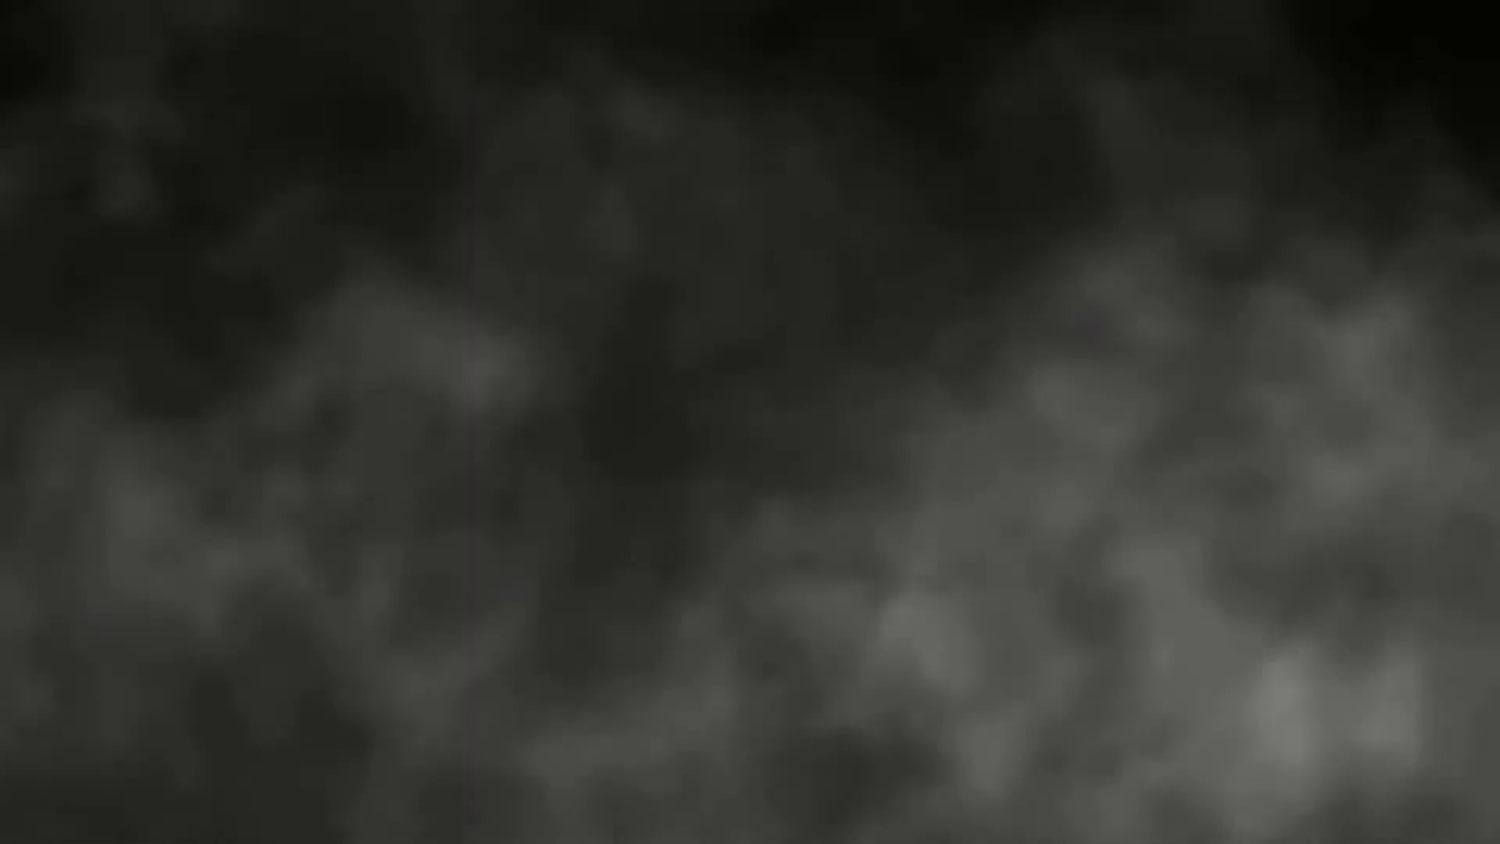
# Step: Open the 808's Parametric EQ 2 and raise band 4 around 67 Hz
pyautogui.rightClick(418, 423)
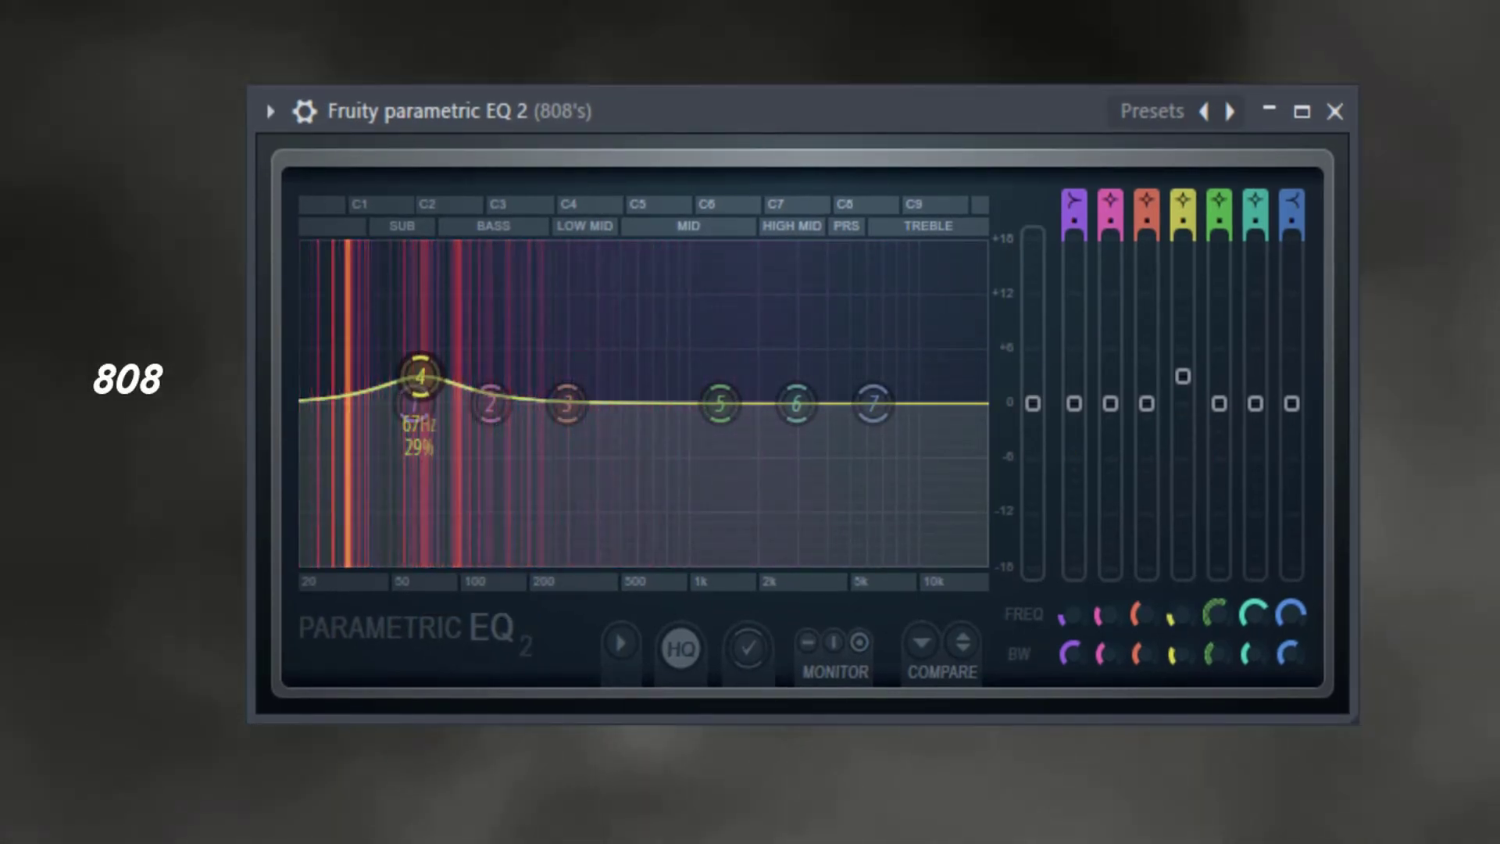
pyautogui.moveTo(493, 405); pyautogui.dragTo(493, 406)
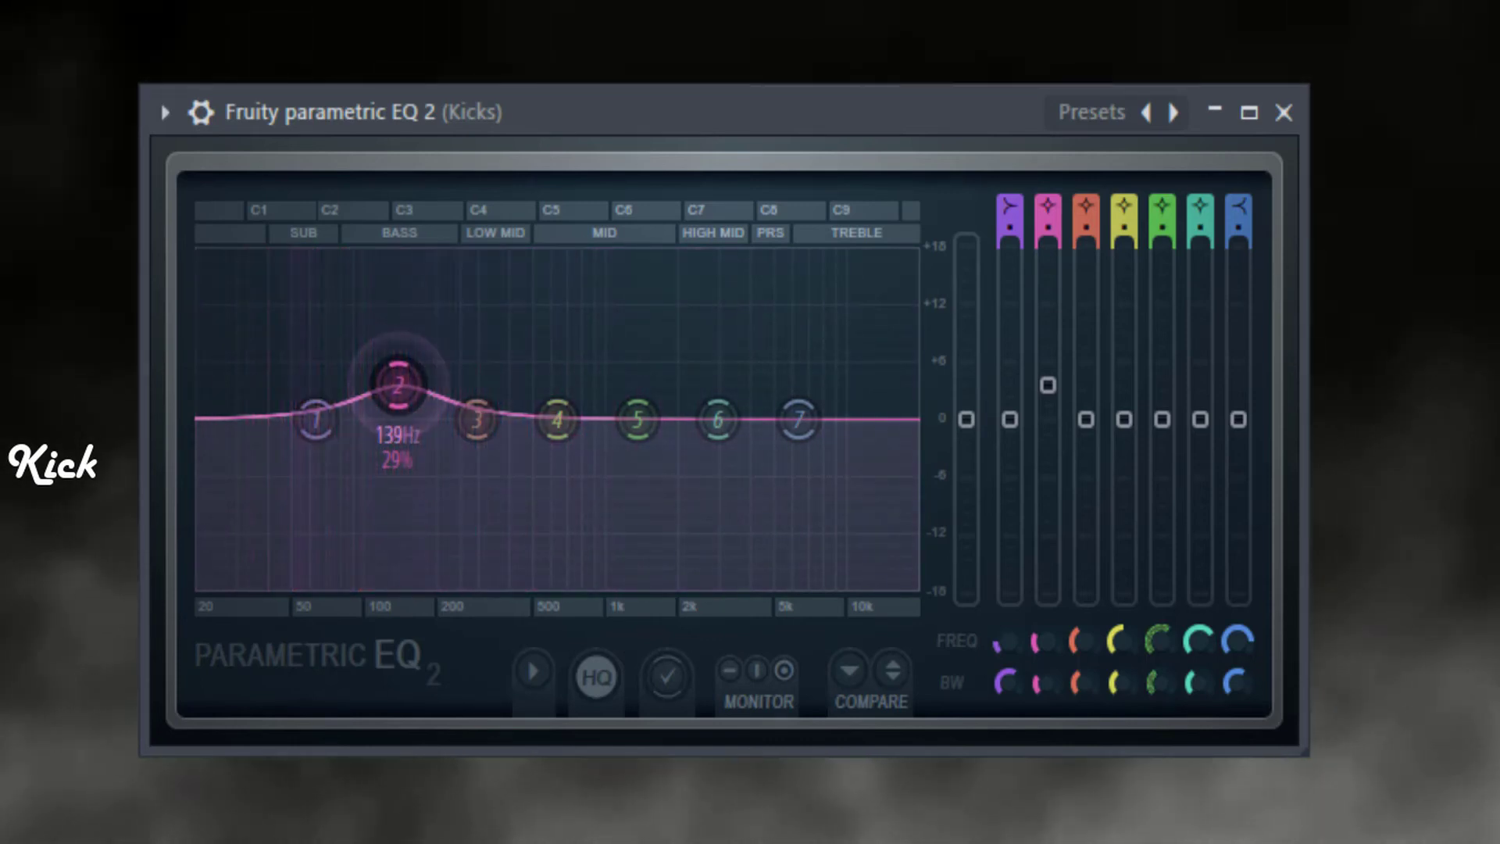
# Step: Boost the Kicks near 142 Hz, lift the highs around 6.5 kHz, and close the EQ
pyautogui.moveTo(396, 388); pyautogui.dragTo(403, 388)
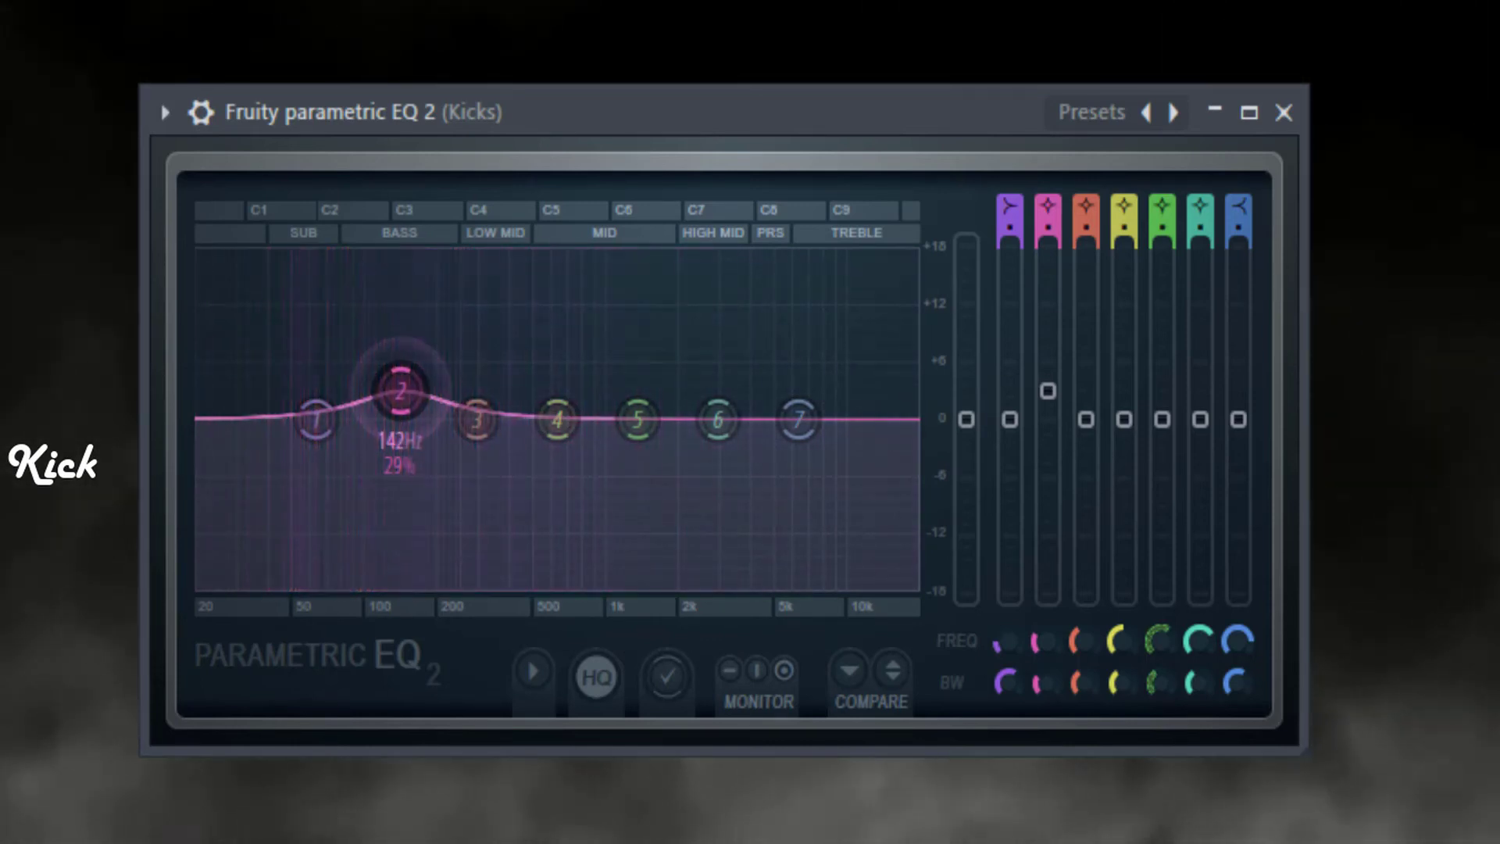
pyautogui.moveTo(316, 421); pyautogui.dragTo(316, 422)
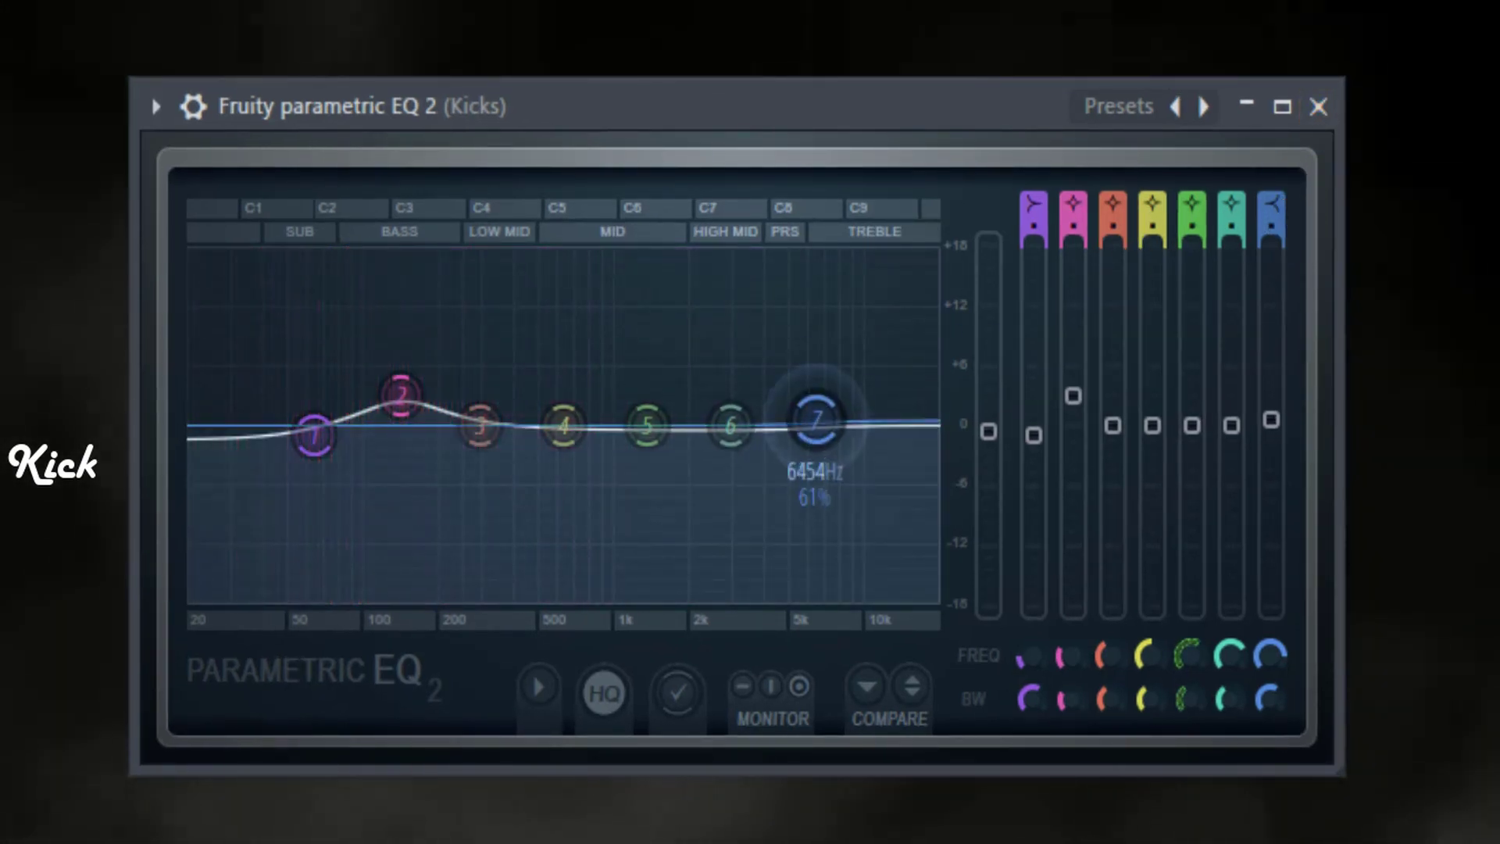
pyautogui.moveTo(815, 422); pyautogui.dragTo(780, 356)
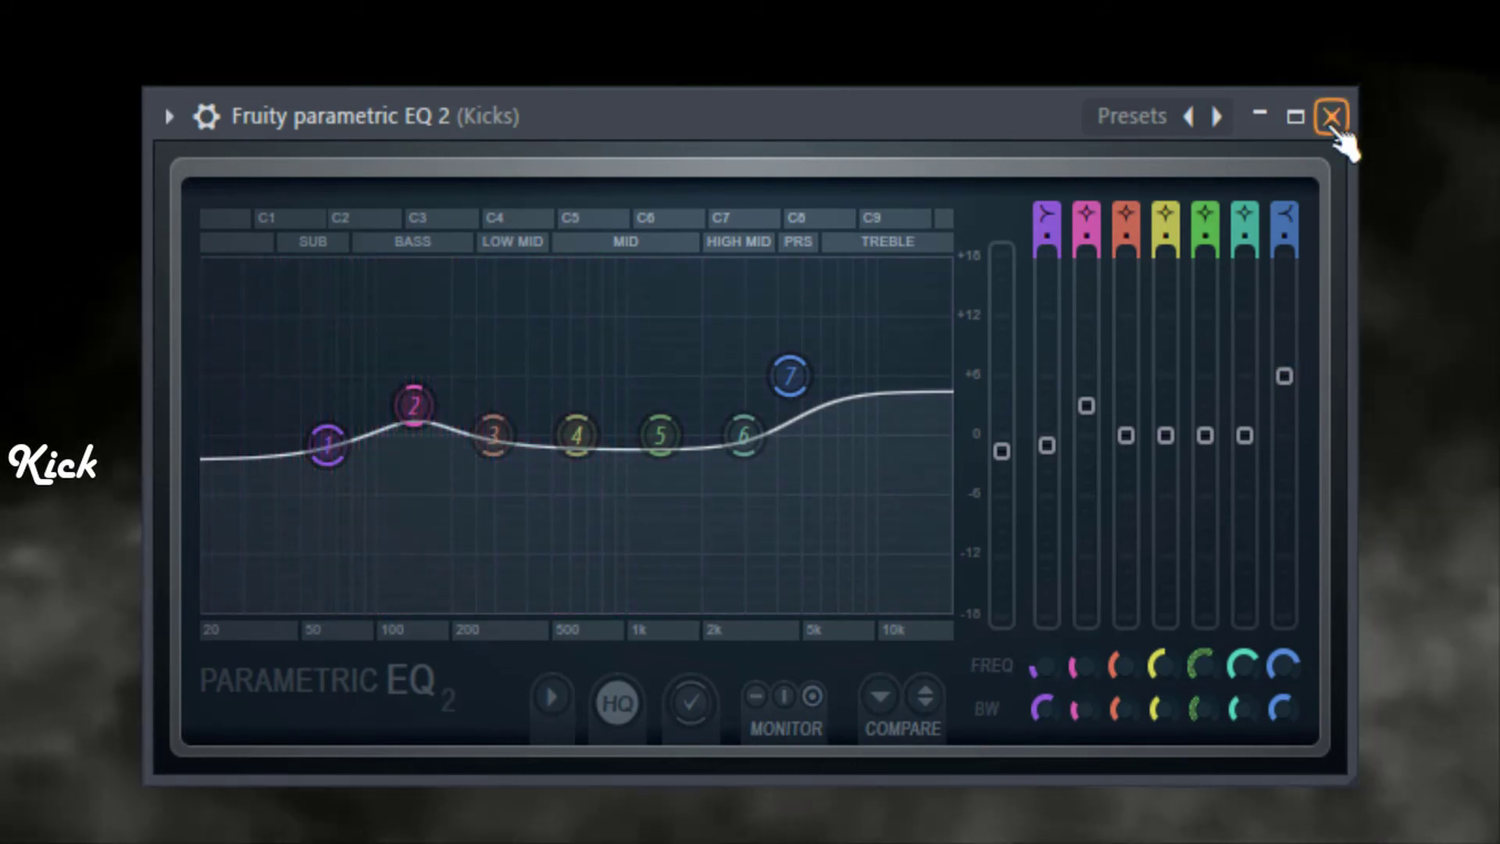
pyautogui.click(1331, 116)
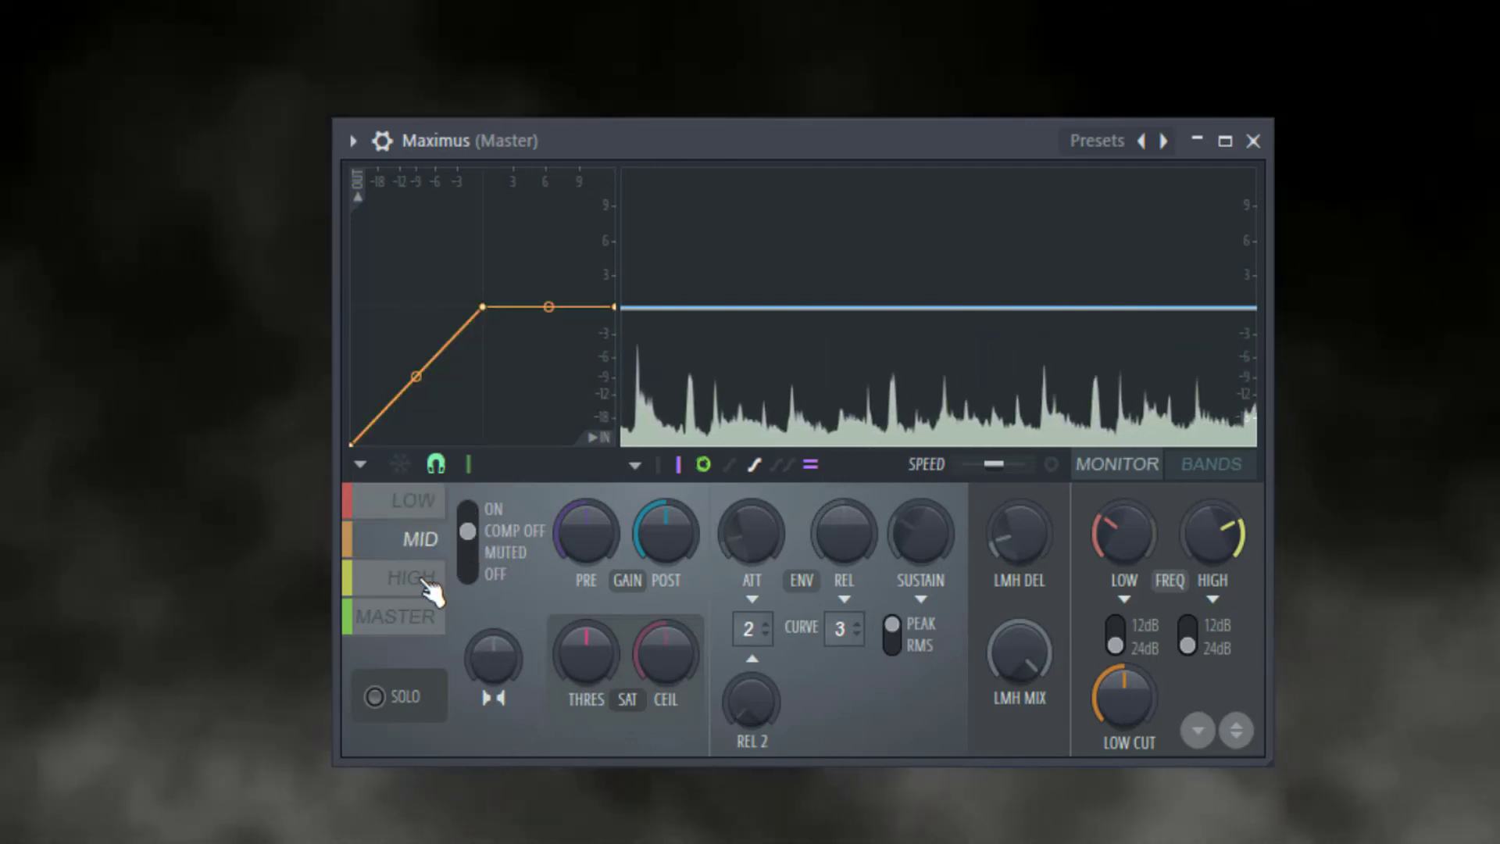
# Step: Switch between Maximus's HIGH and MID bands on the Master to adjust their curves
pyautogui.click(412, 576)
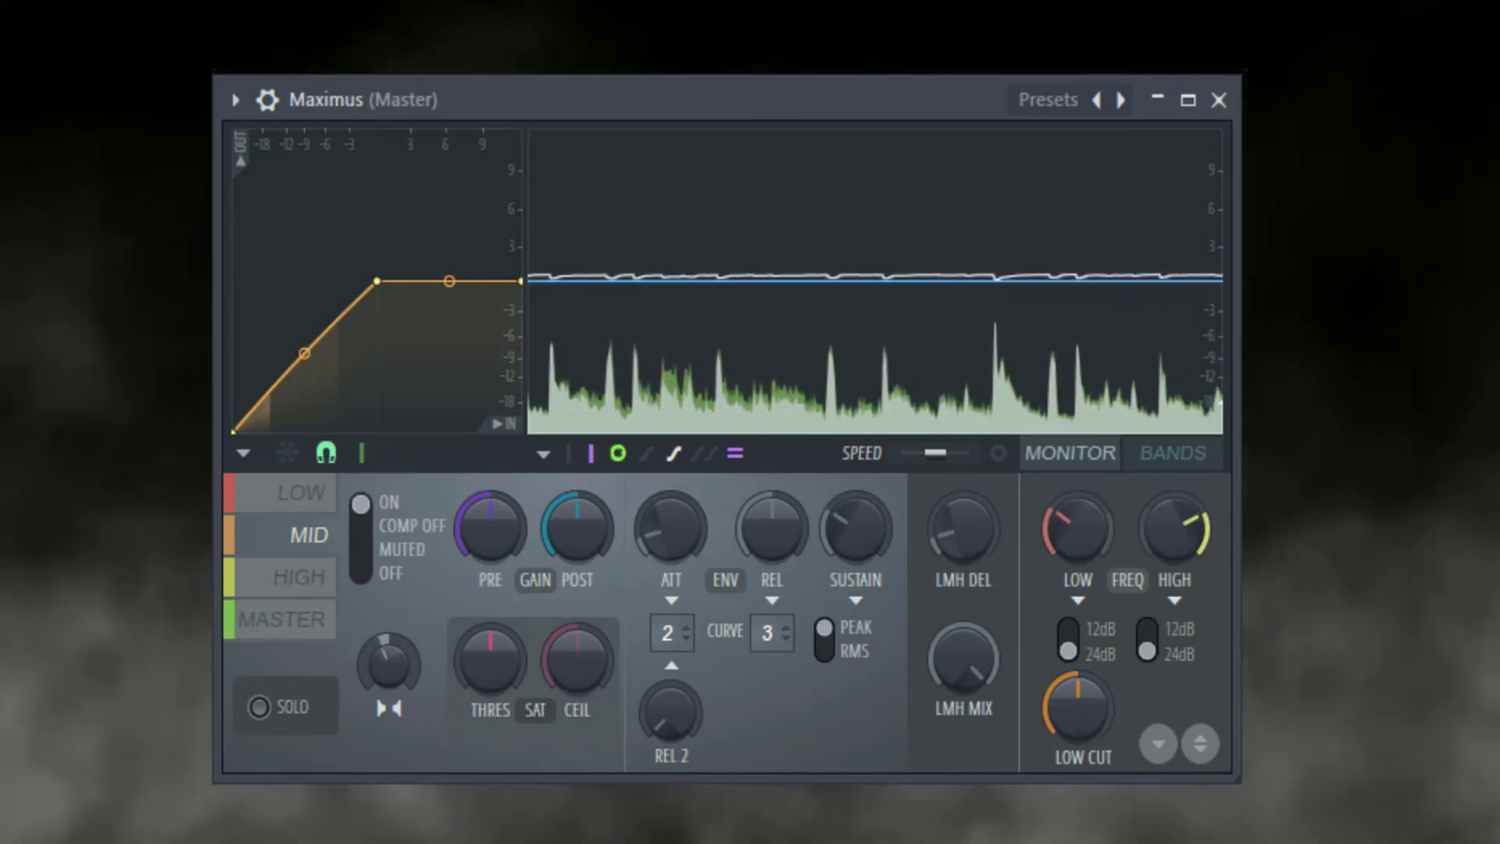
pyautogui.click(306, 576)
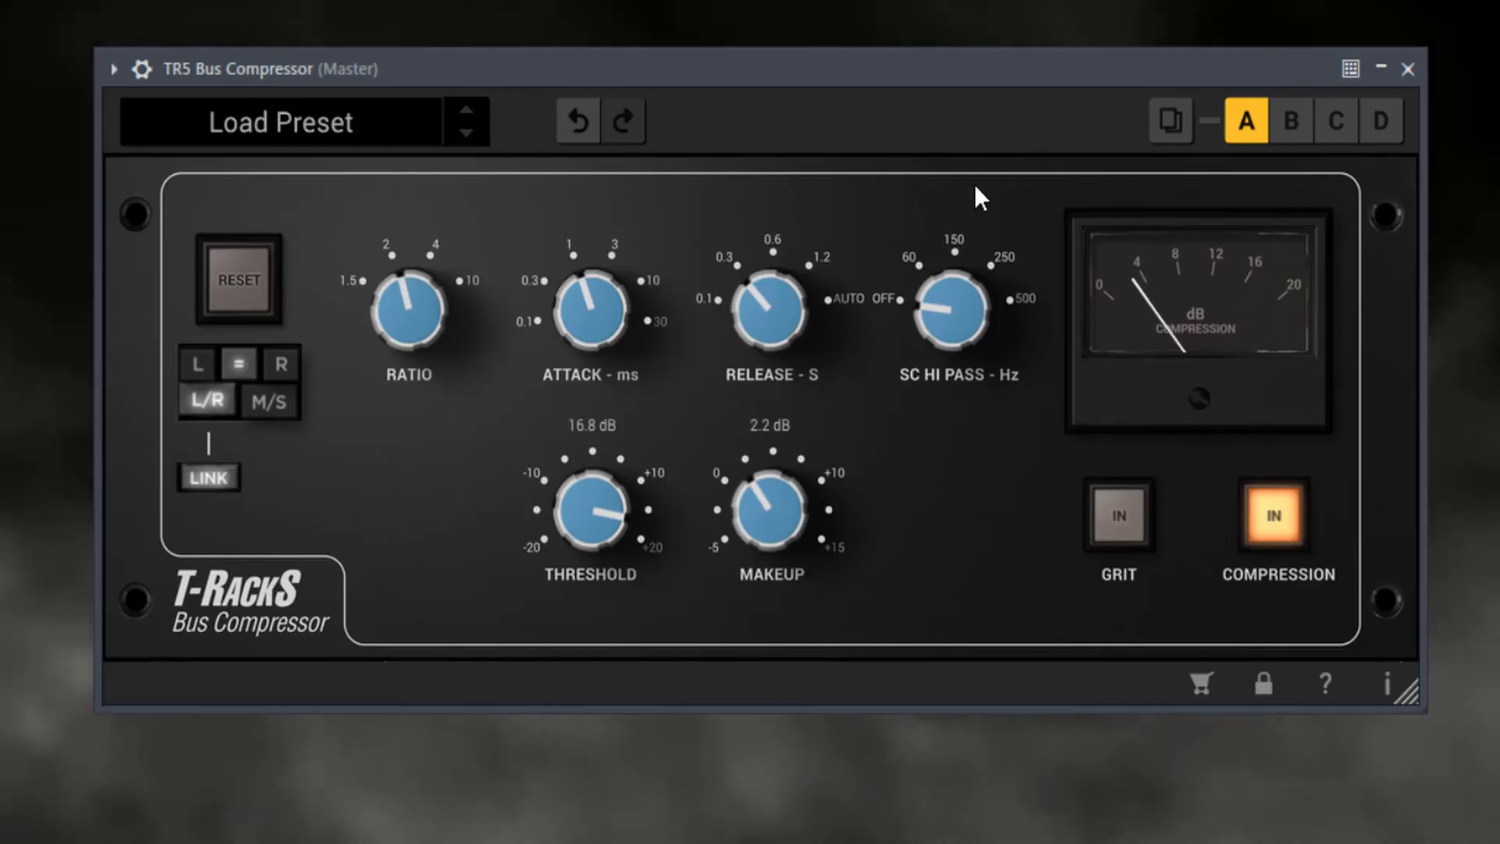
pyautogui.moveTo(954, 363)
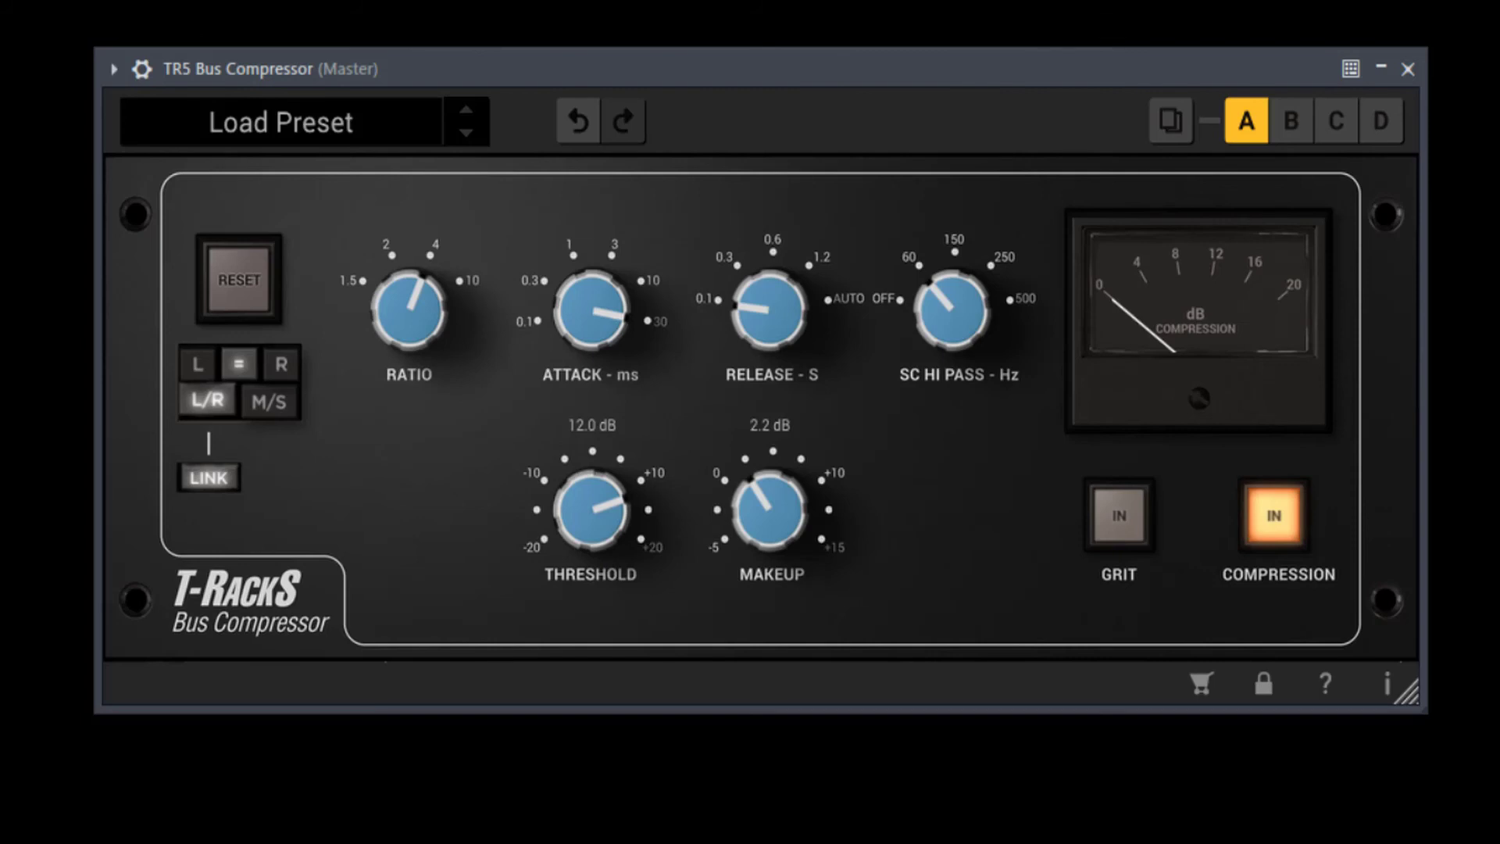
pyautogui.moveTo(667, 465)
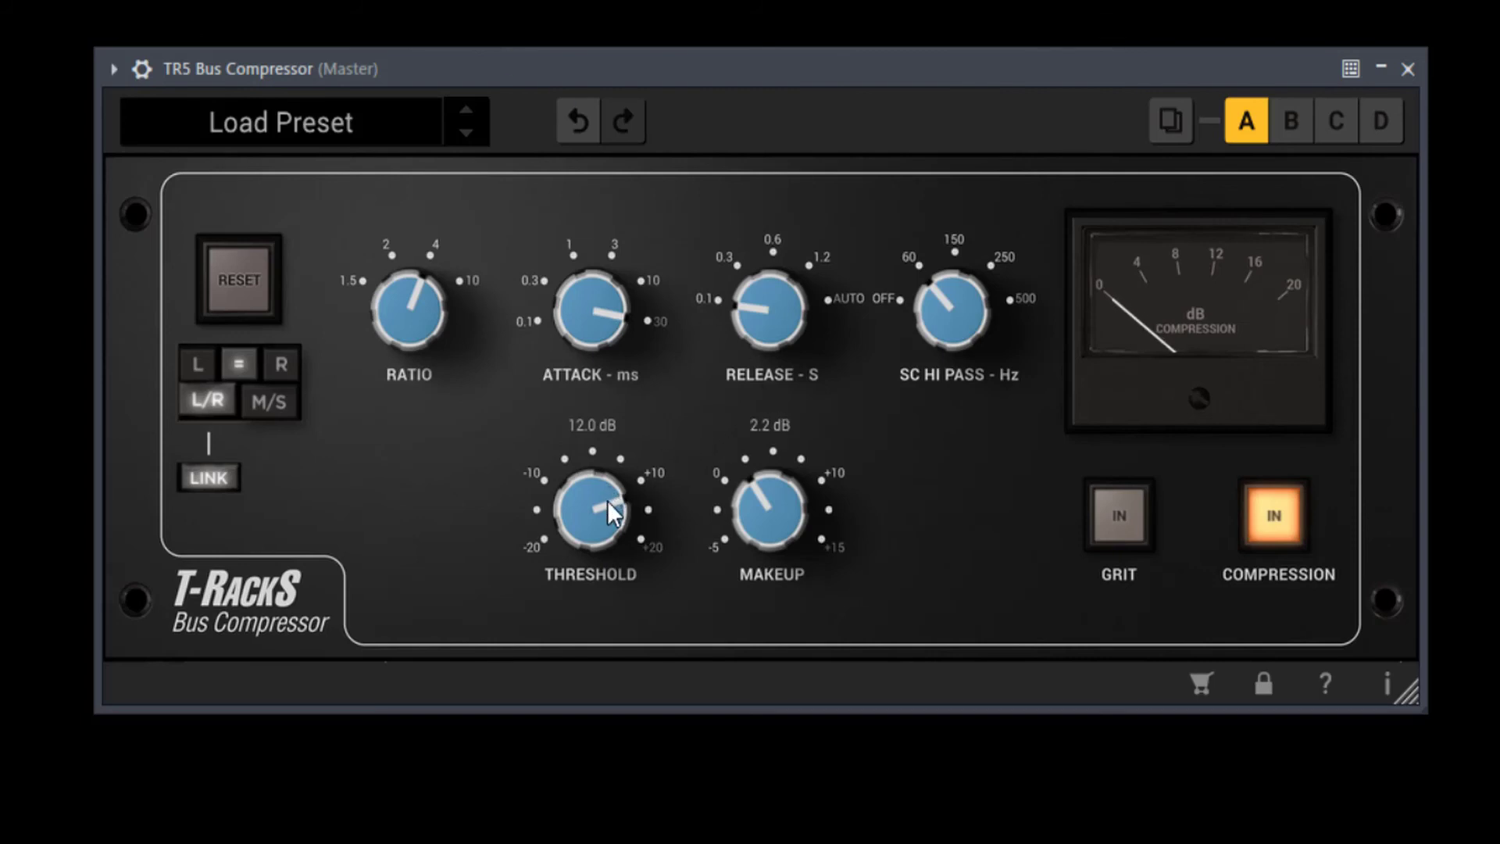
# Step: Set the TR5 Bus Compressor threshold to about 10.8 dB and makeup gain to 2.2 dB
pyautogui.moveTo(589, 510); pyautogui.dragTo(613, 531)
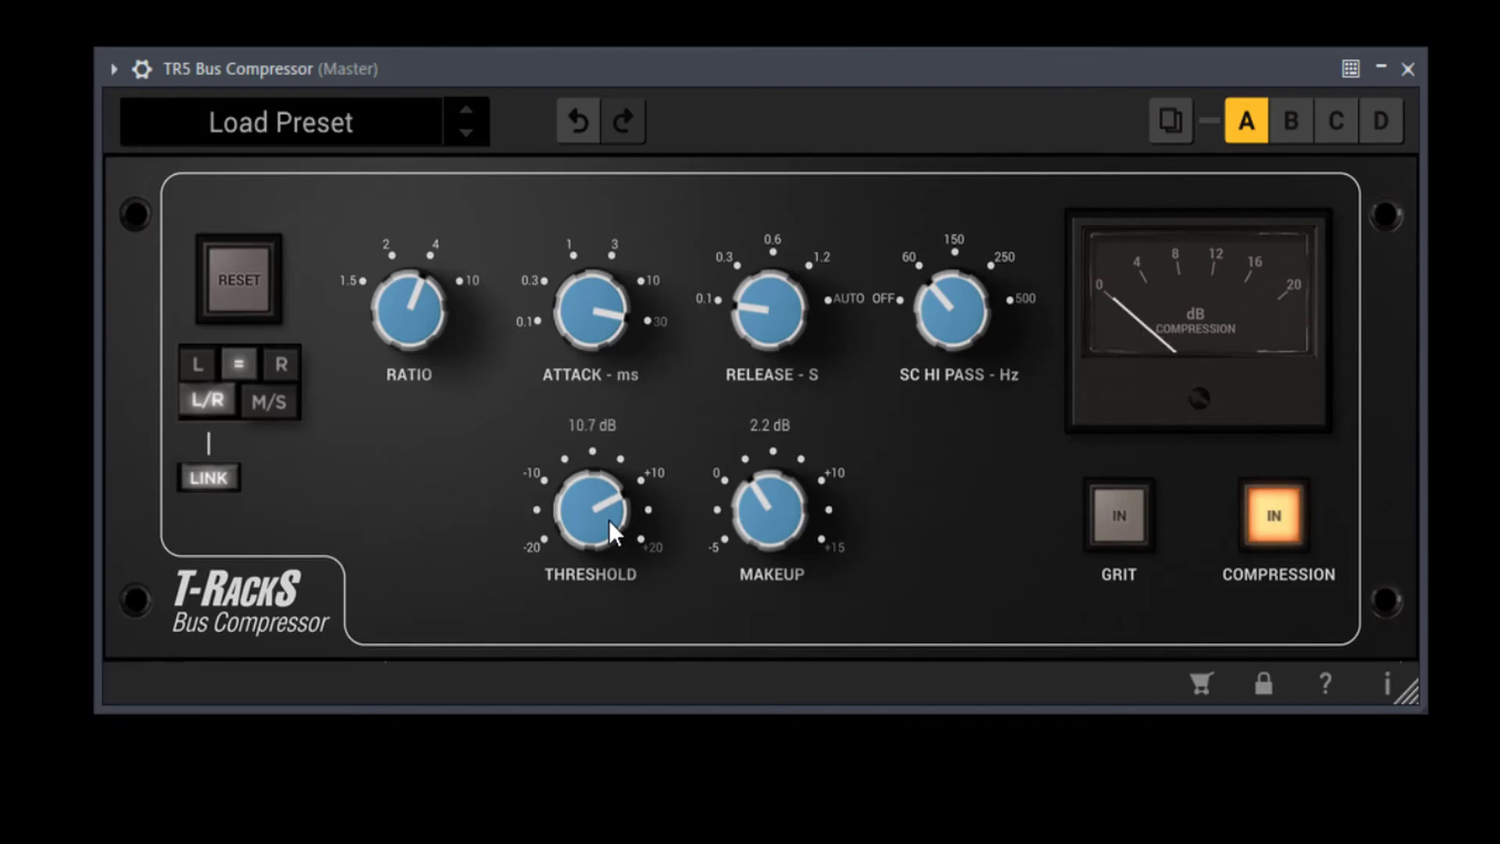
pyautogui.moveTo(589, 507); pyautogui.dragTo(594, 521)
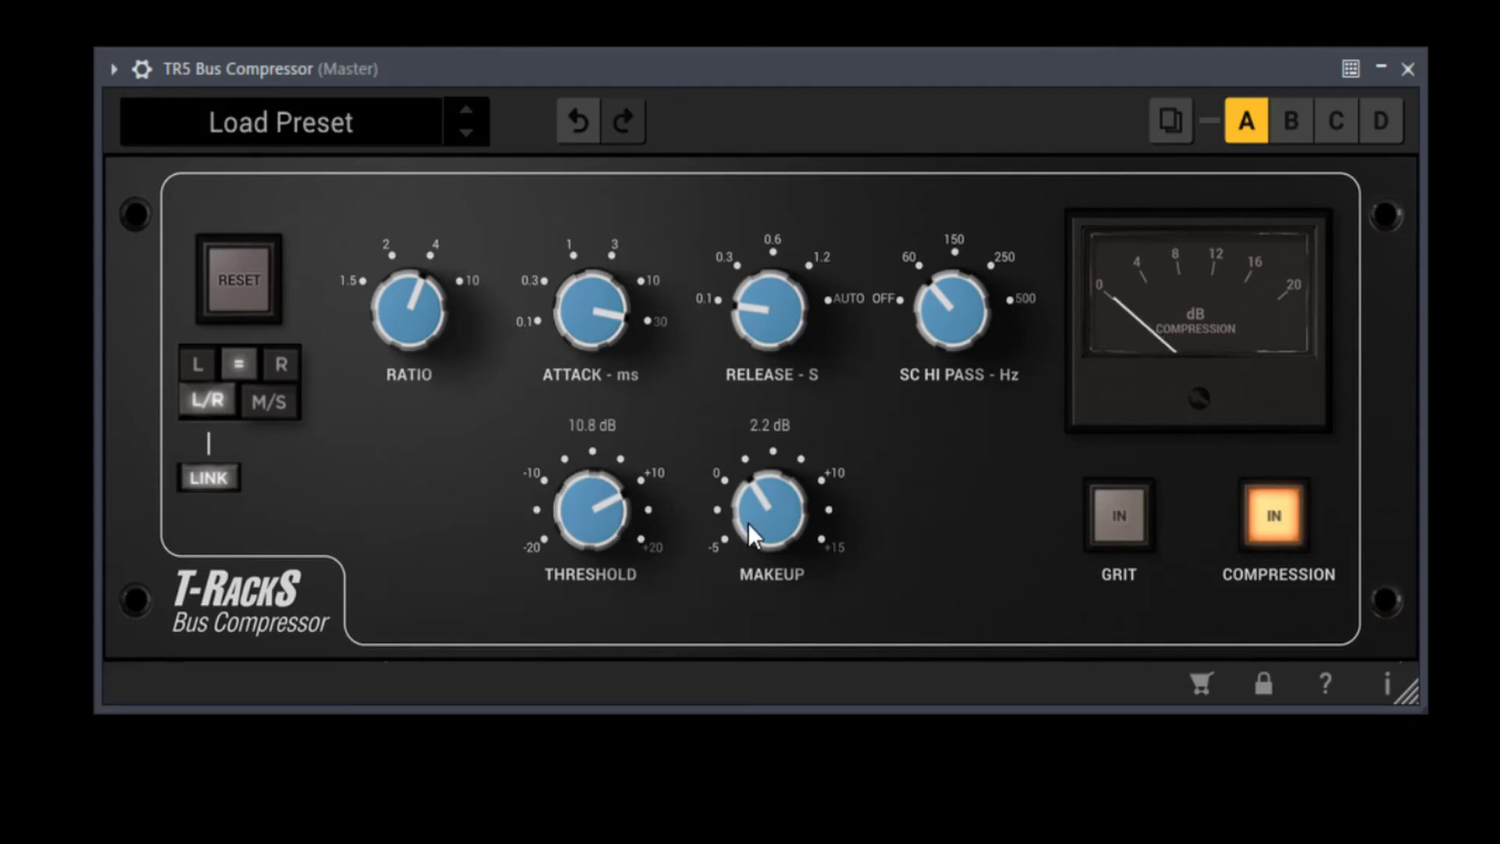
pyautogui.moveTo(768, 512); pyautogui.dragTo(775, 503)
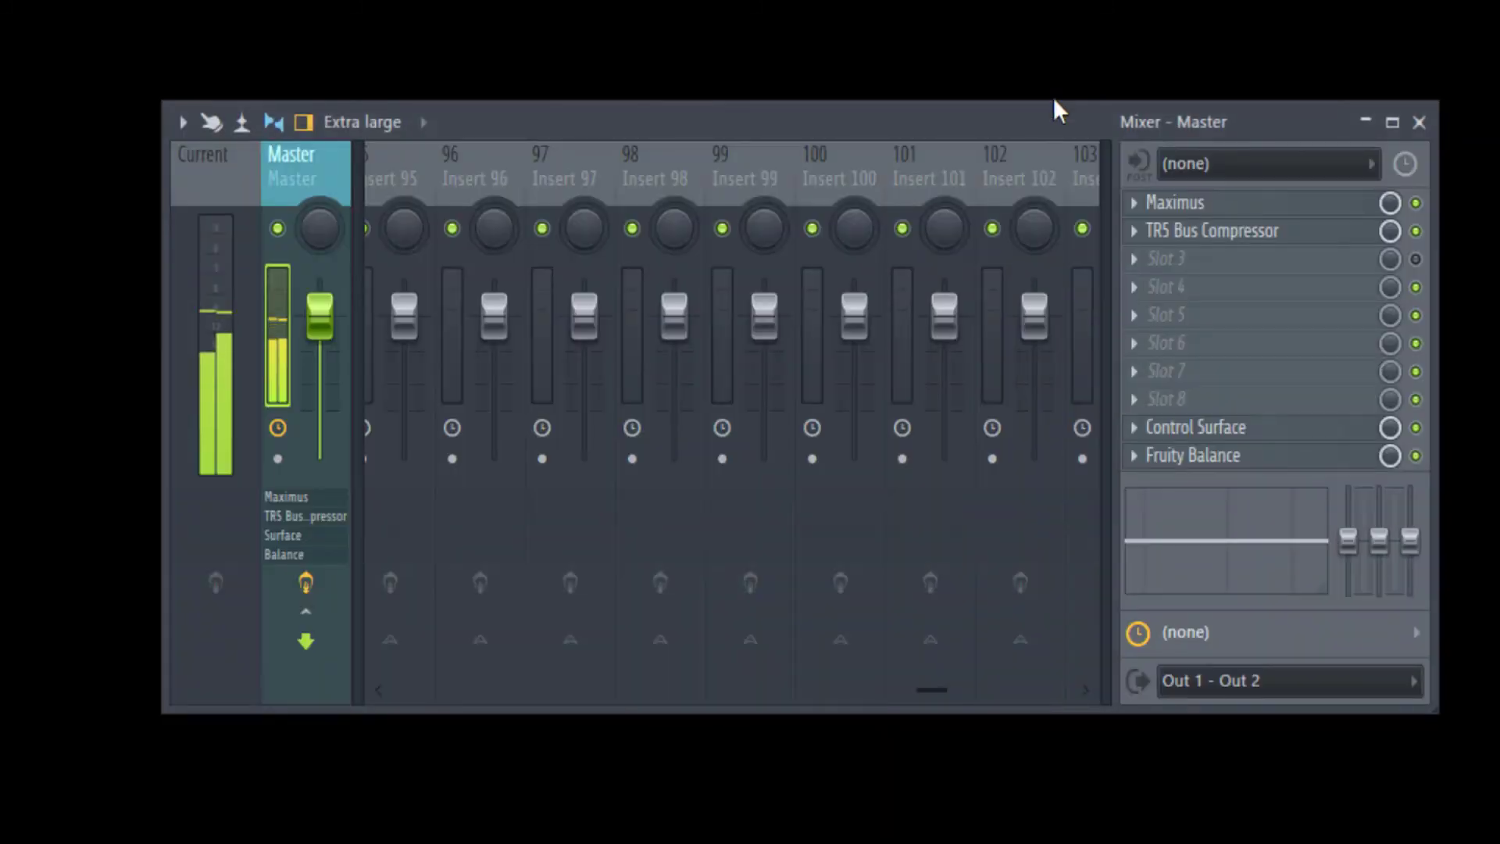
# Step: Scroll the mixer inserts to the drum channels and select the 808's insert
pyautogui.moveTo(929, 690); pyautogui.dragTo(487, 690)
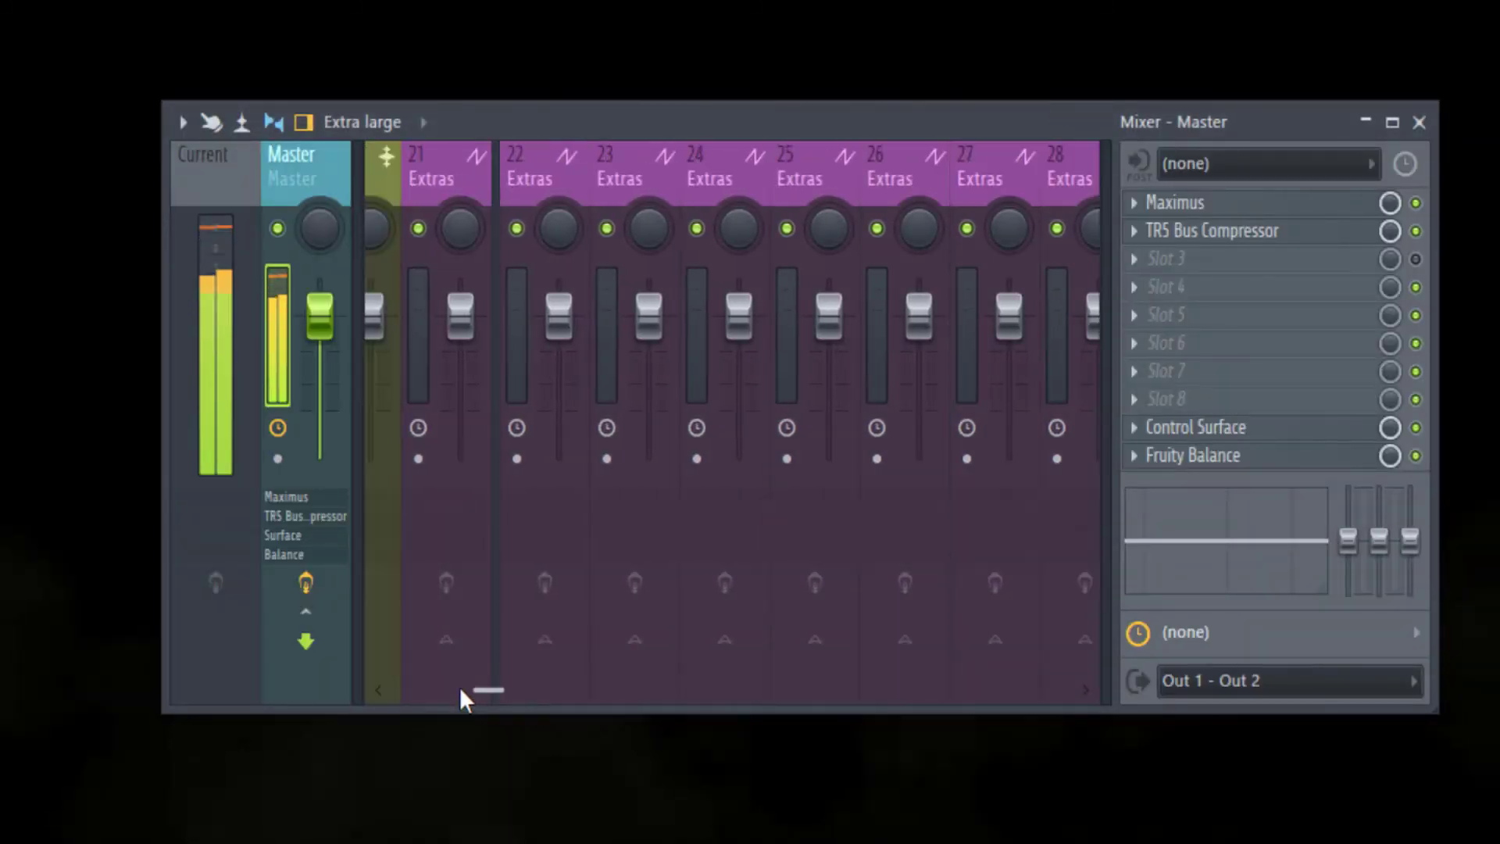
pyautogui.moveTo(487, 690); pyautogui.dragTo(451, 690)
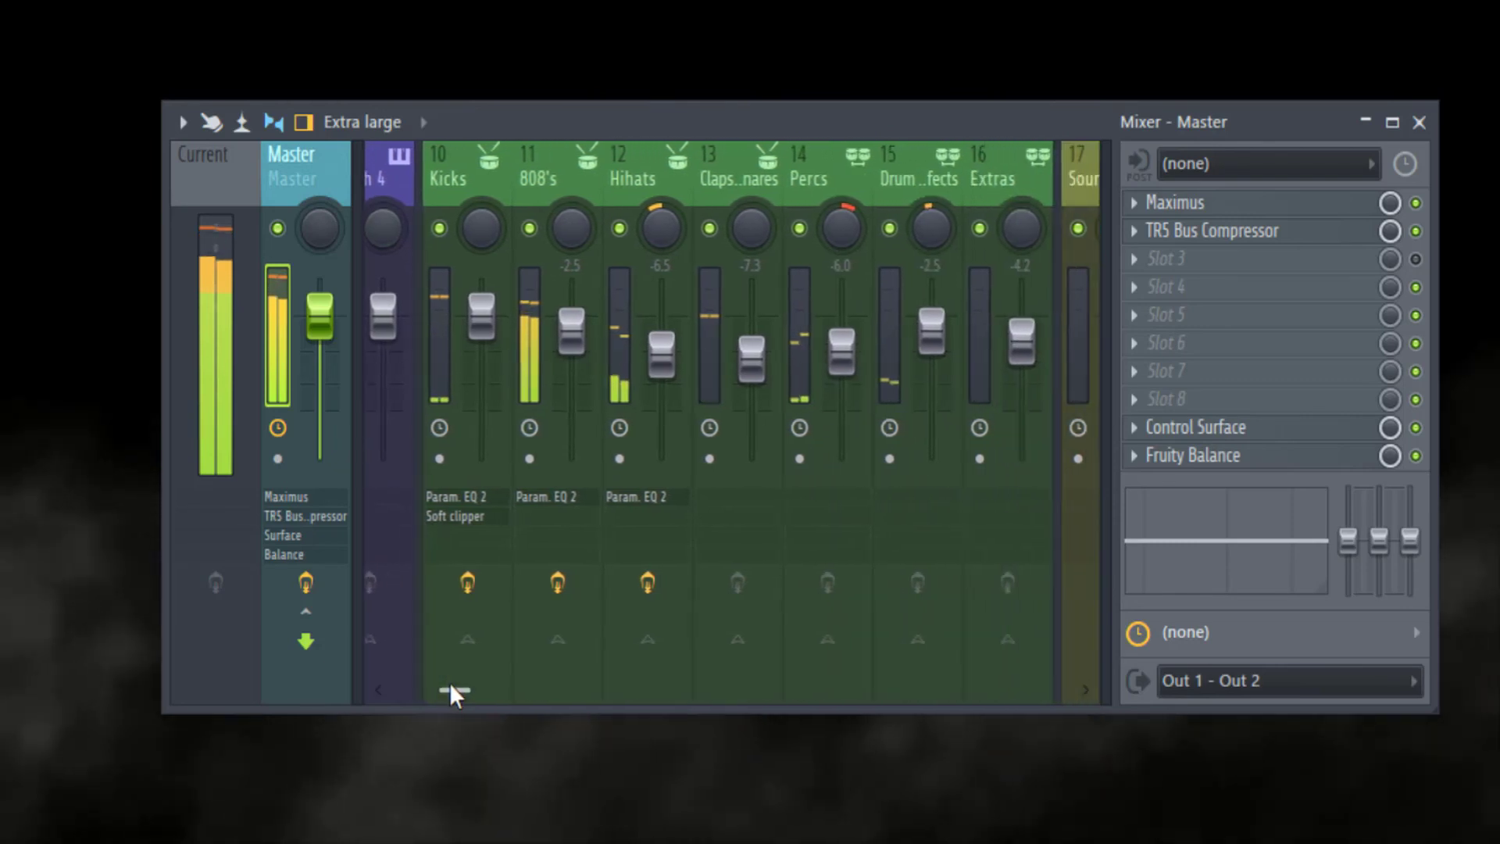
pyautogui.click(529, 162)
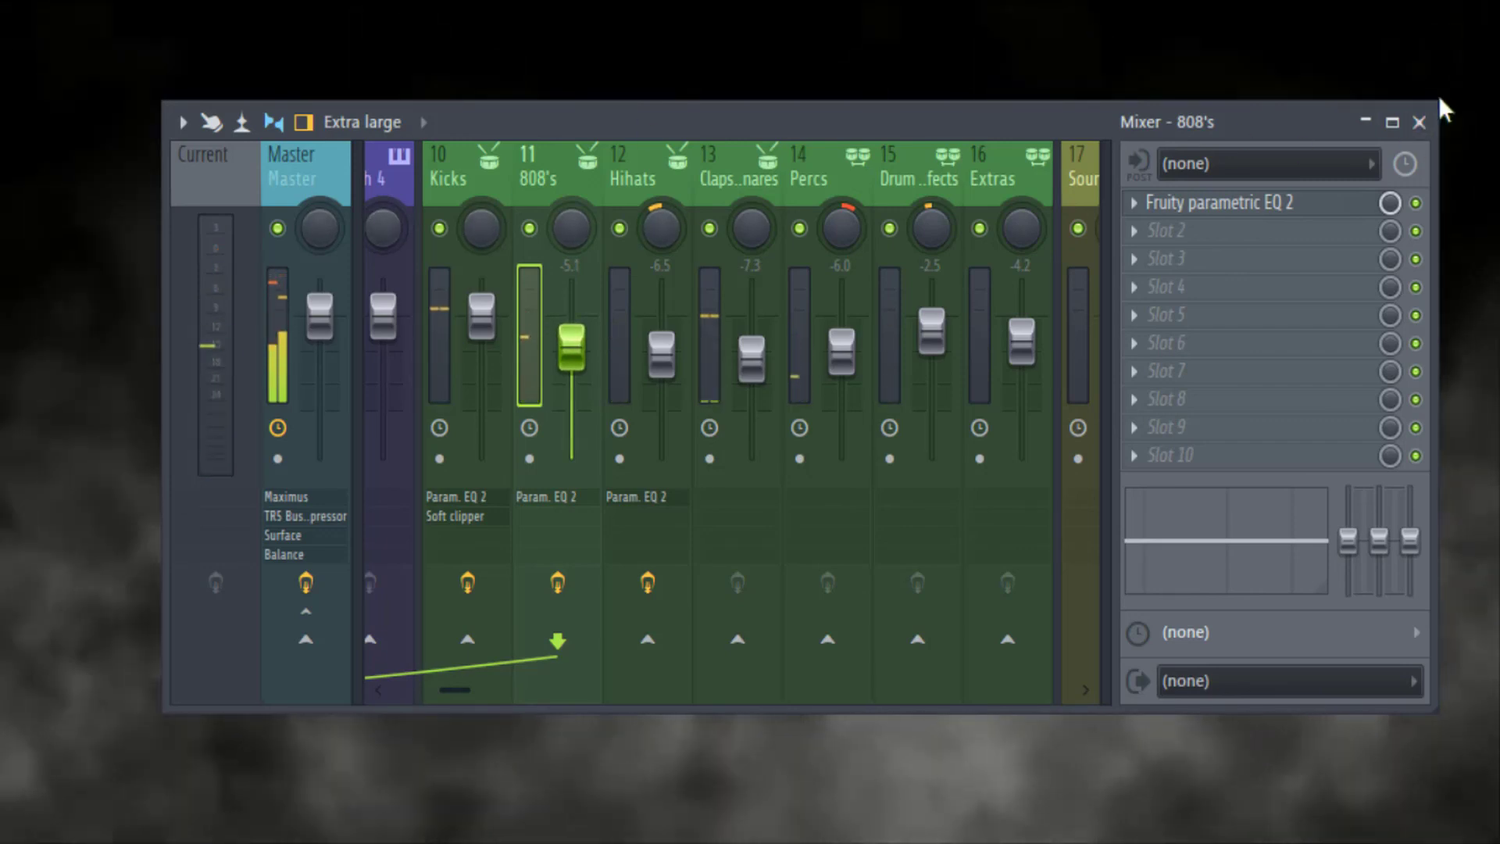
pyautogui.click(1419, 123)
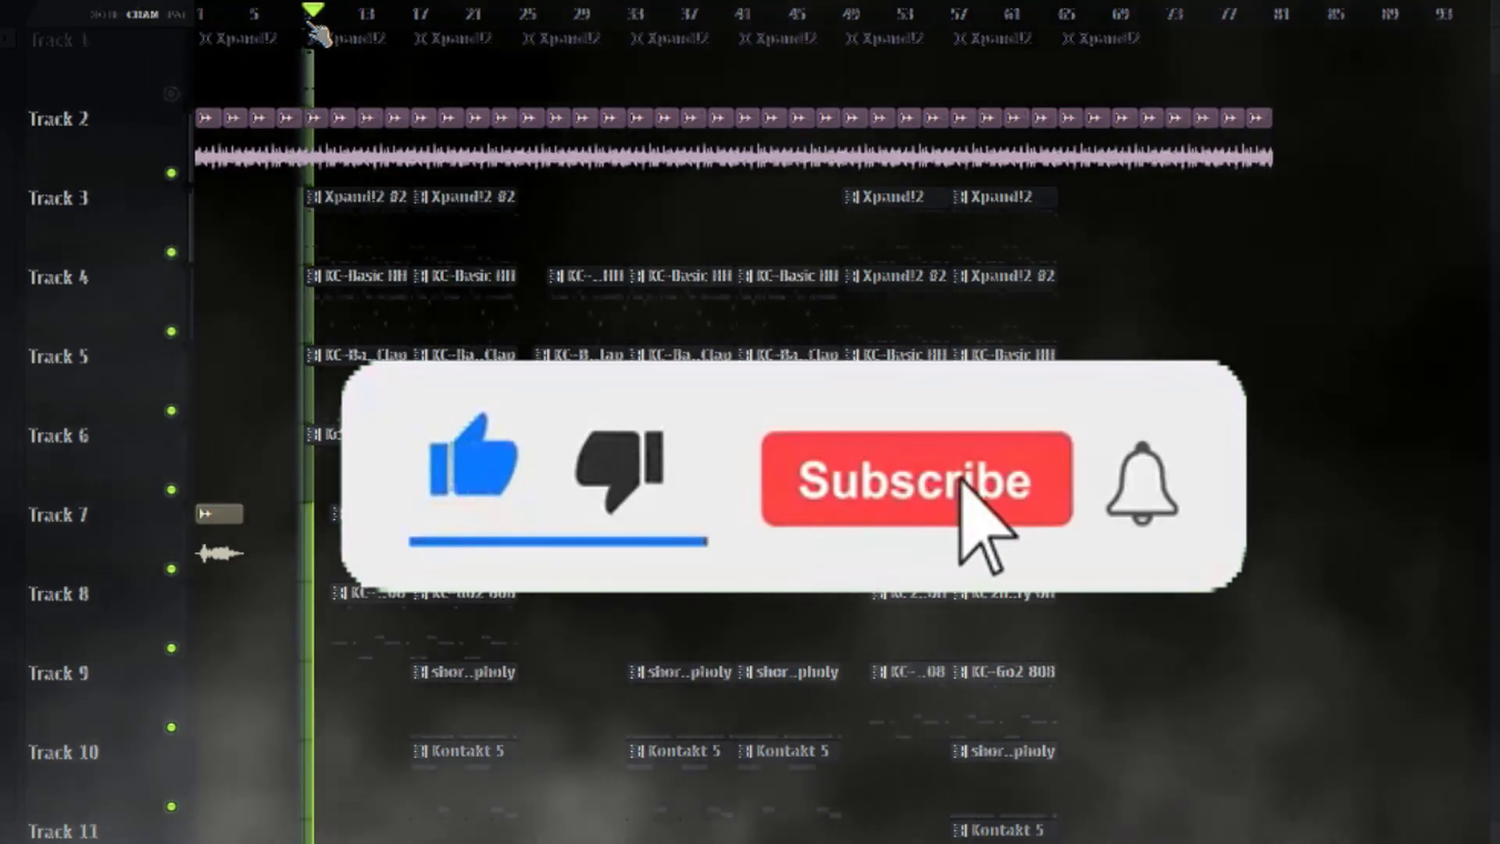
# Step: Close the mixer to bring the Playlist arrangement back on screen
pyautogui.click(914, 480)
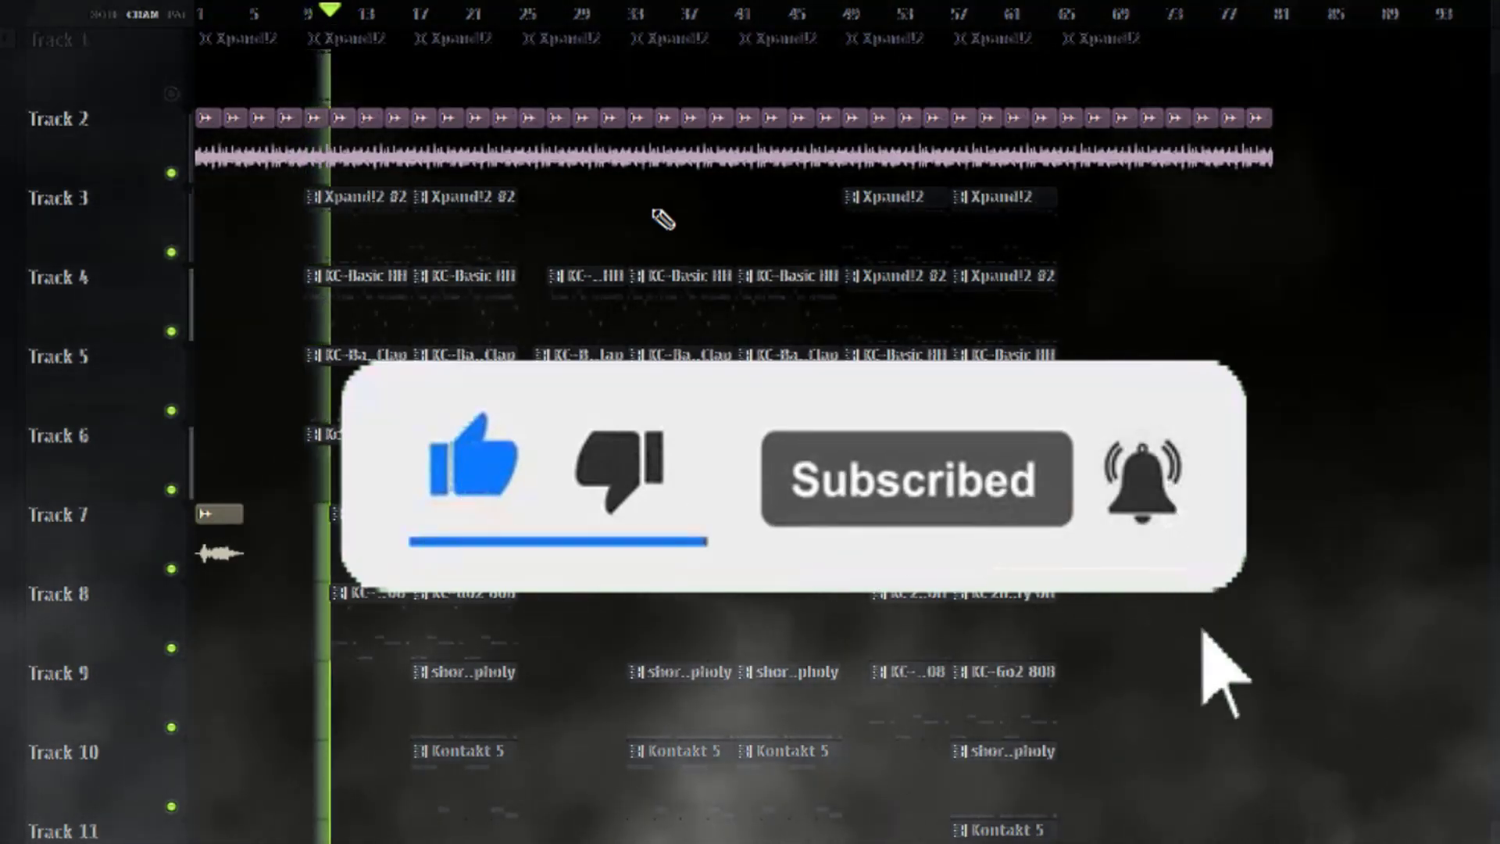